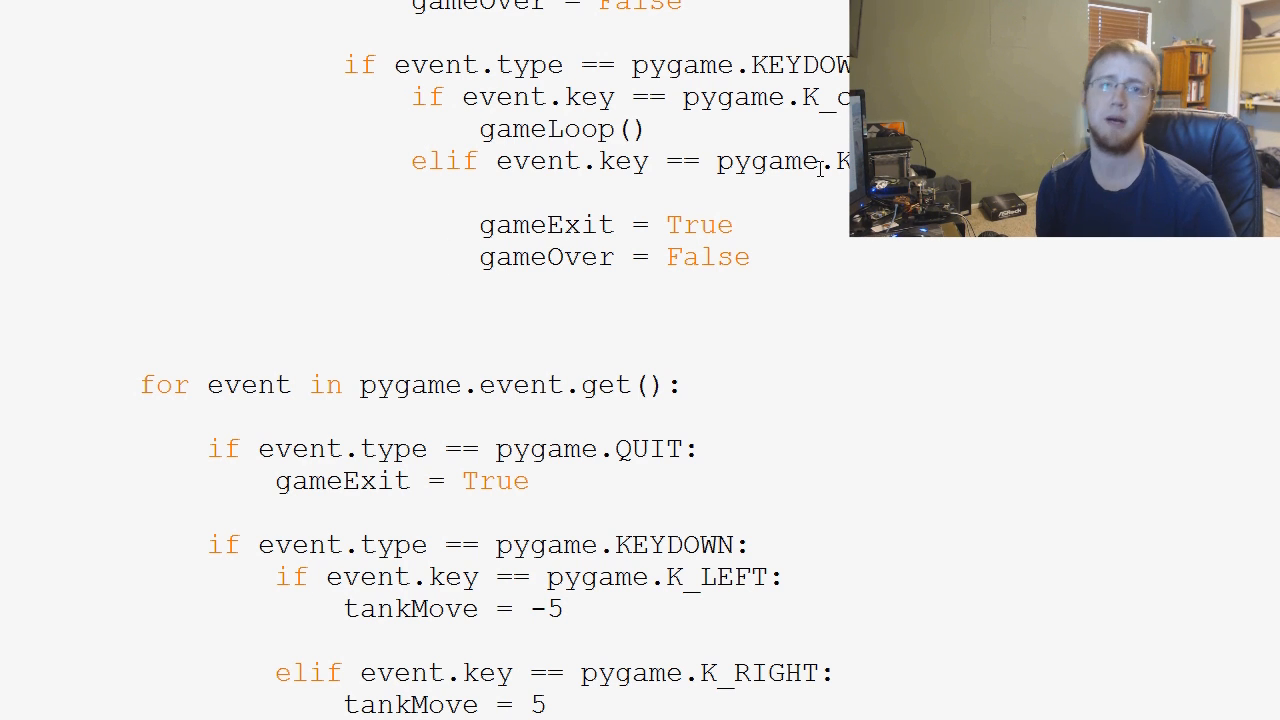
# Step: Add barrier_width as a new parameter of the barrier function
pyautogui.click(444, 257)
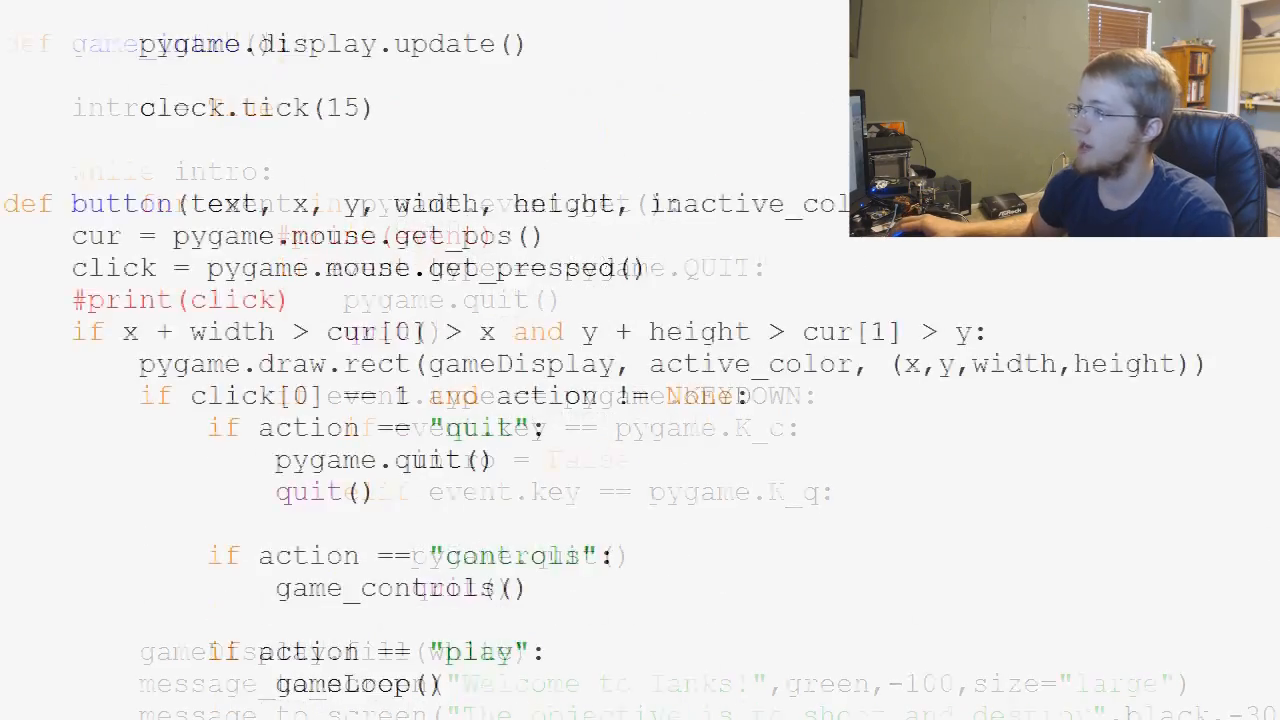
pyautogui.scroll(-3)
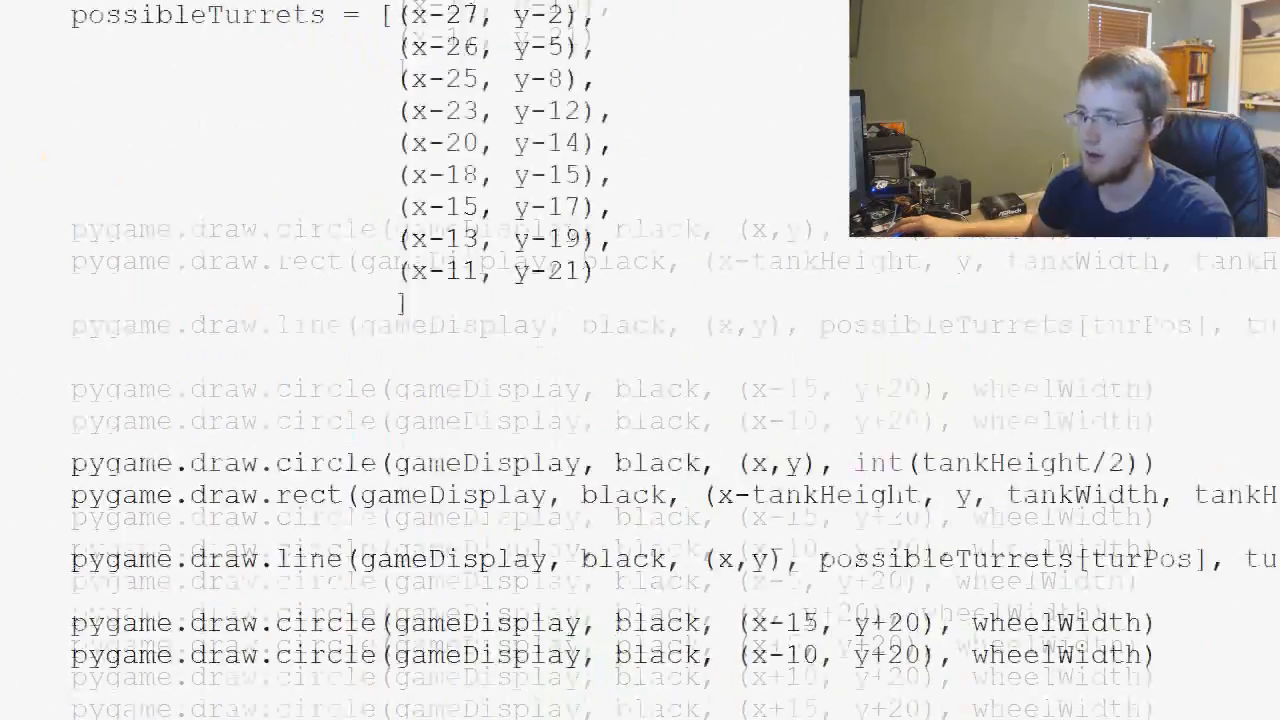
pyautogui.scroll(3)
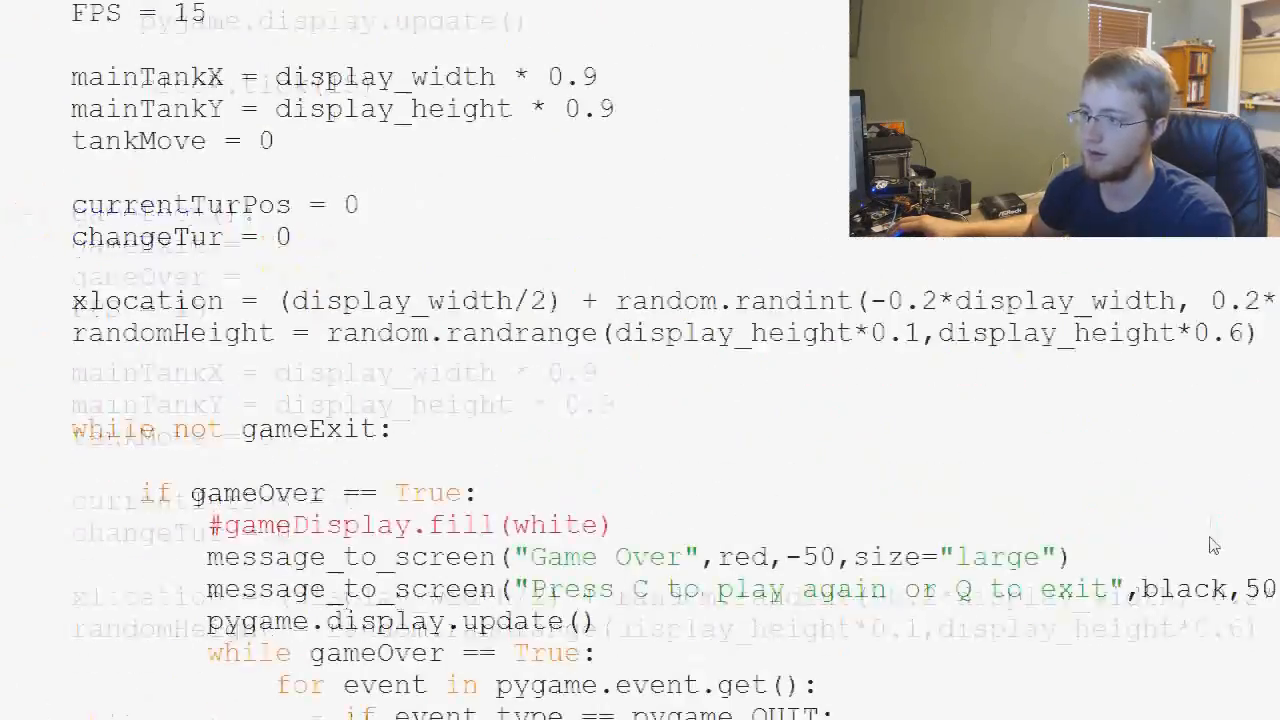
pyautogui.scroll(3)
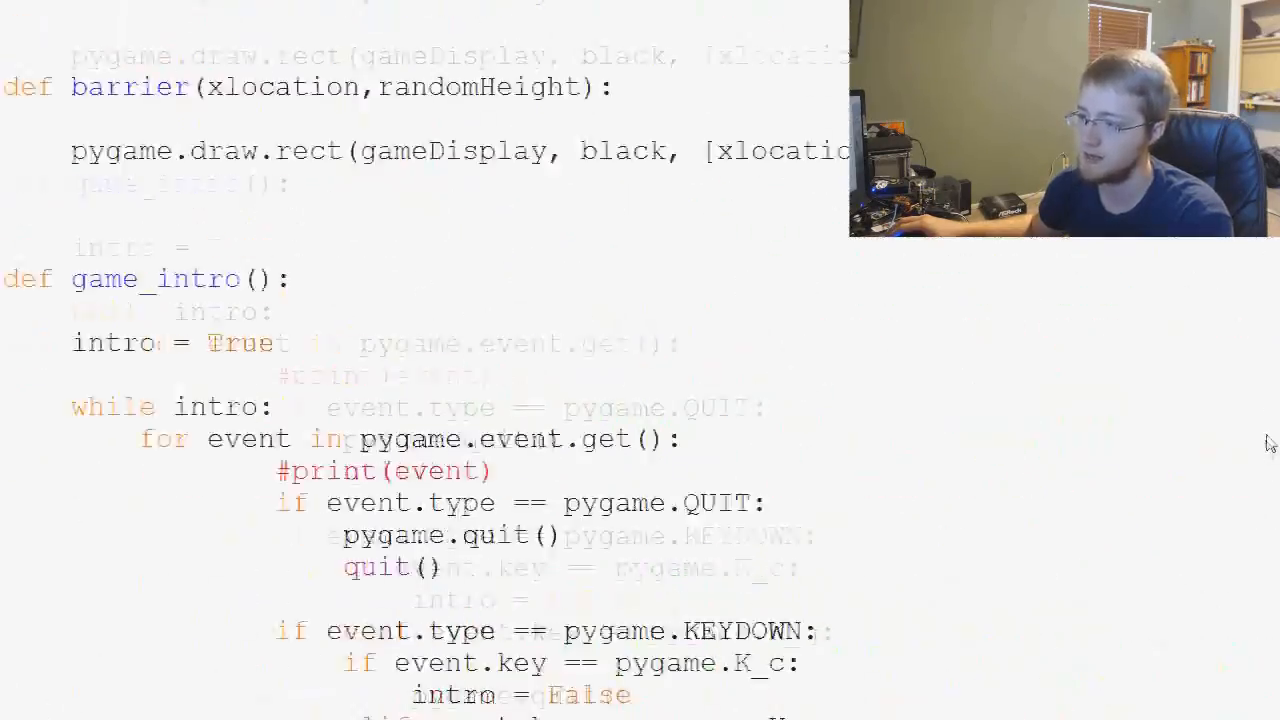
pyautogui.scroll(3)
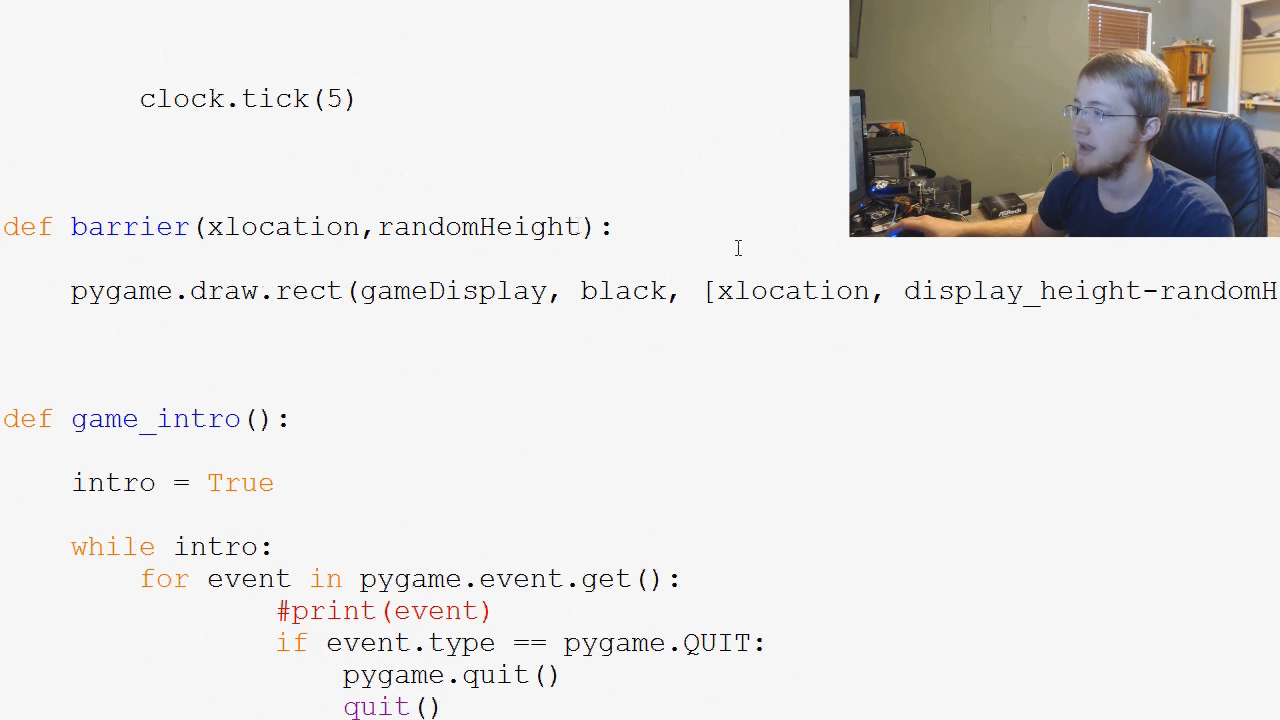
pyautogui.write(',')
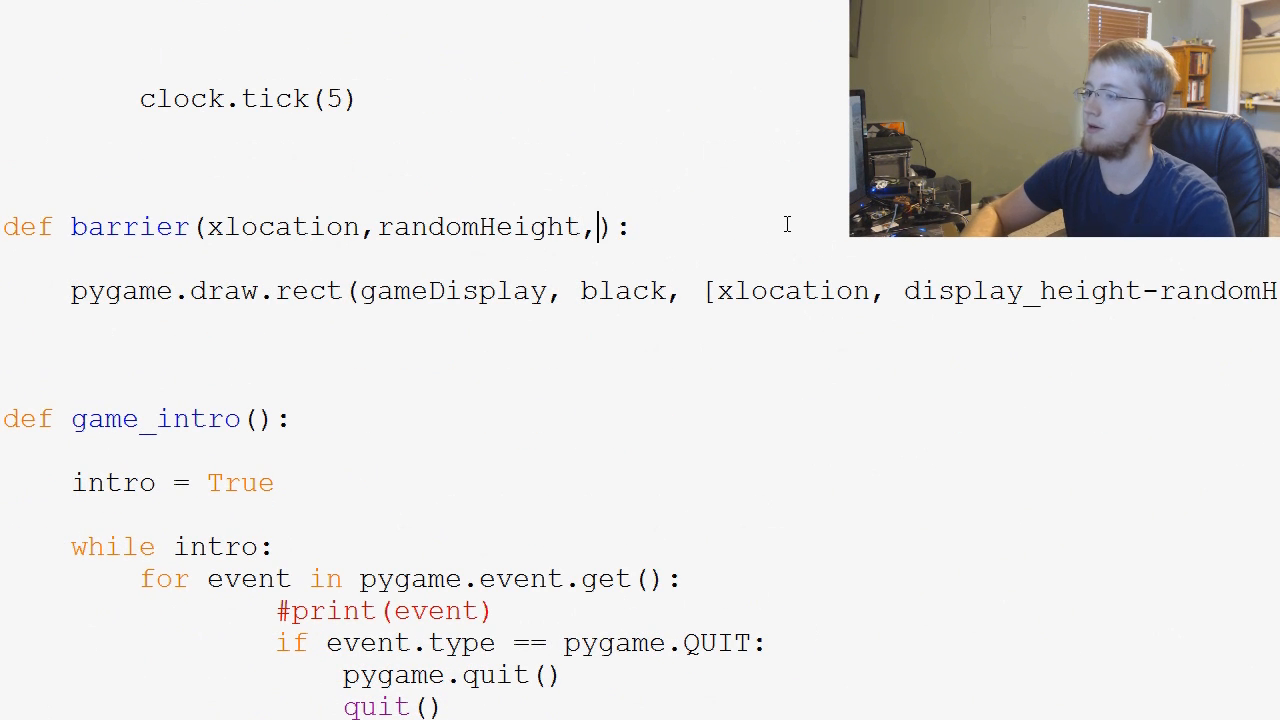
pyautogui.write('barrier_')
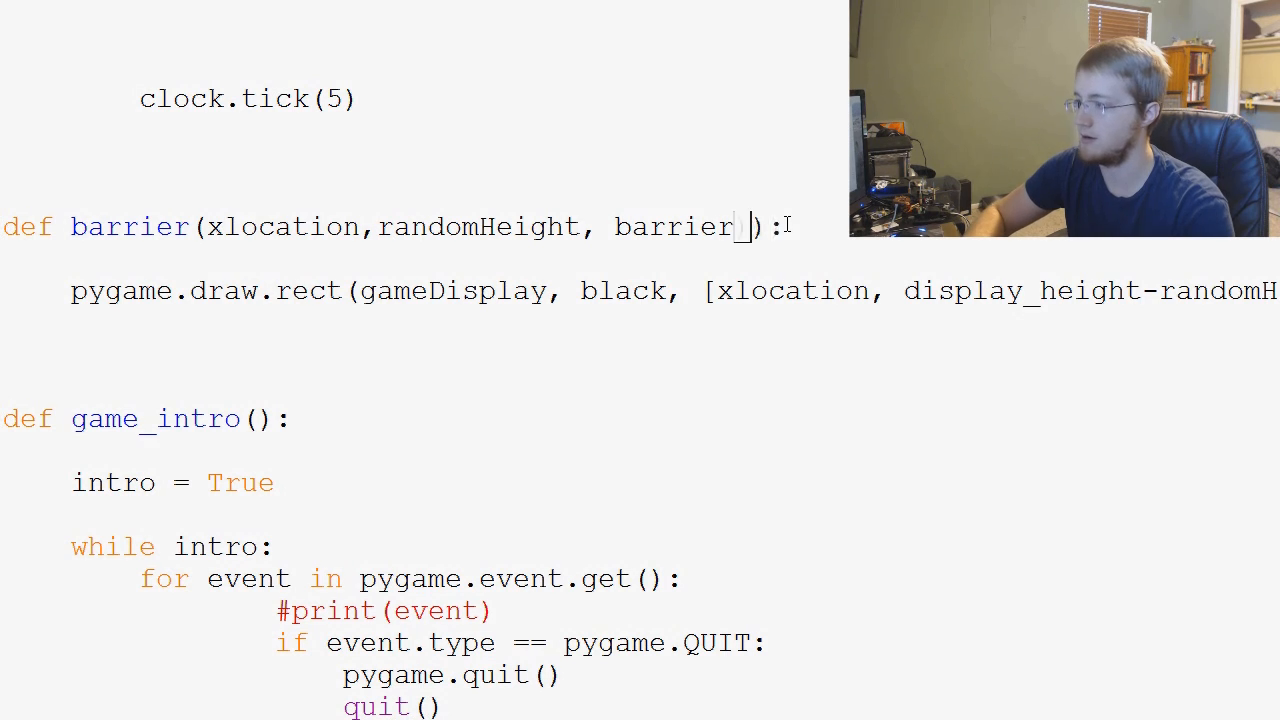
pyautogui.write('width')
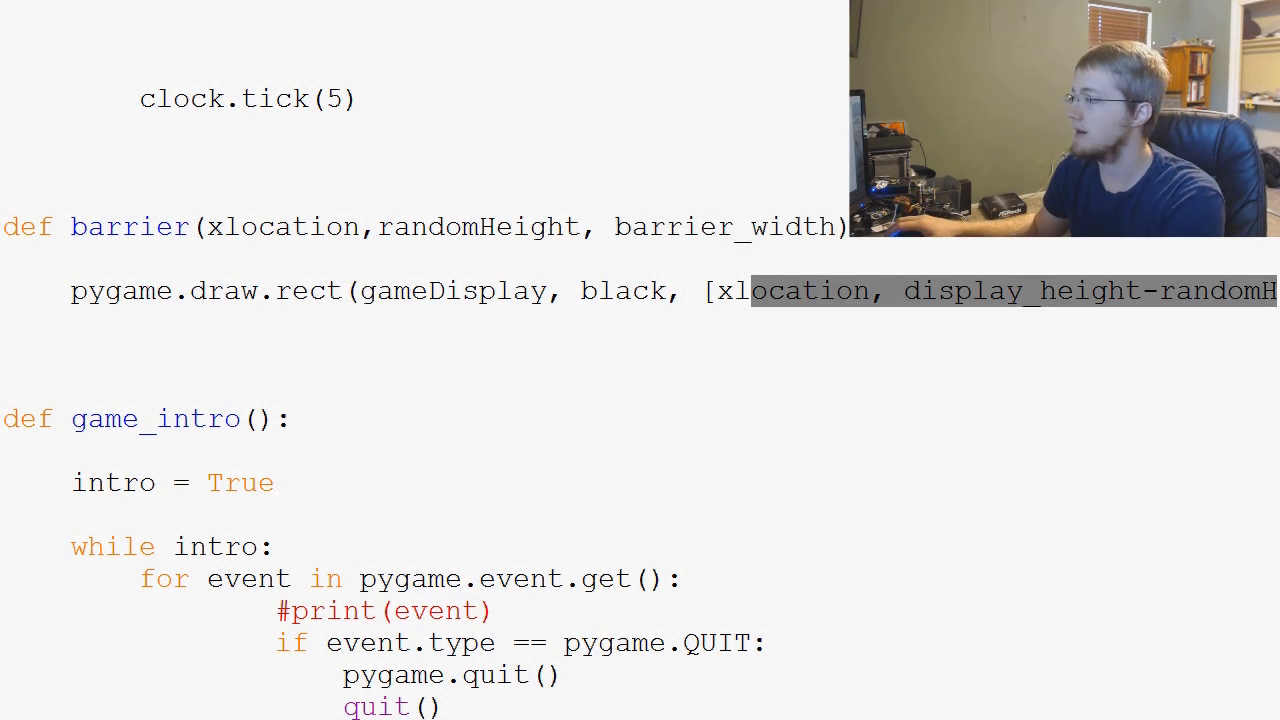
# Step: Replace the hard-coded width 50 in pygame.draw.rect with barrier_width
pyautogui.click(908, 291)
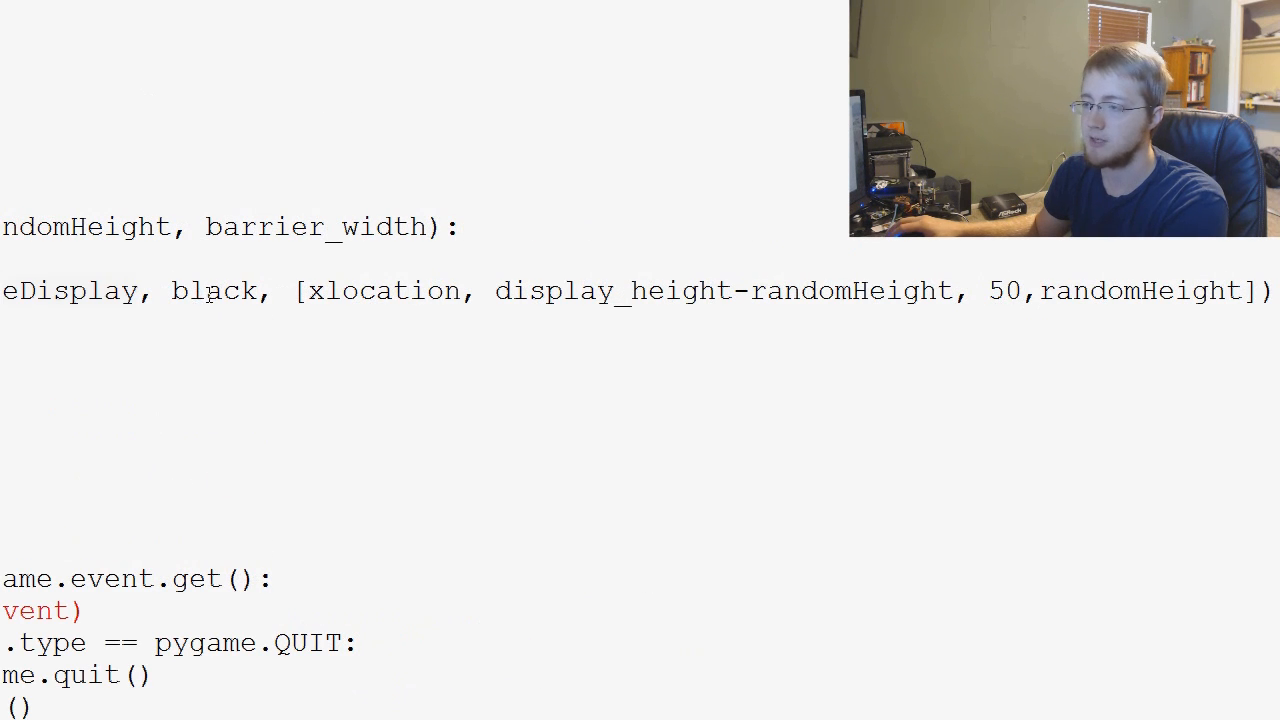
pyautogui.moveTo(650, 318)
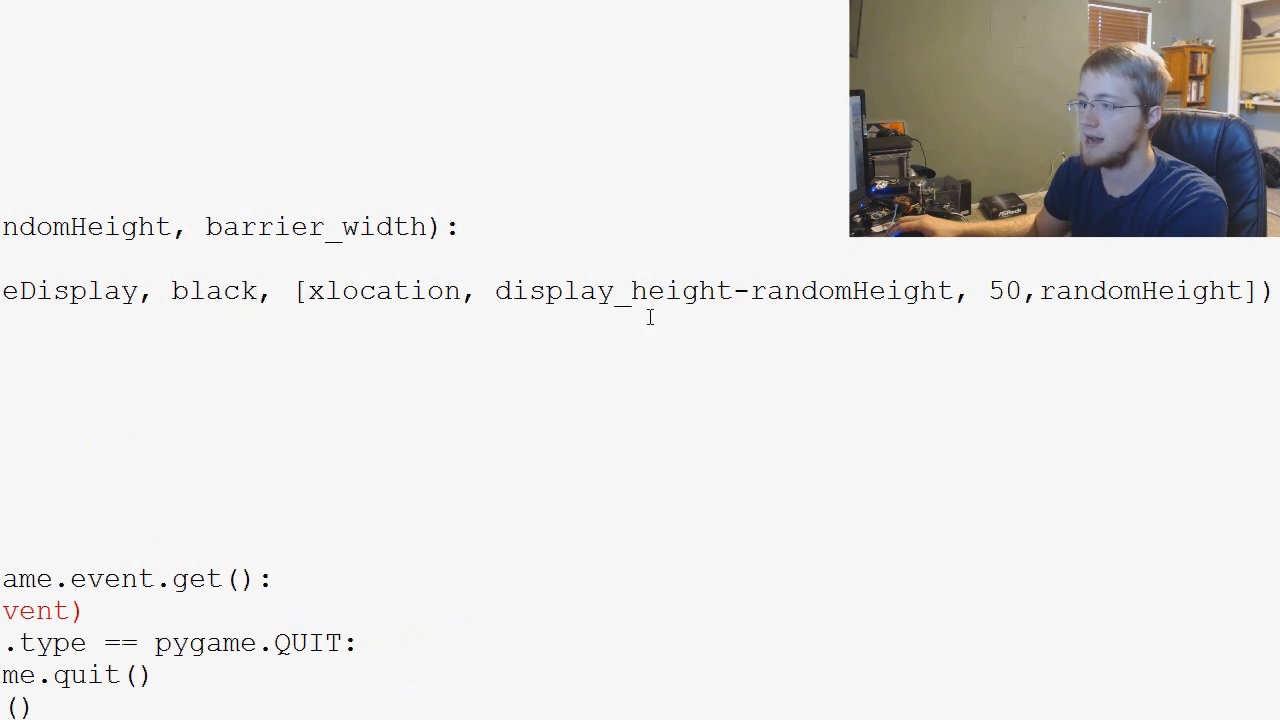
pyautogui.doubleClick(1003, 290)
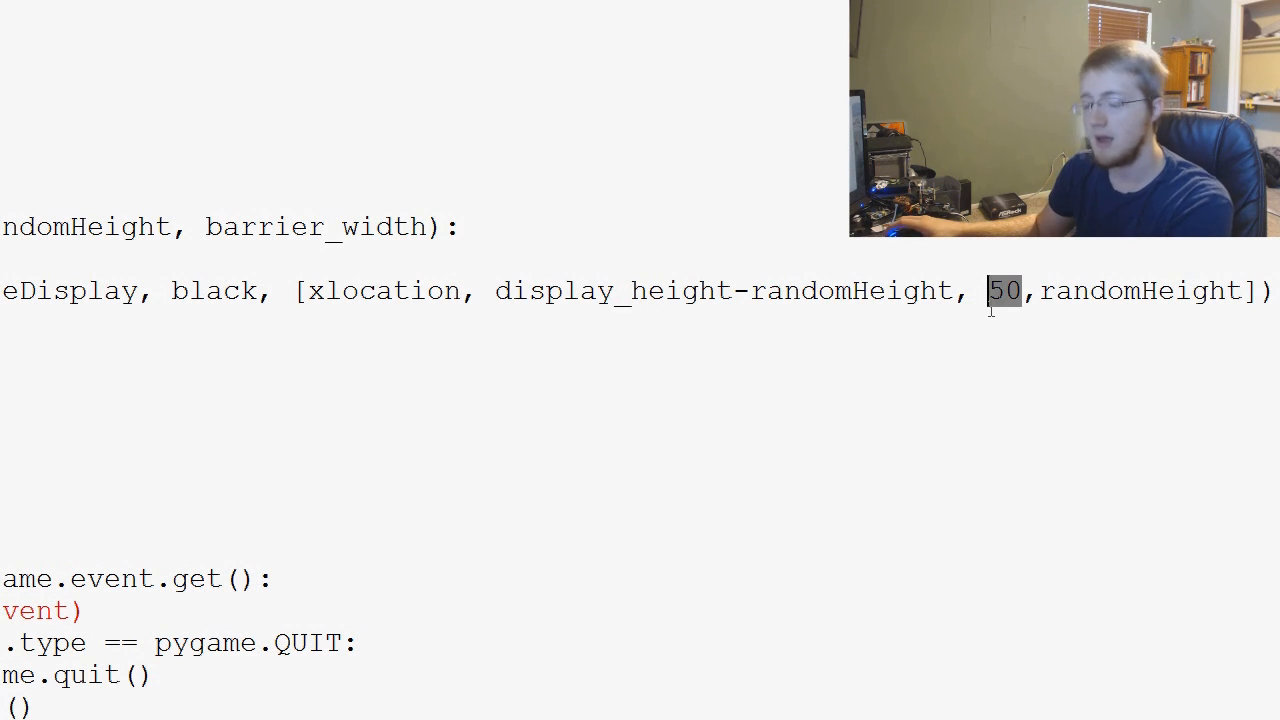
pyautogui.write('barrier_width')
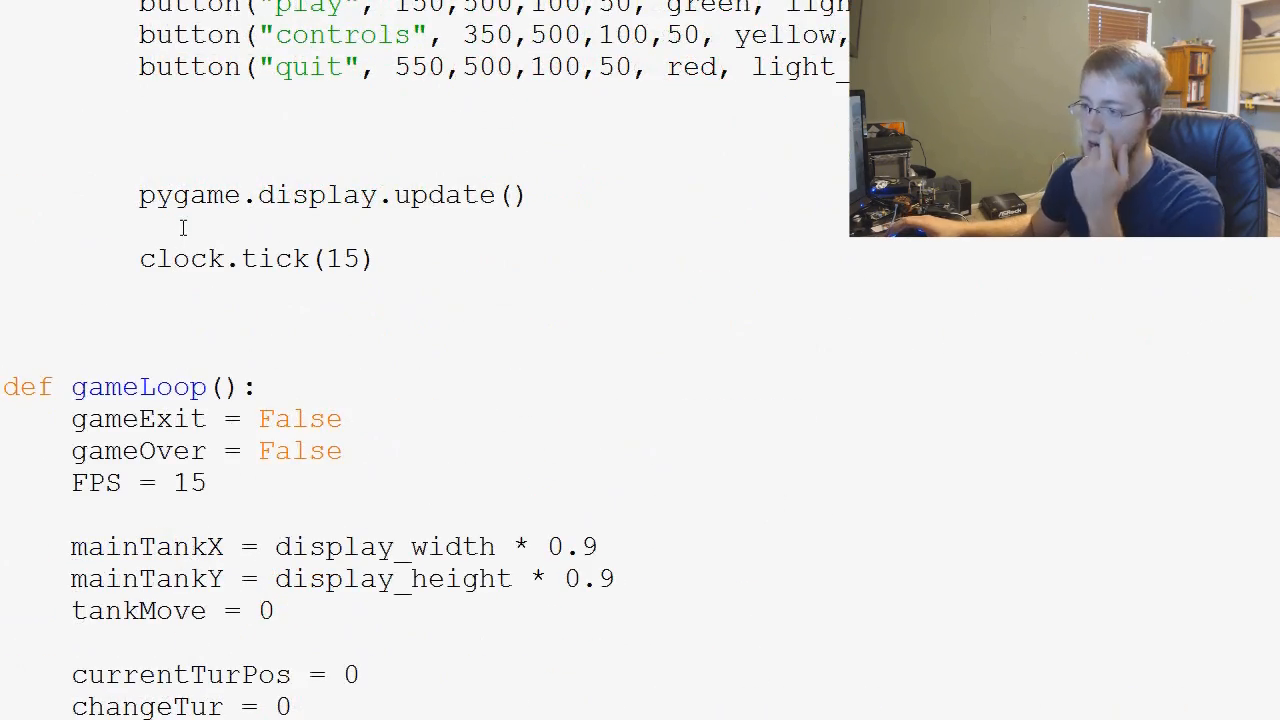
# Step: Append barrier_width as the third argument of gameLoop's barrier(xlocation, randomHeight) call
pyautogui.scroll(-3)
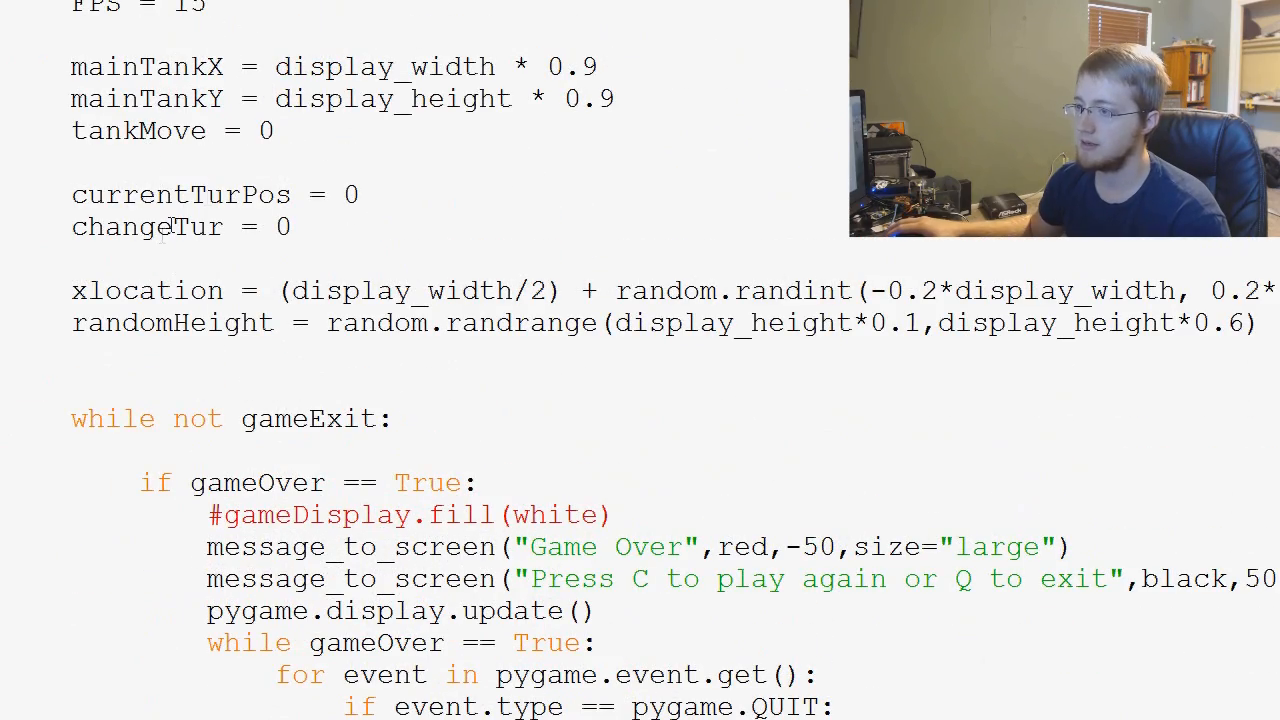
pyautogui.scroll(-3)
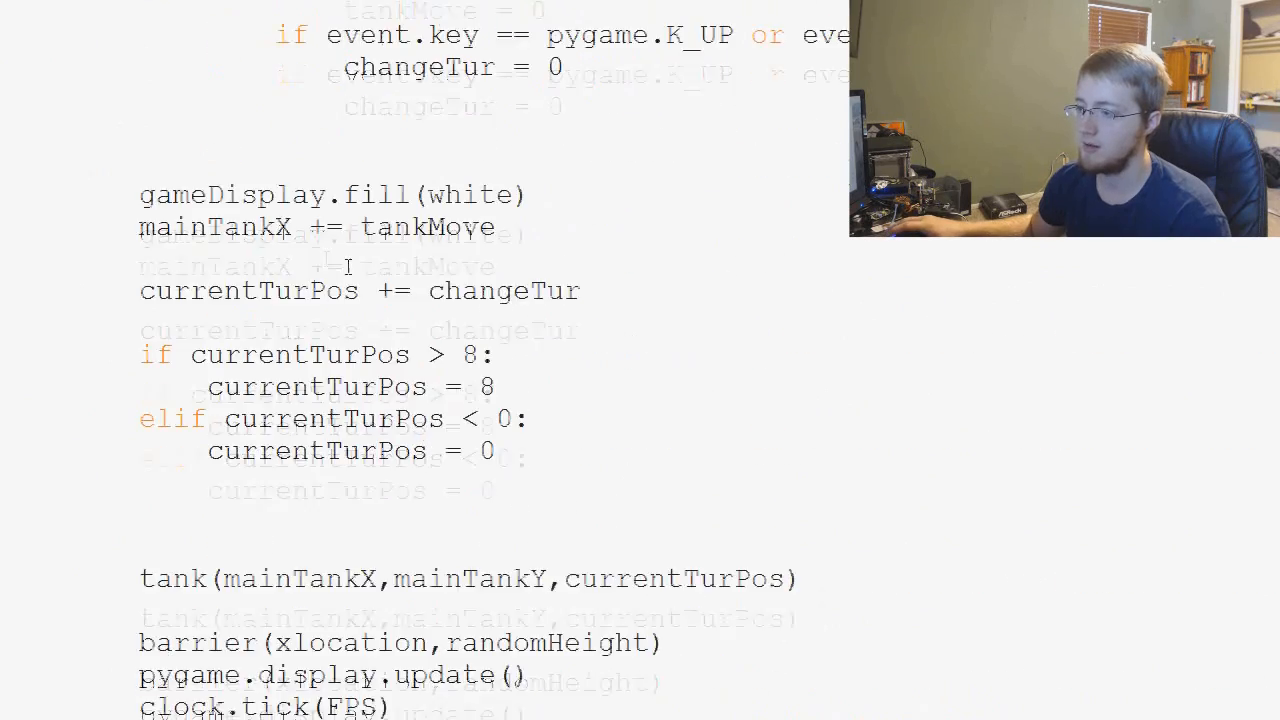
pyautogui.scroll(-3)
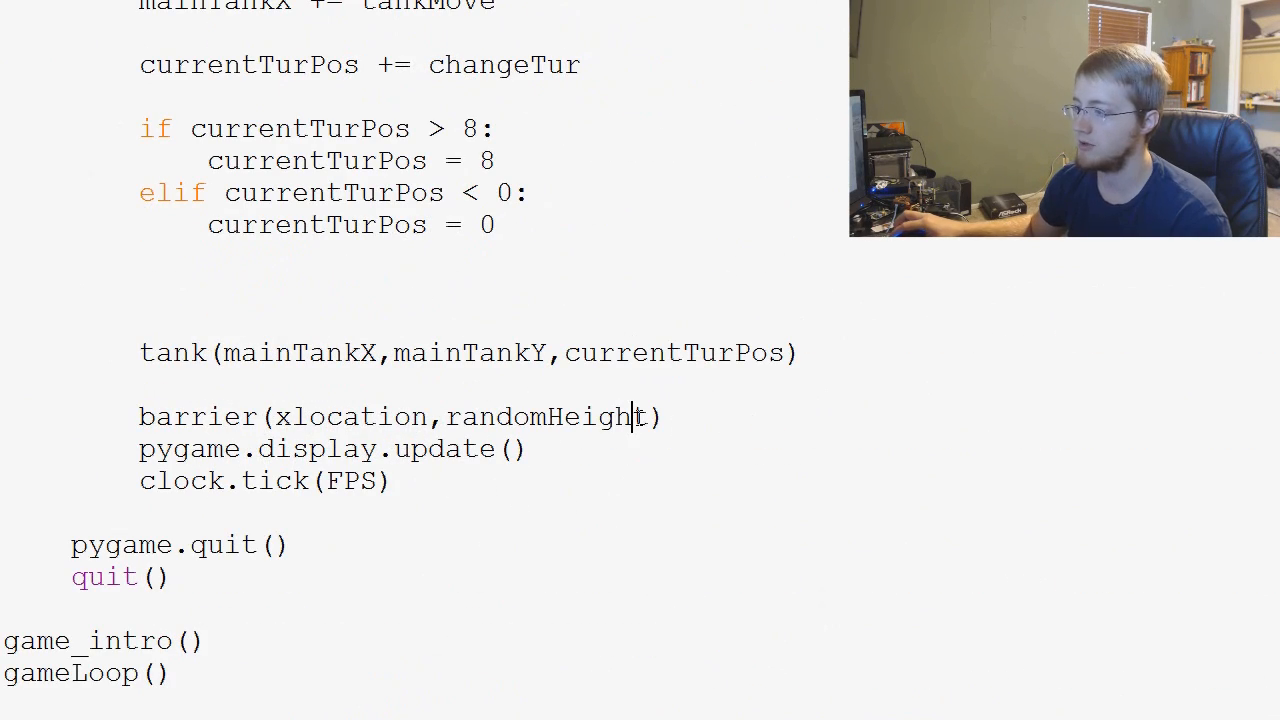
pyautogui.write(',barrier_width')
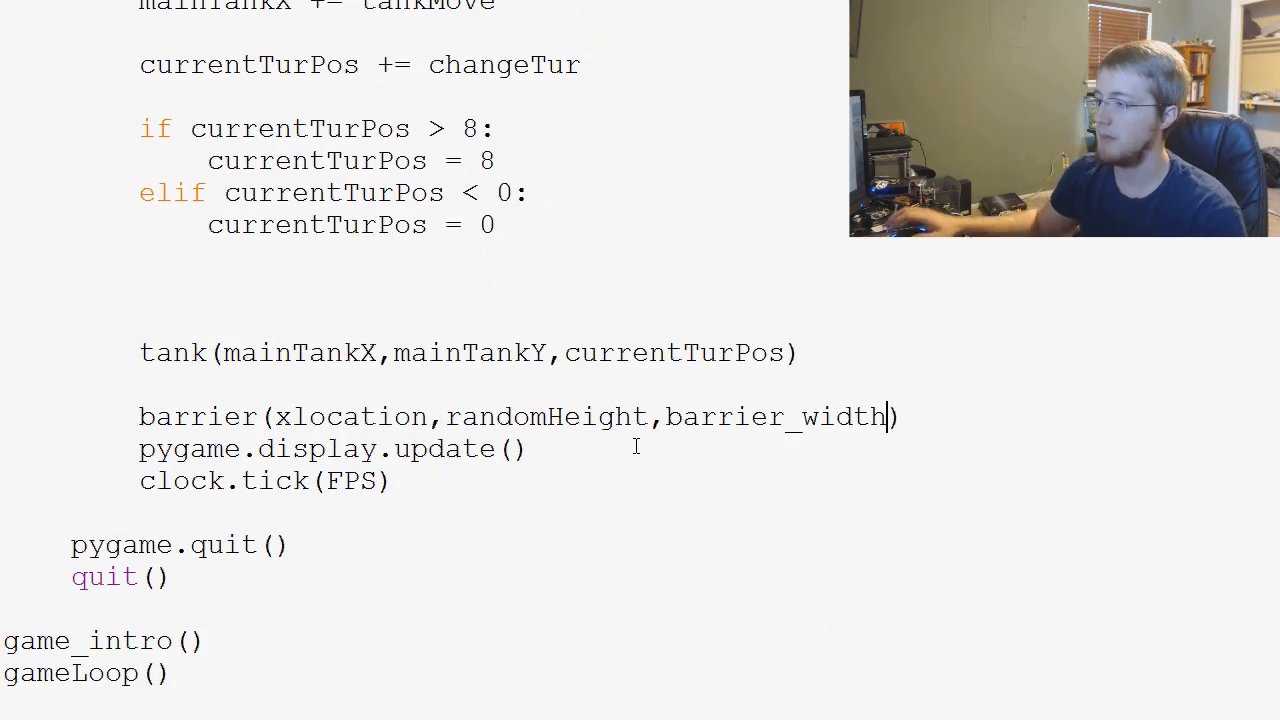
pyautogui.scroll(3)
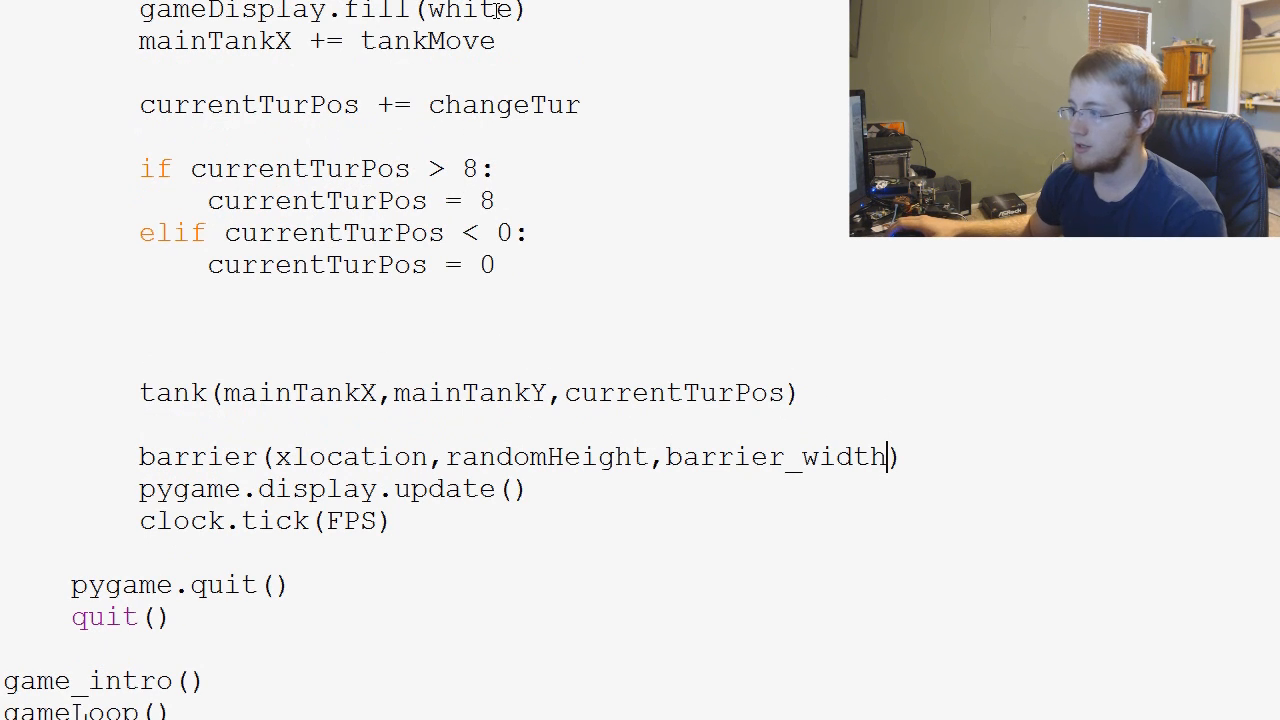
pyautogui.scroll(3)
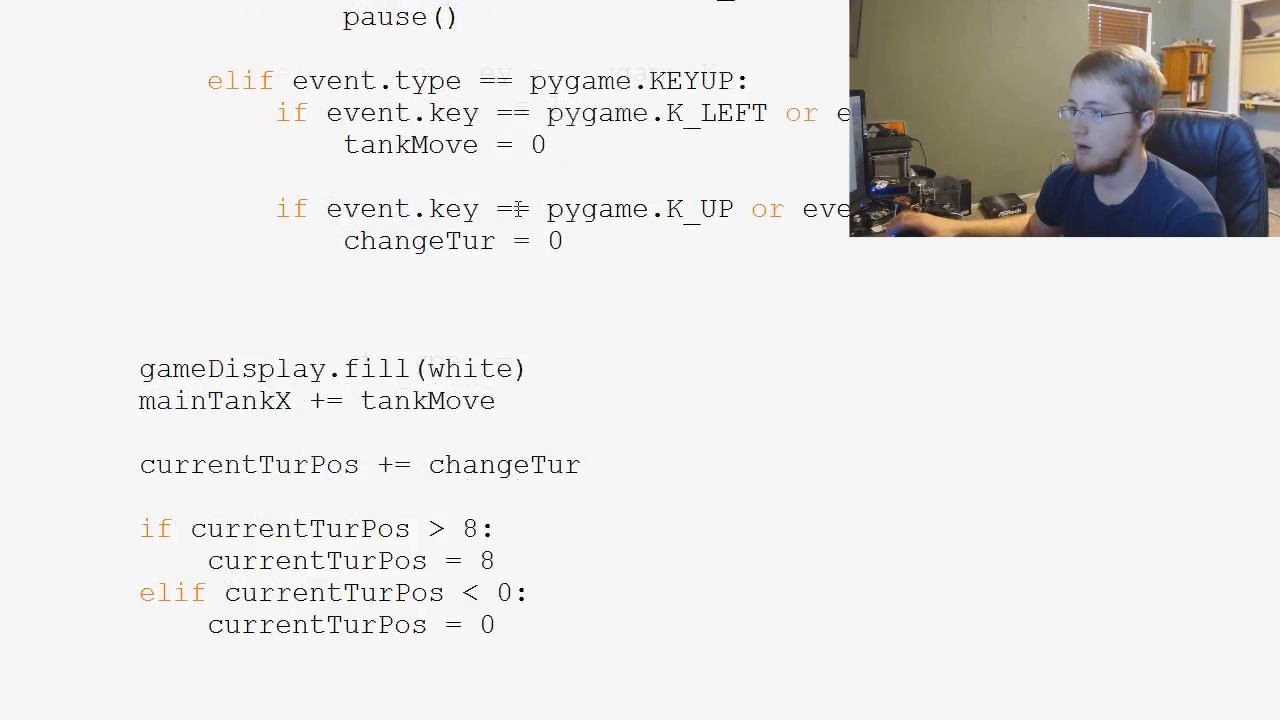
pyautogui.scroll(3)
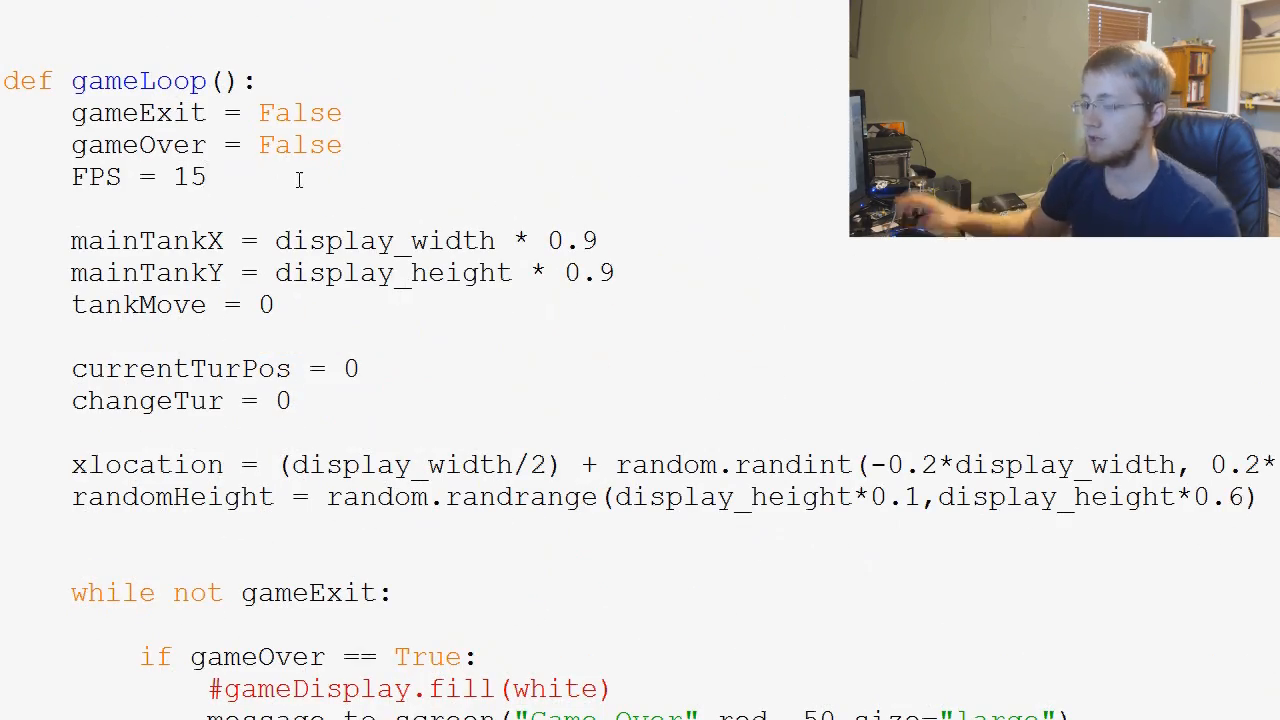
# Step: Add the line barrier_width = 50 after FPS = 15 in gameLoop
pyautogui.write('barrier_width =')
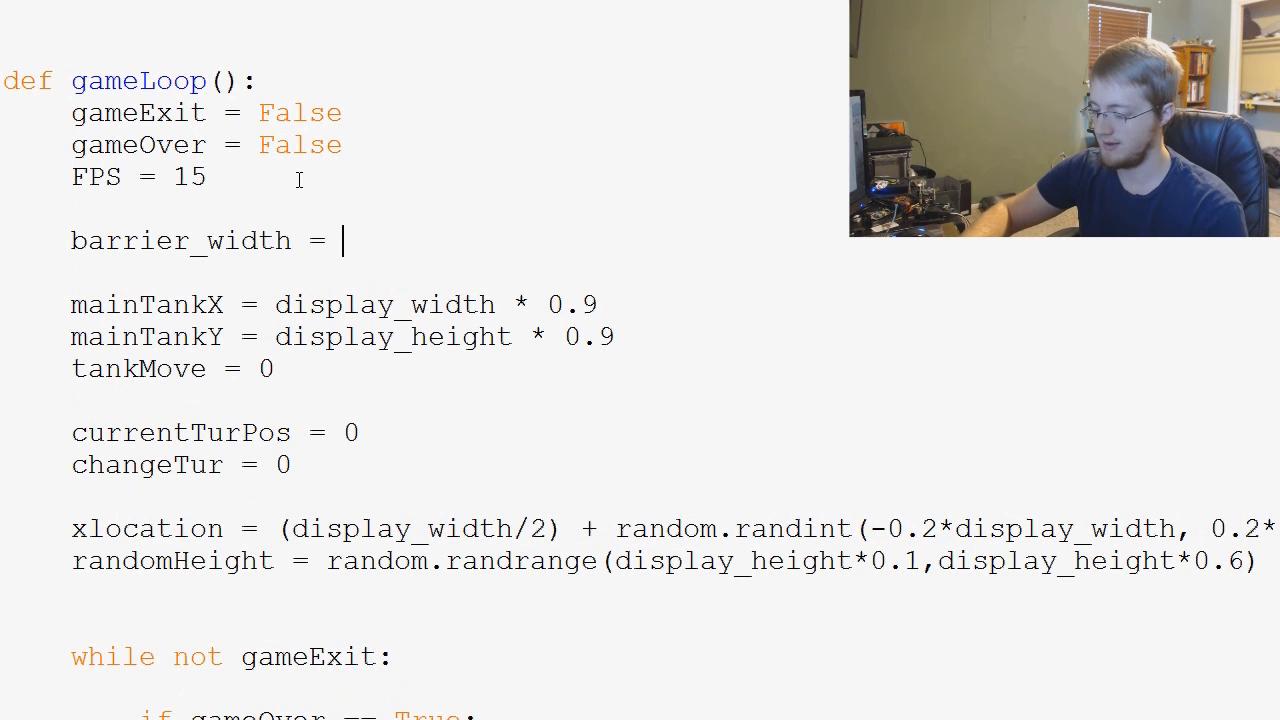
pyautogui.write('50')
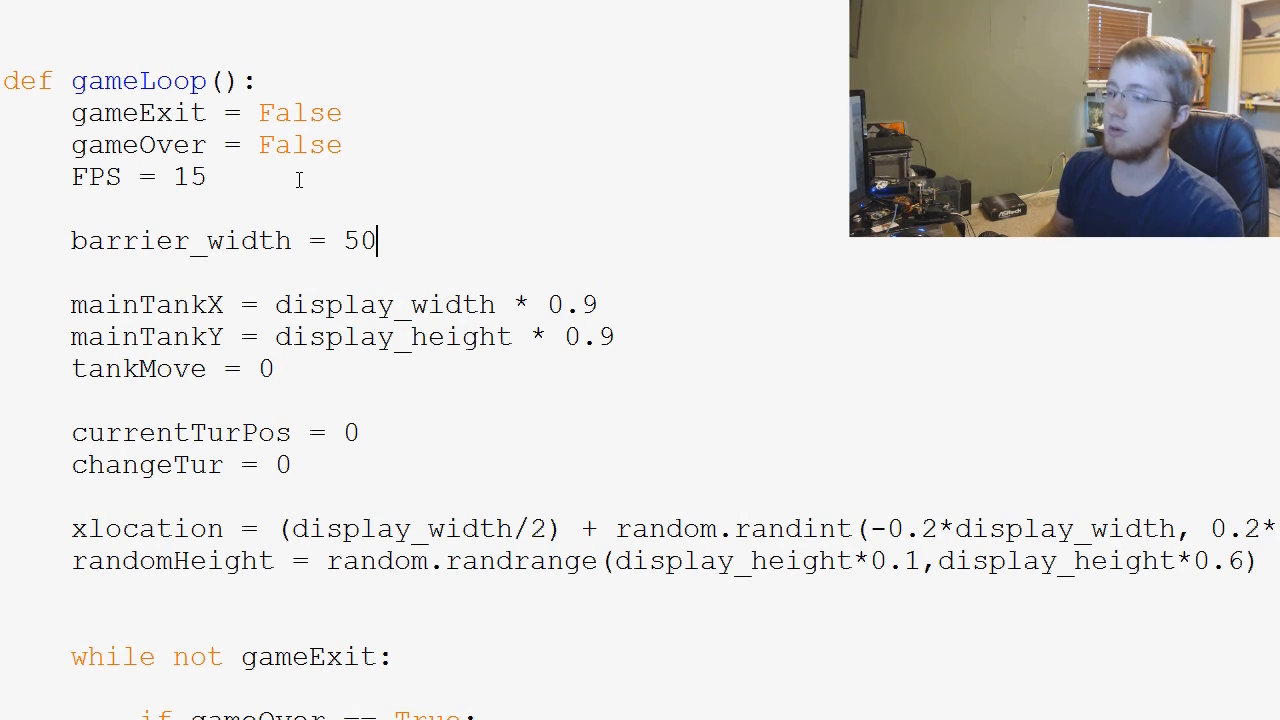
pyautogui.scroll(-3)
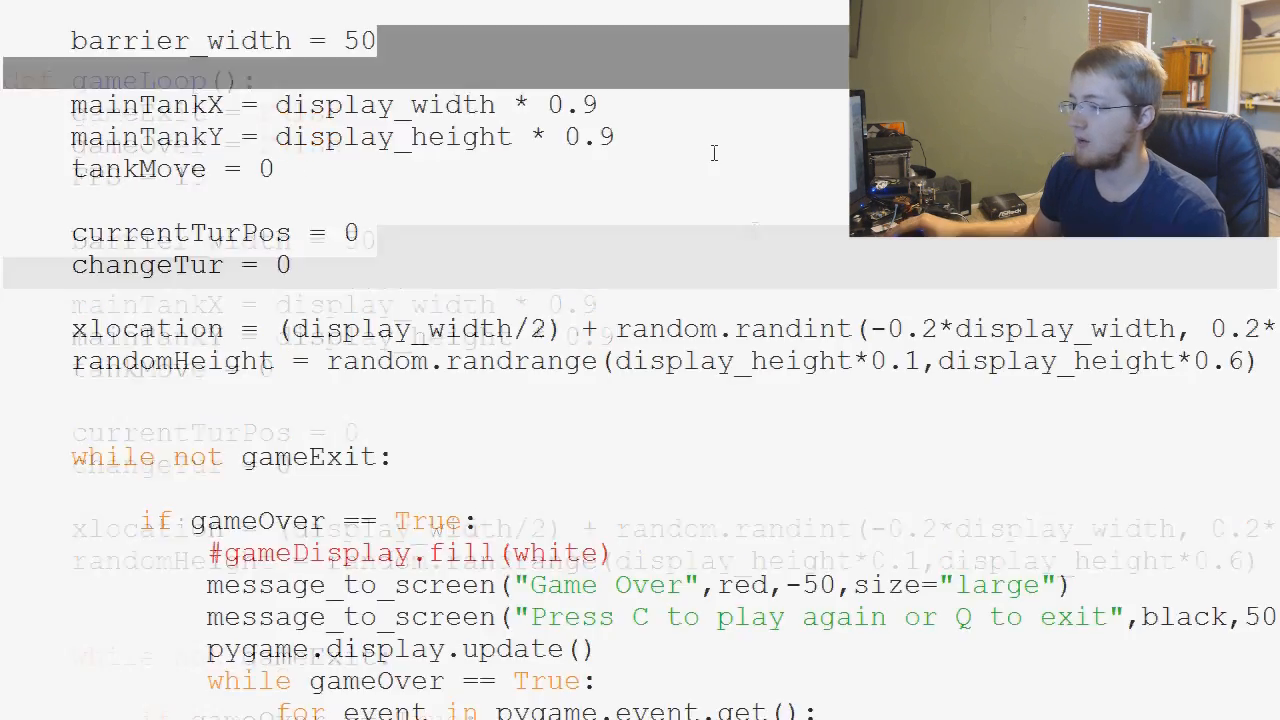
pyautogui.scroll(-3)
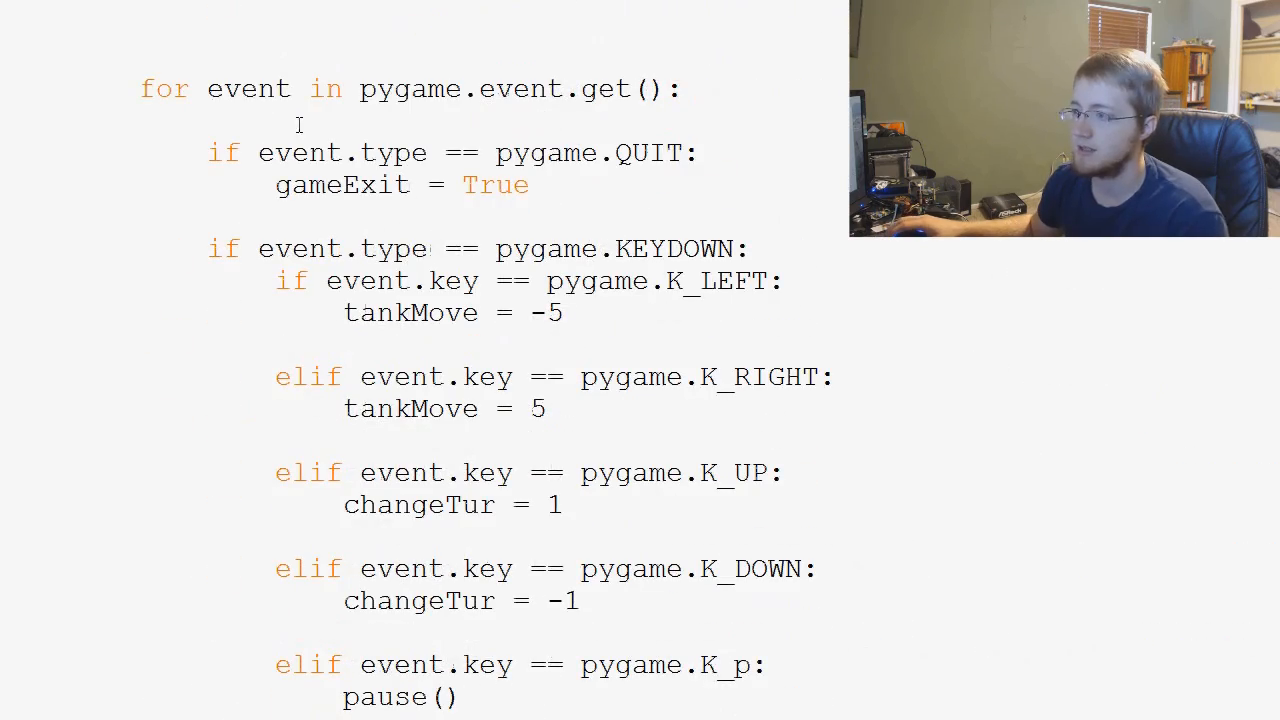
# Step: Review the currentTurPos limit lines and place the cursor just below them
pyautogui.scroll(-3)
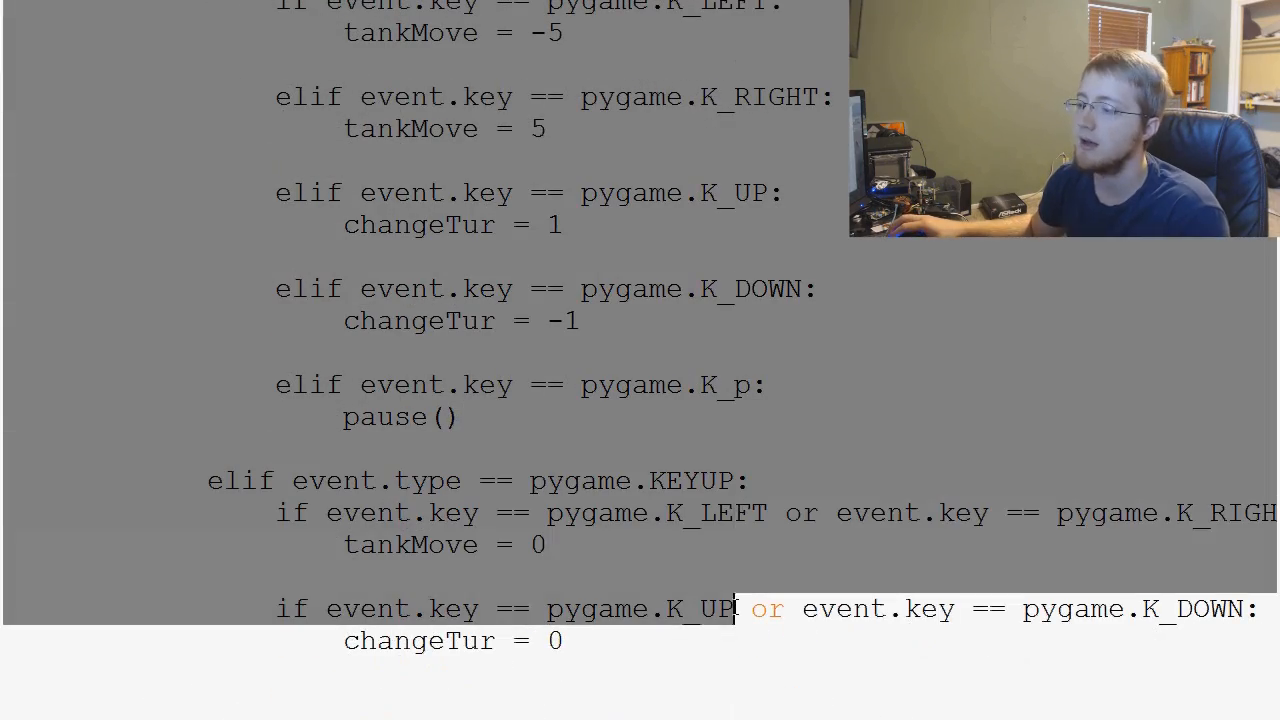
pyautogui.scroll(-3)
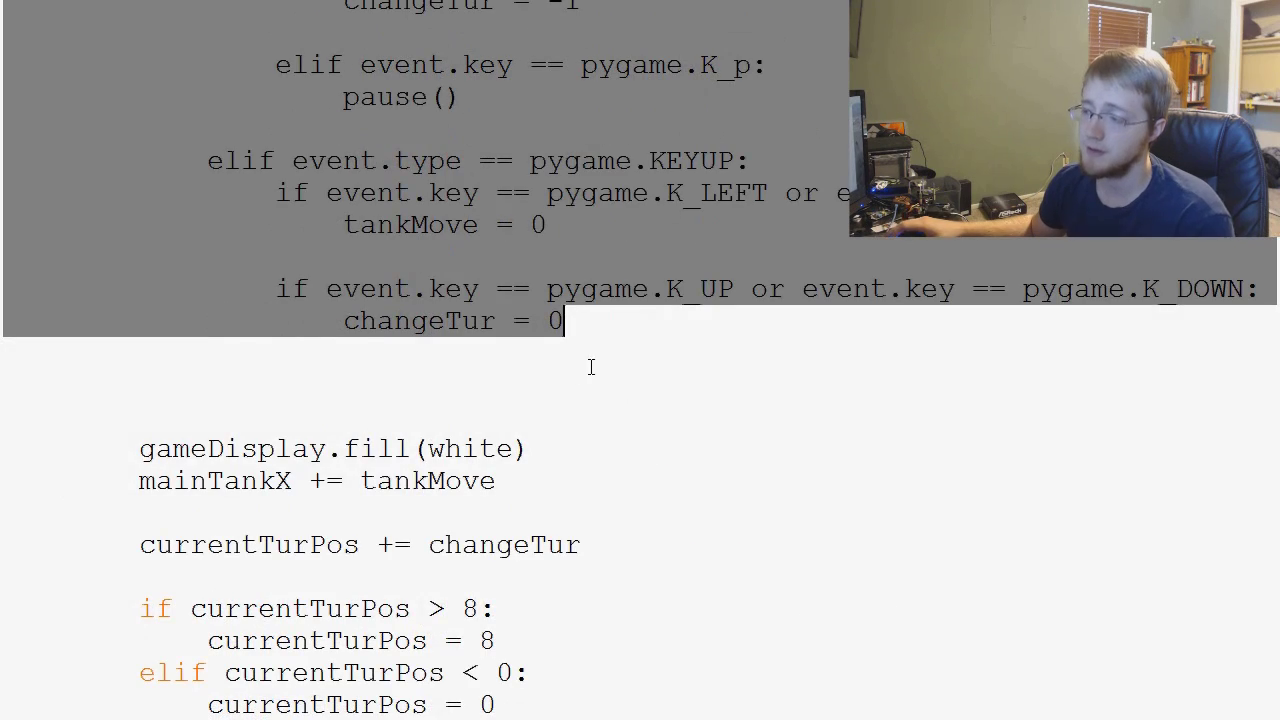
pyautogui.scroll(-3)
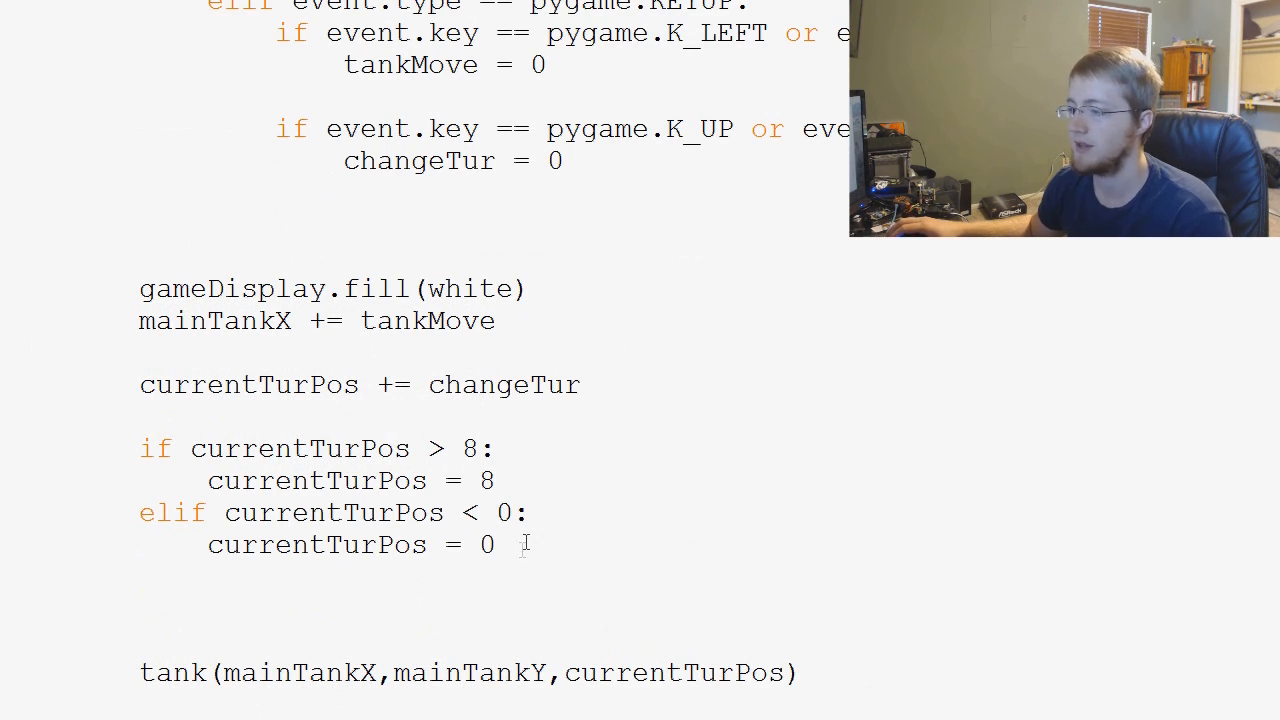
pyautogui.moveTo(188, 384); pyautogui.dragTo(494, 545)
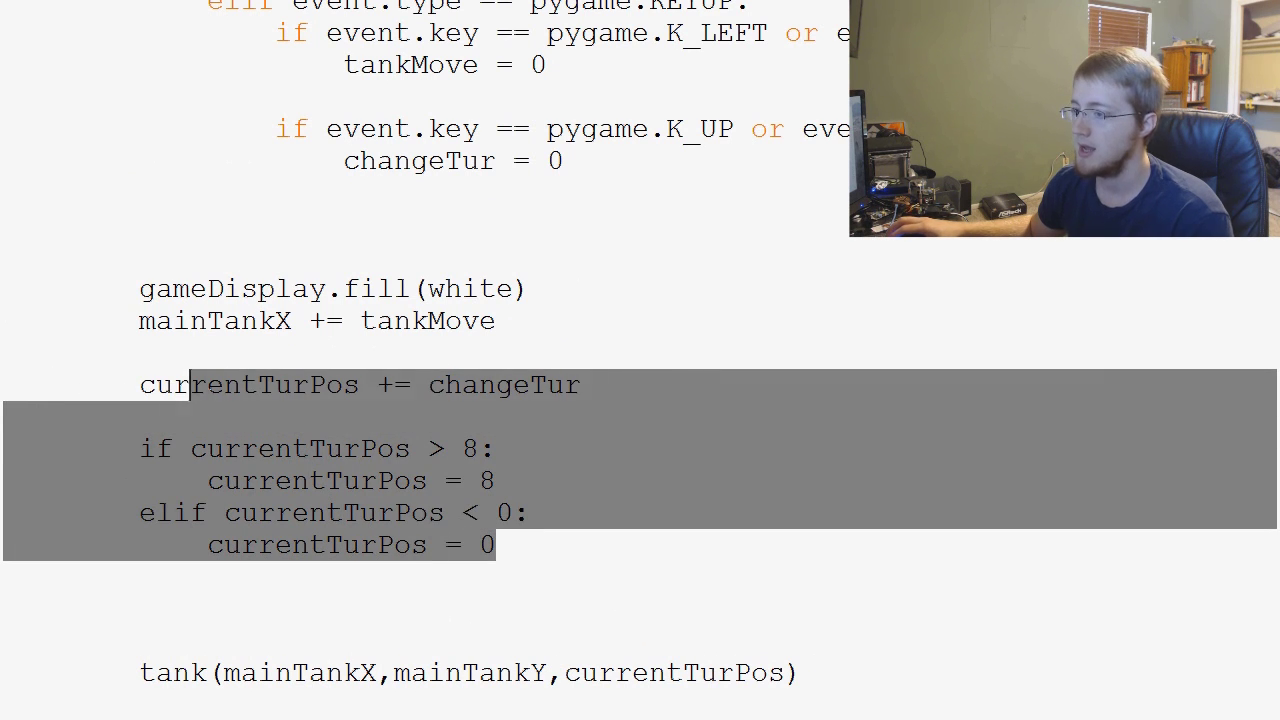
pyautogui.click(200, 384)
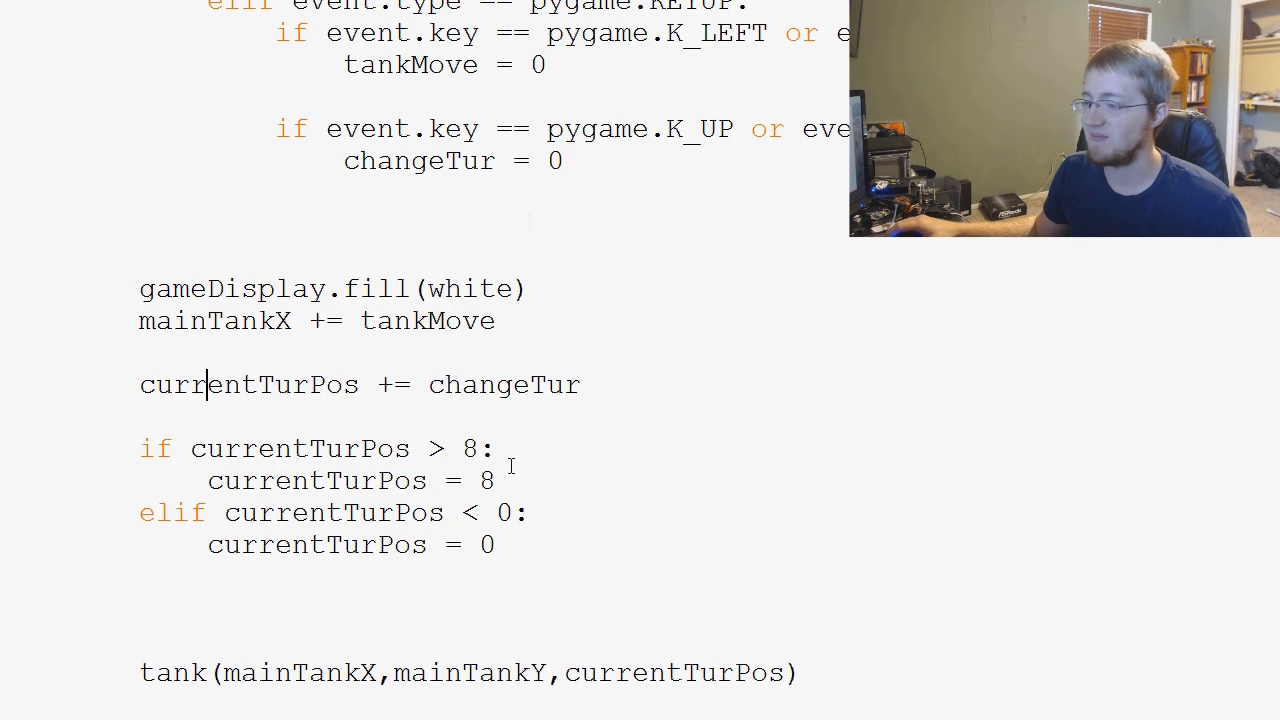
pyautogui.scroll(-3)
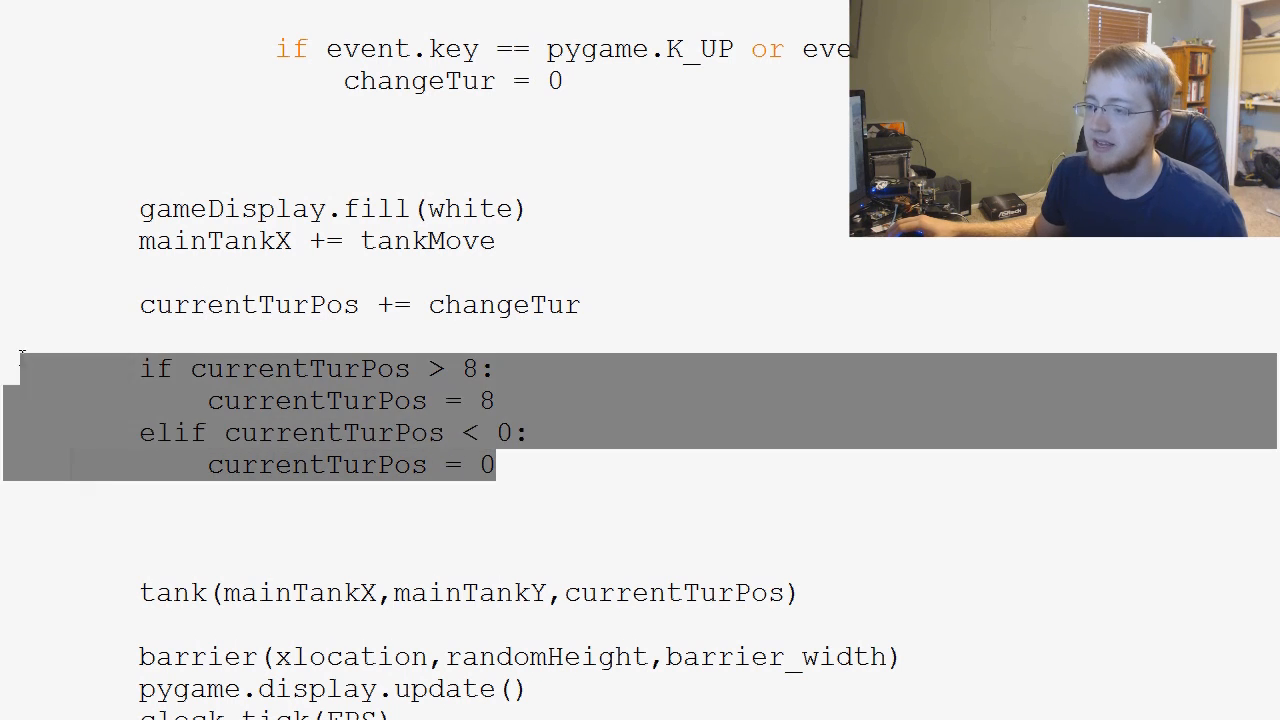
pyautogui.click(543, 451)
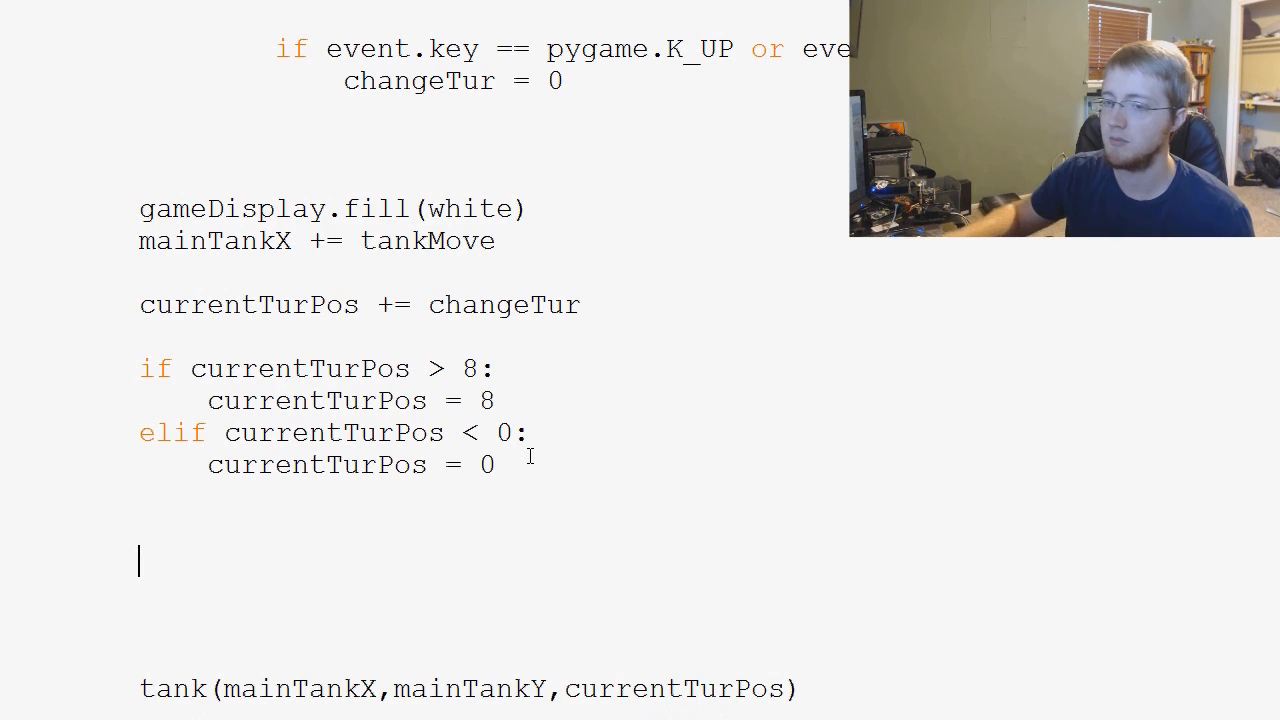
pyautogui.moveTo(599, 335)
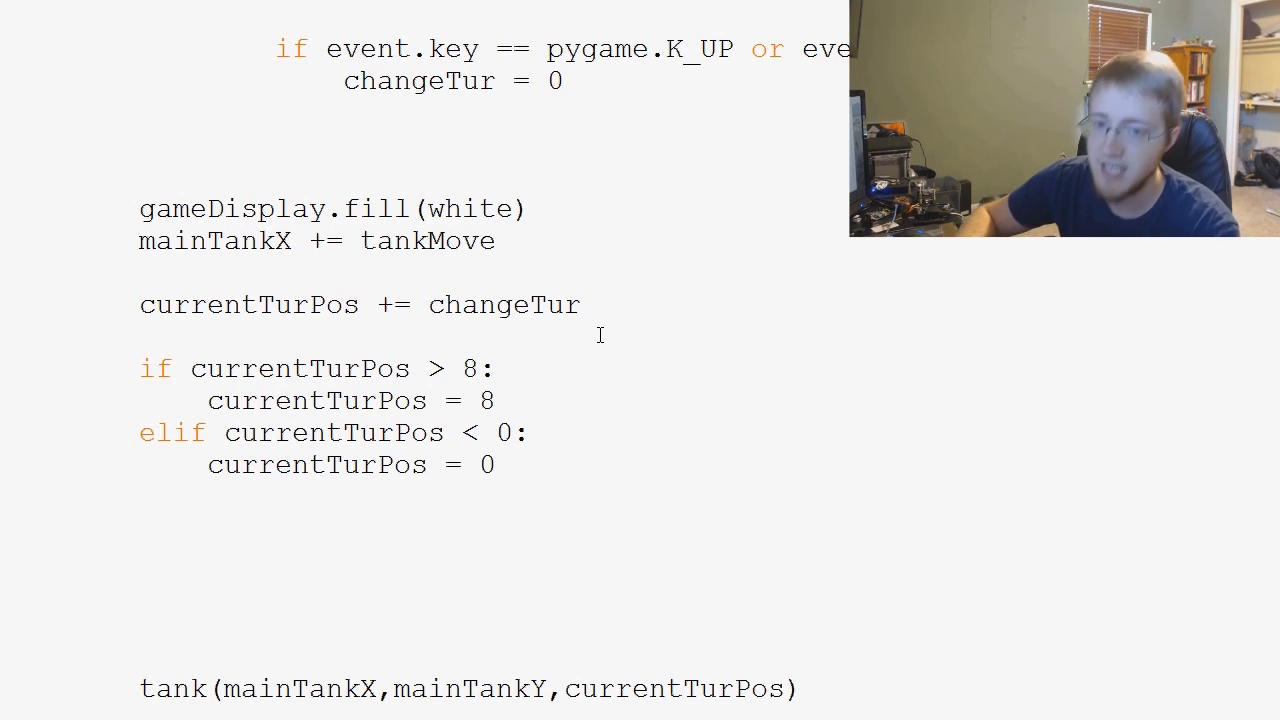
# Step: Type 'if mainTankX -' below the turret limits and look up the tankWidth variable
pyautogui.write('if')
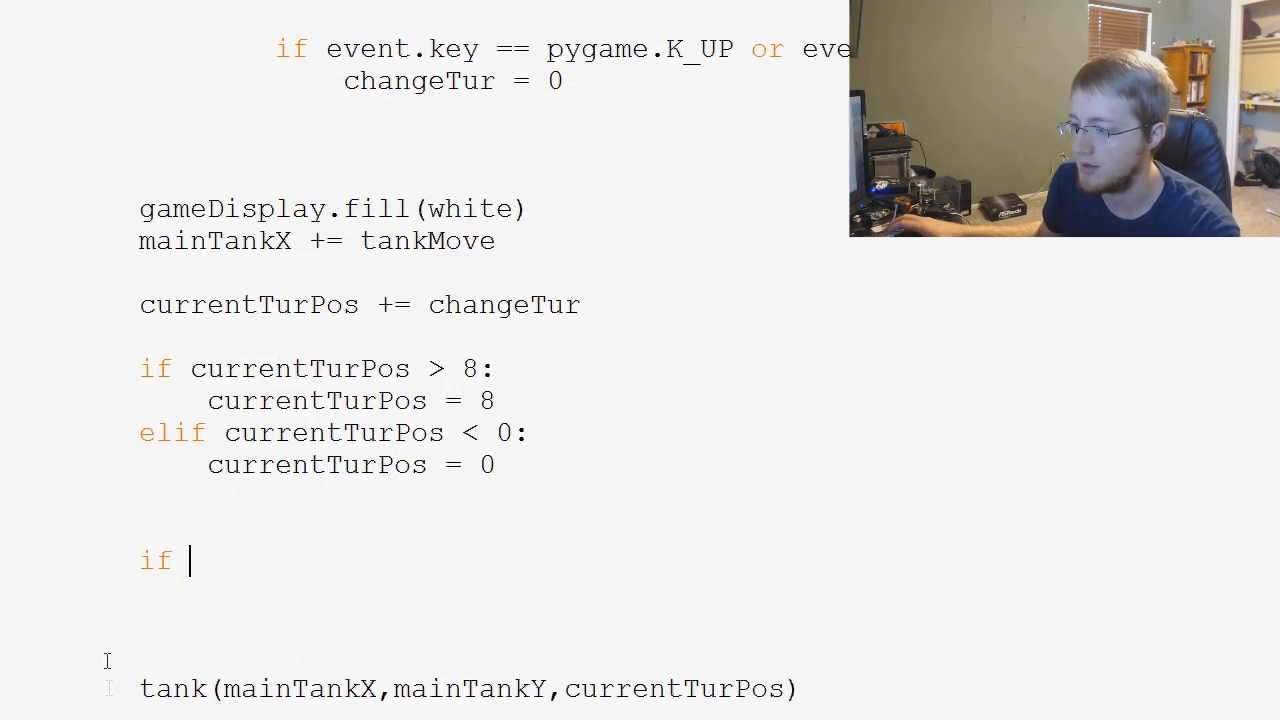
pyautogui.scroll(-3)
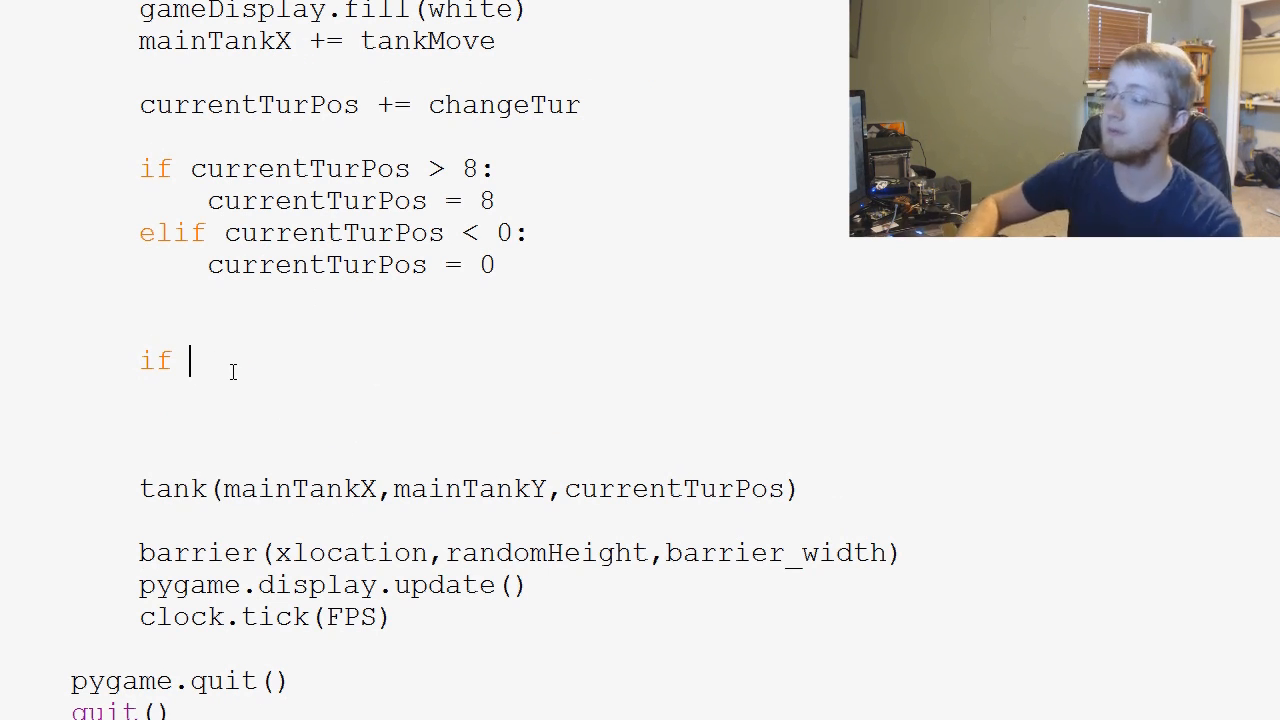
pyautogui.write('mainTank')
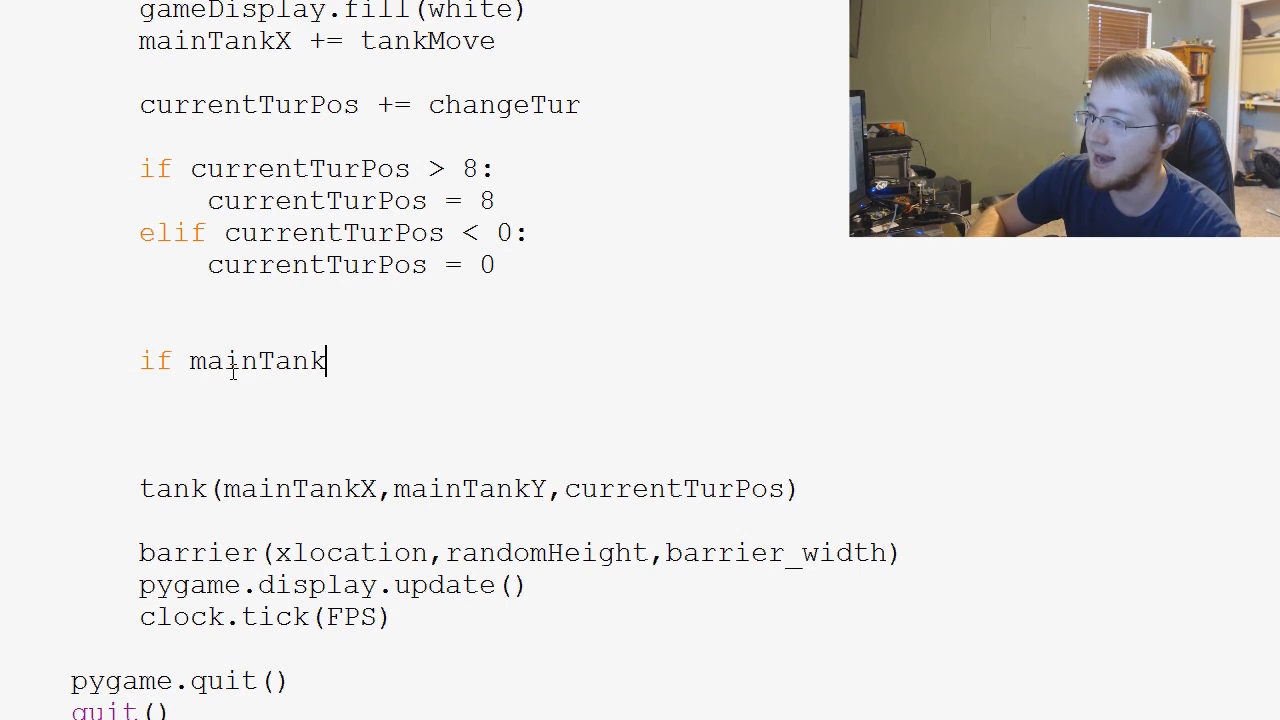
pyautogui.write('X')
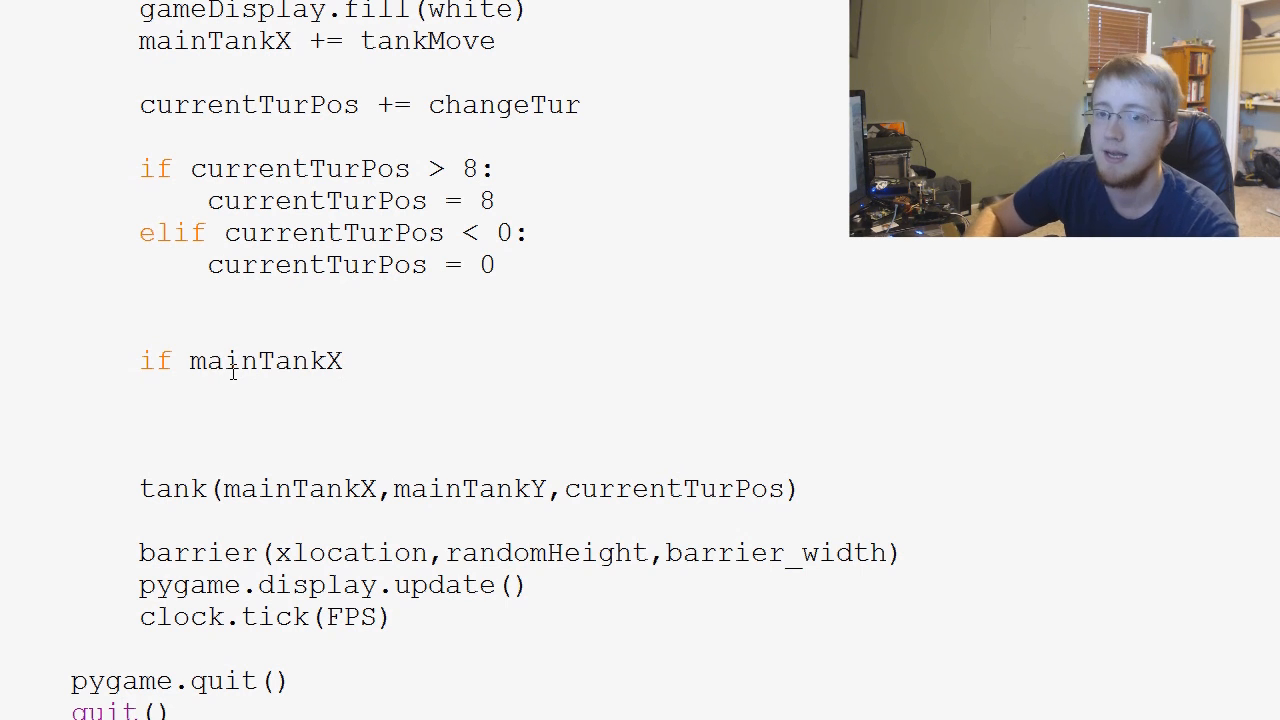
pyautogui.click(344, 360)
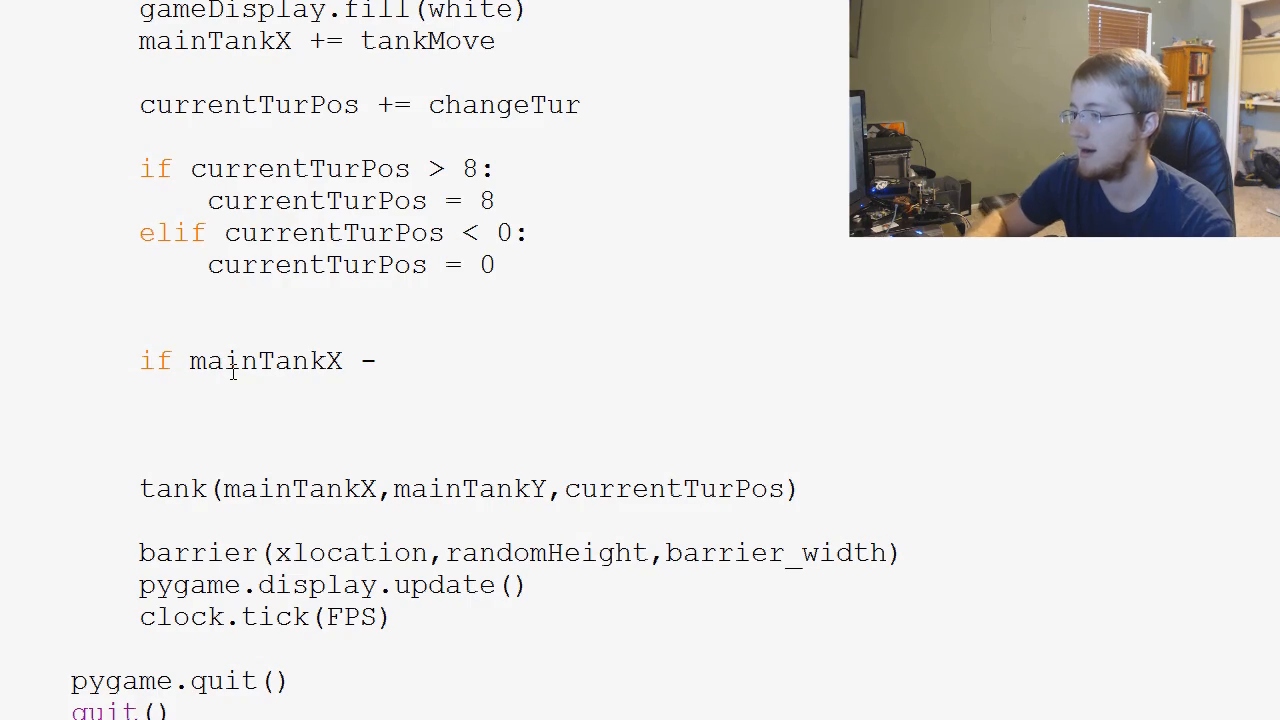
pyautogui.scroll(3)
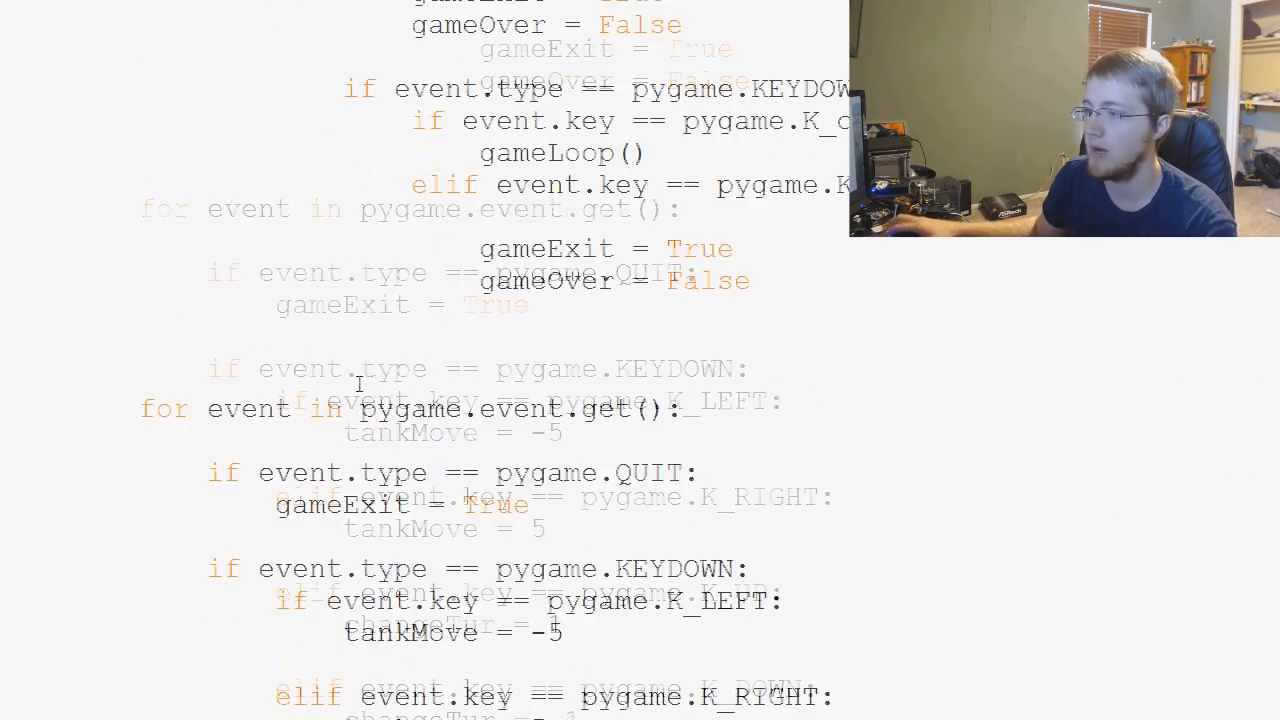
pyautogui.scroll(3)
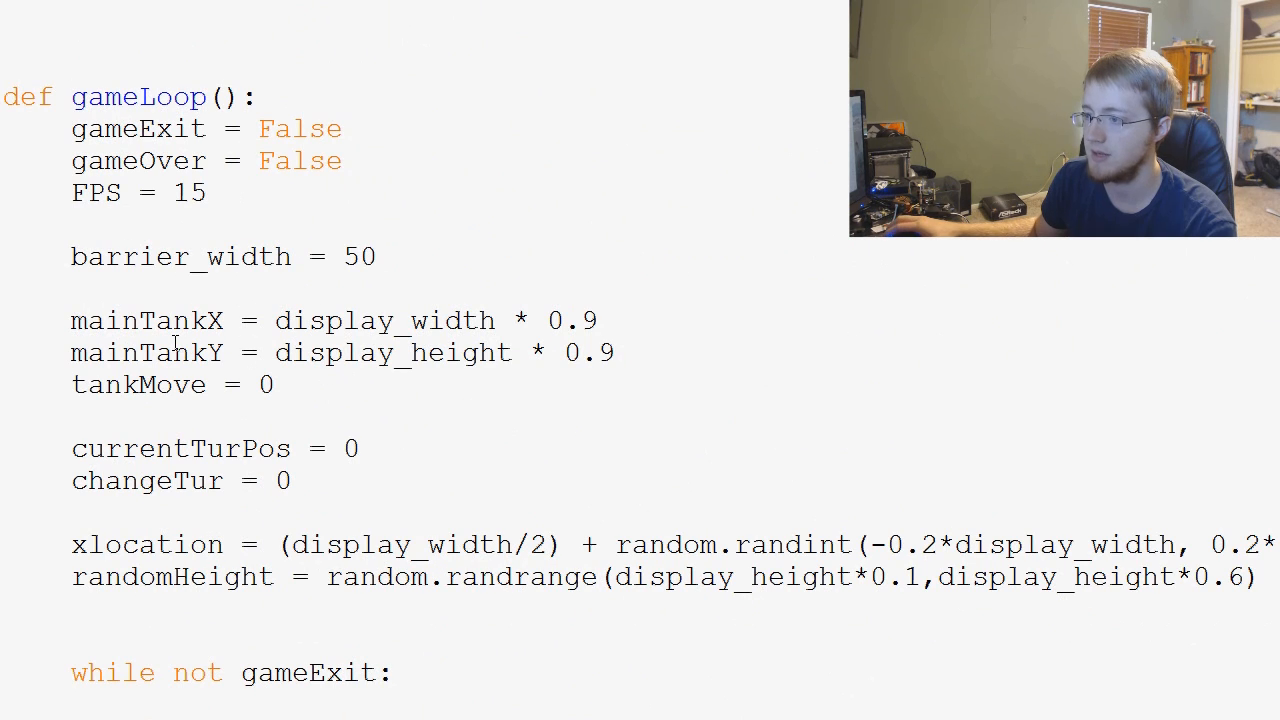
pyautogui.moveTo(360, 477)
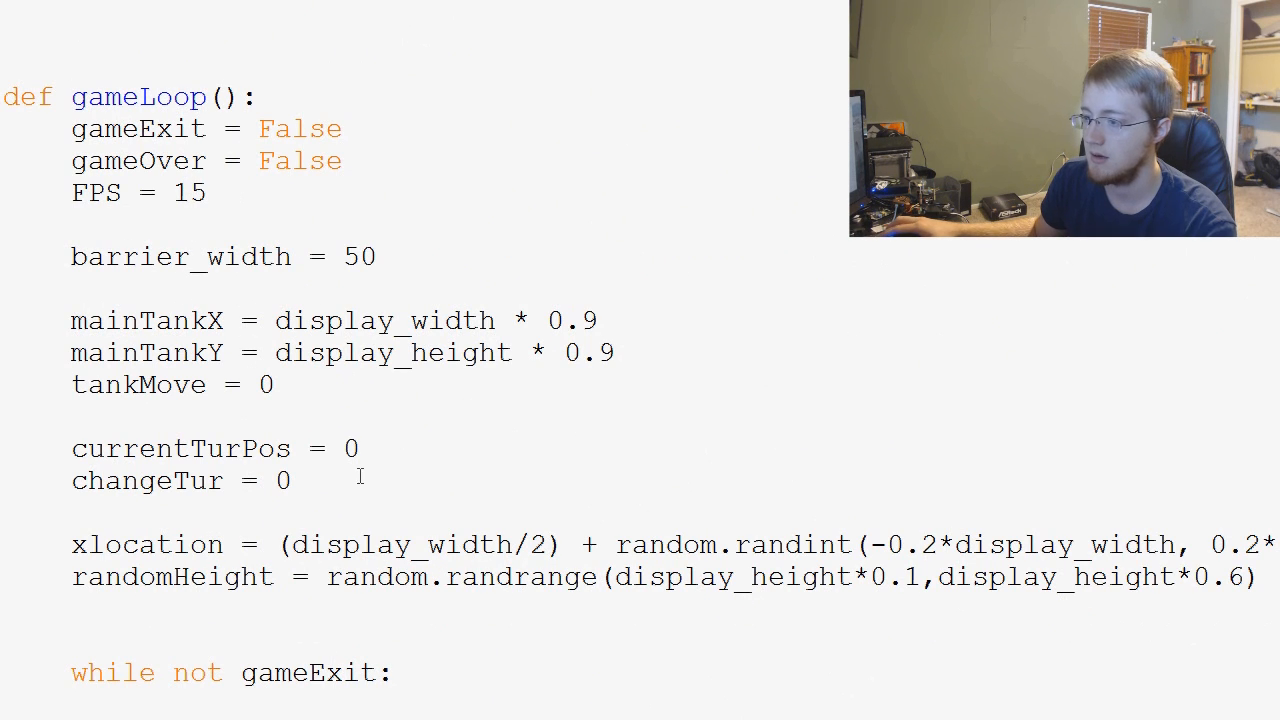
pyautogui.moveTo(200, 193)
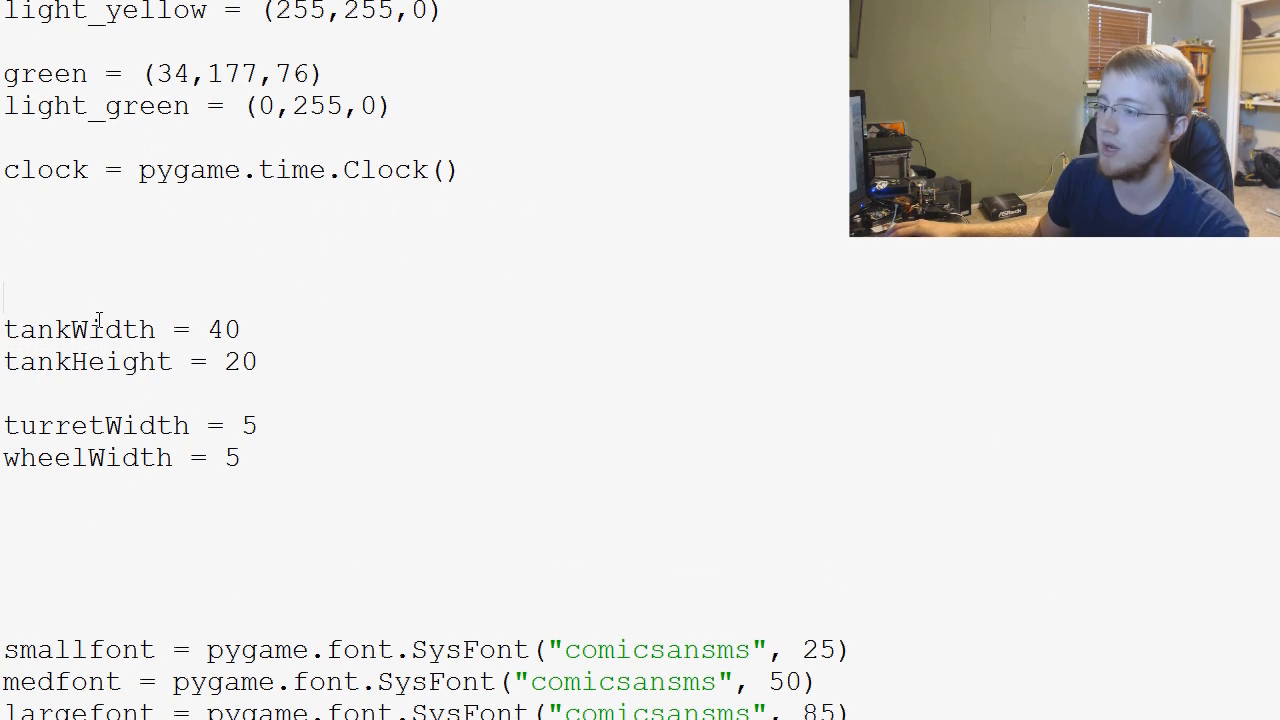
pyautogui.doubleClick(78, 329)
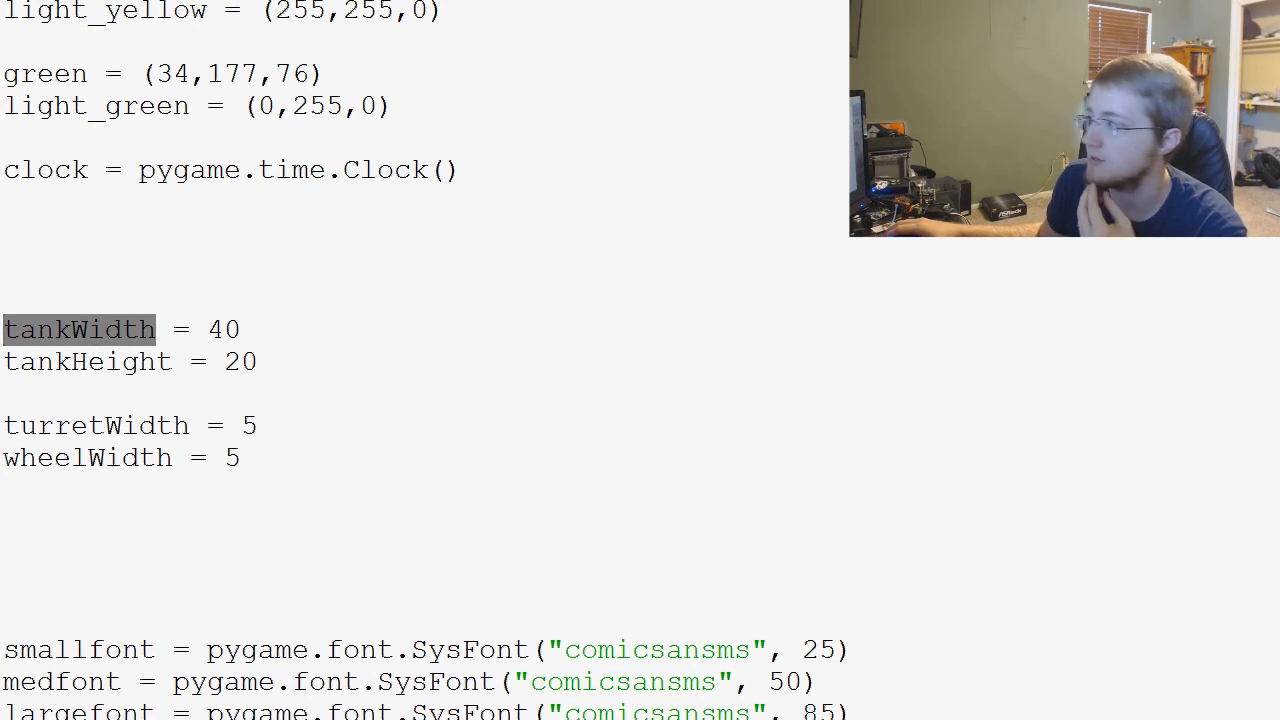
pyautogui.scroll(-3)
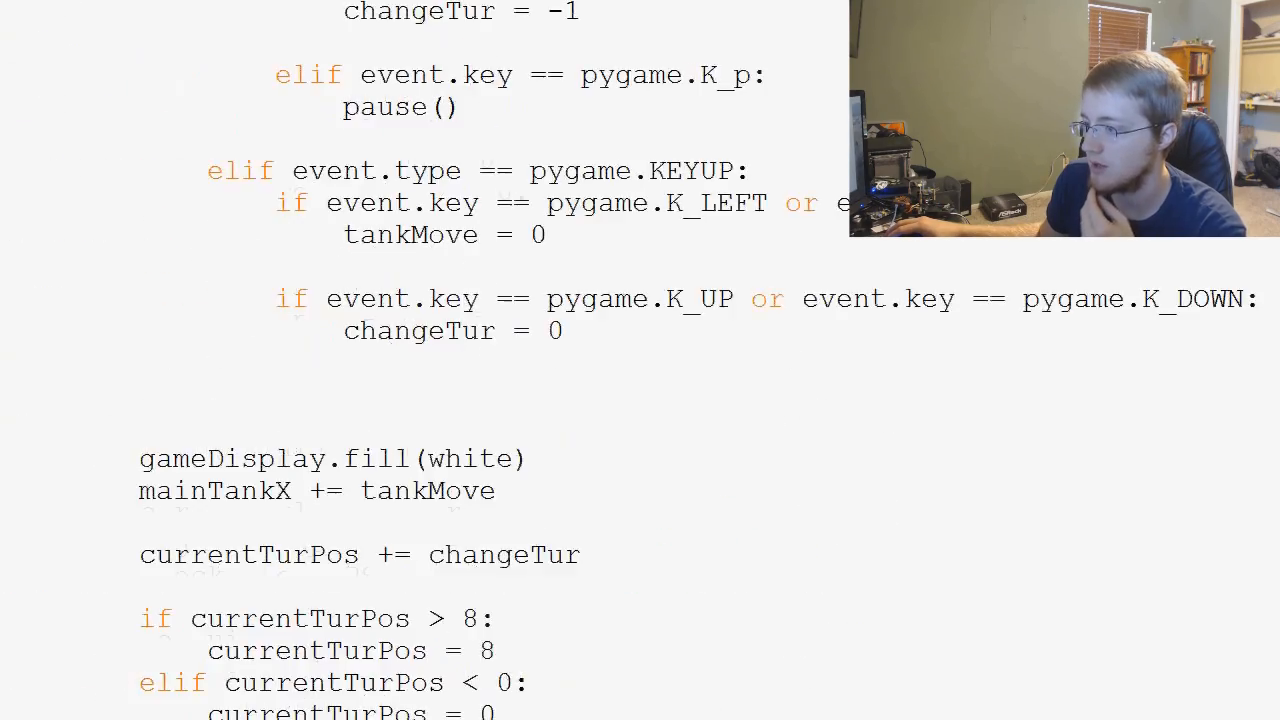
# Step: Type a draft condition comparing mainTankX against barrier_xlocation plus barrierWidth
pyautogui.scroll(-3)
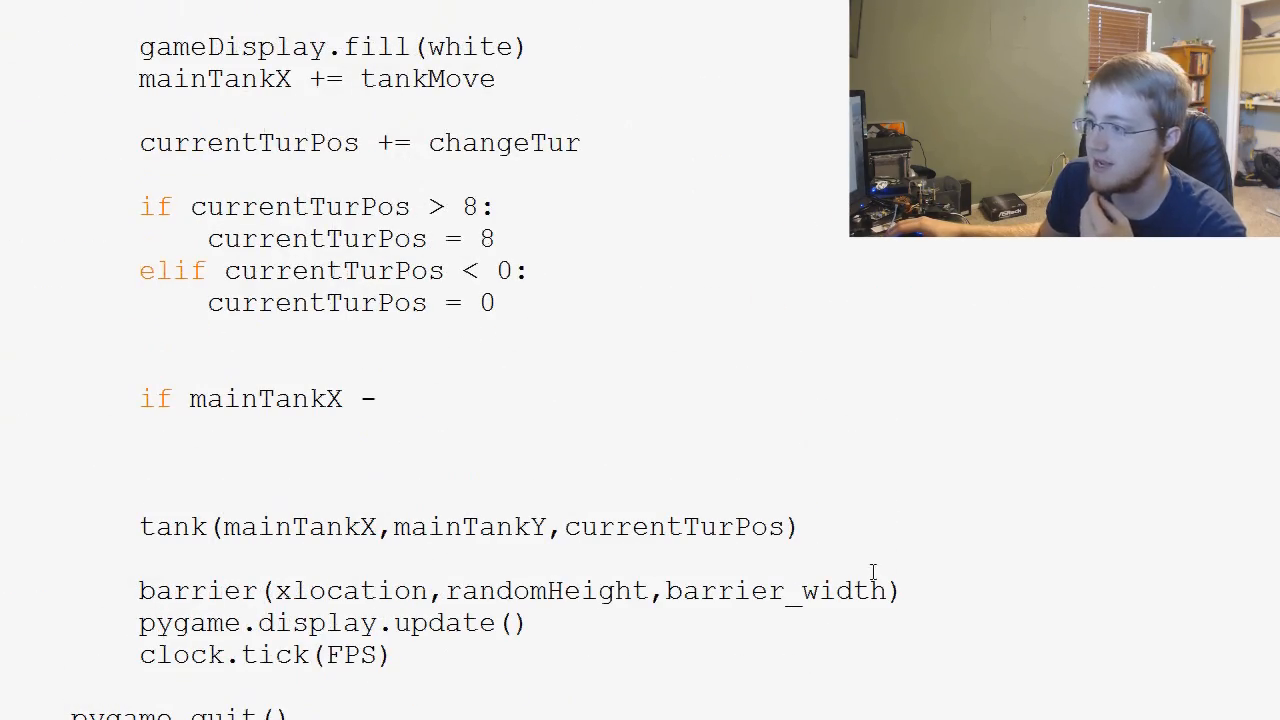
pyautogui.write('barrier_width')
pyautogui.write(' ta')
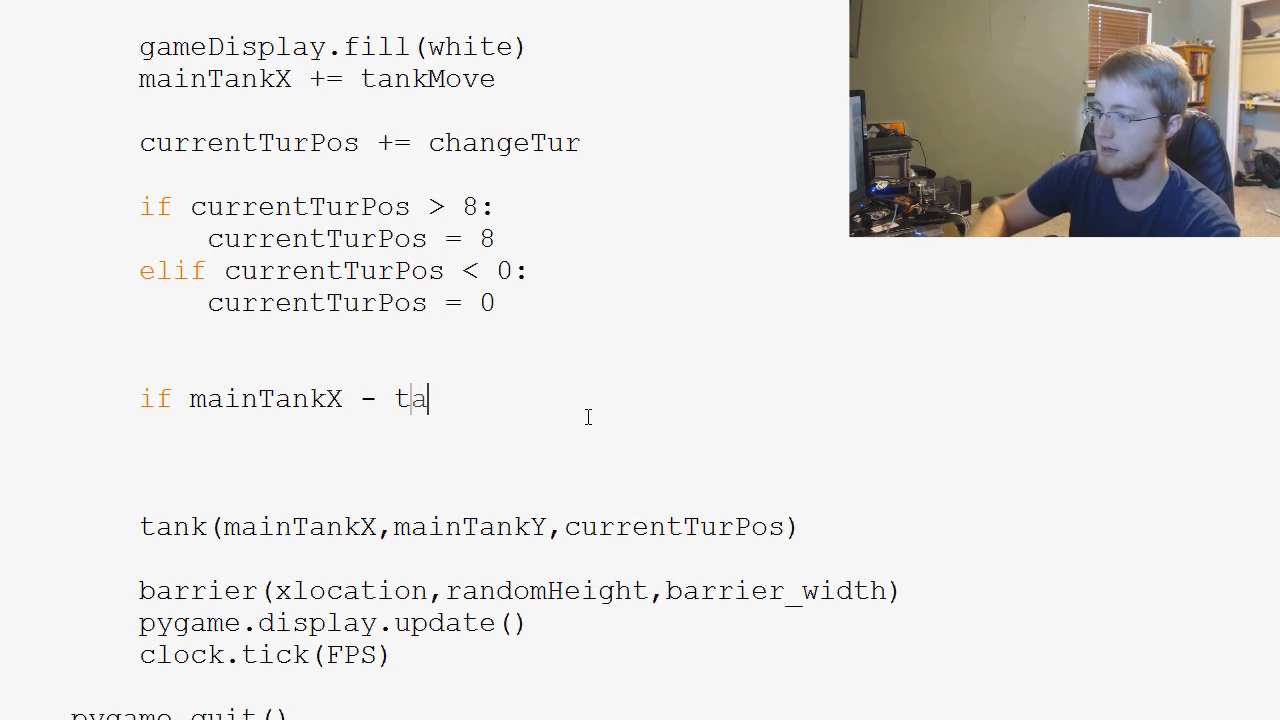
pyautogui.write('nkWidth <')
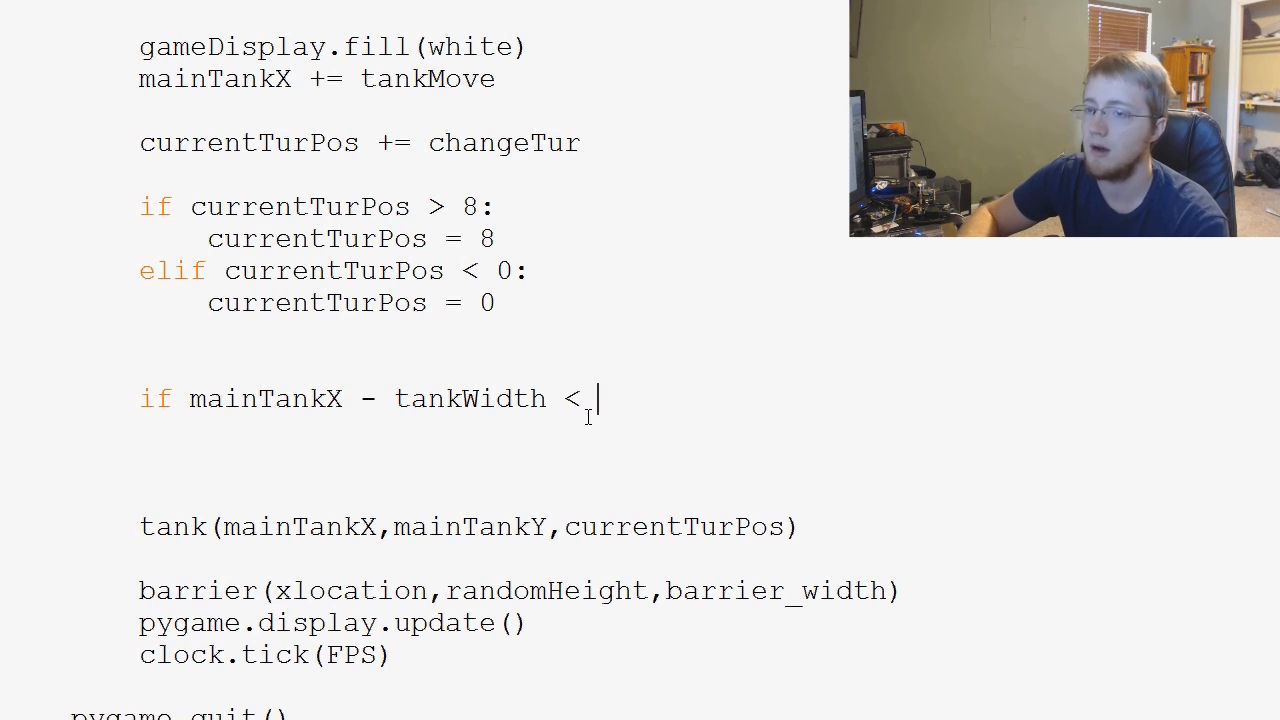
pyautogui.write('barrier')
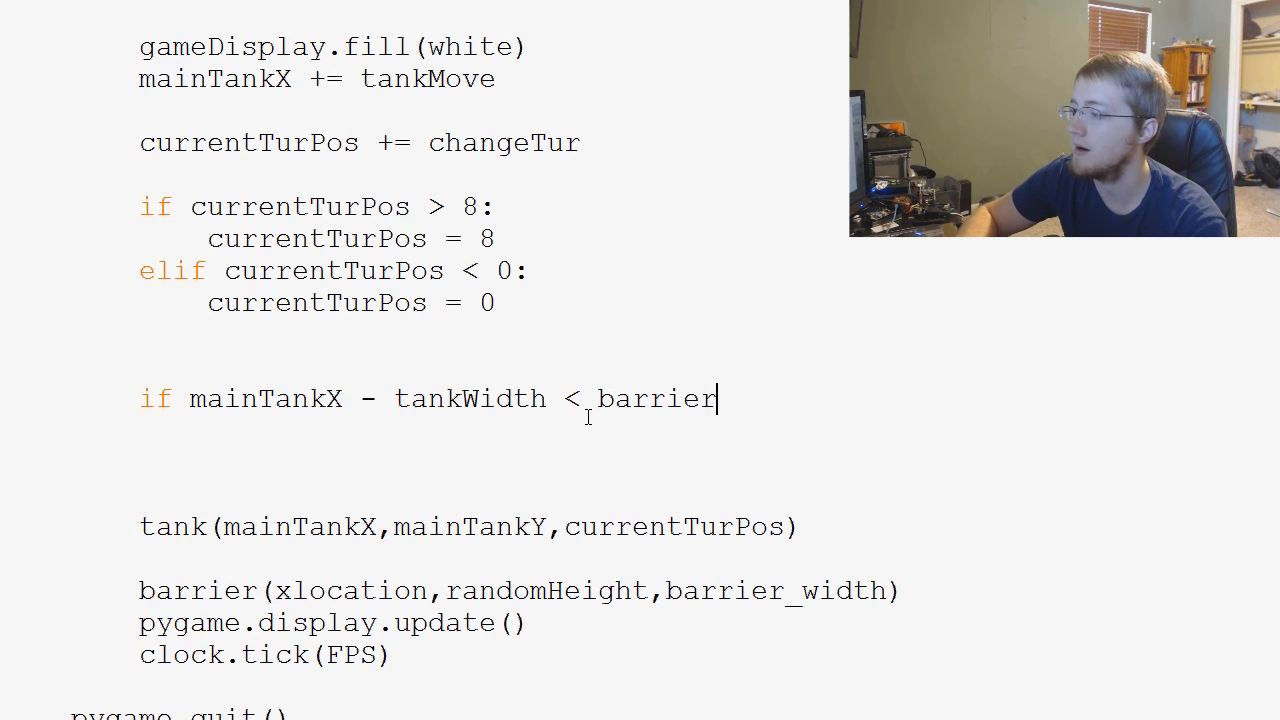
pyautogui.write('_loc')
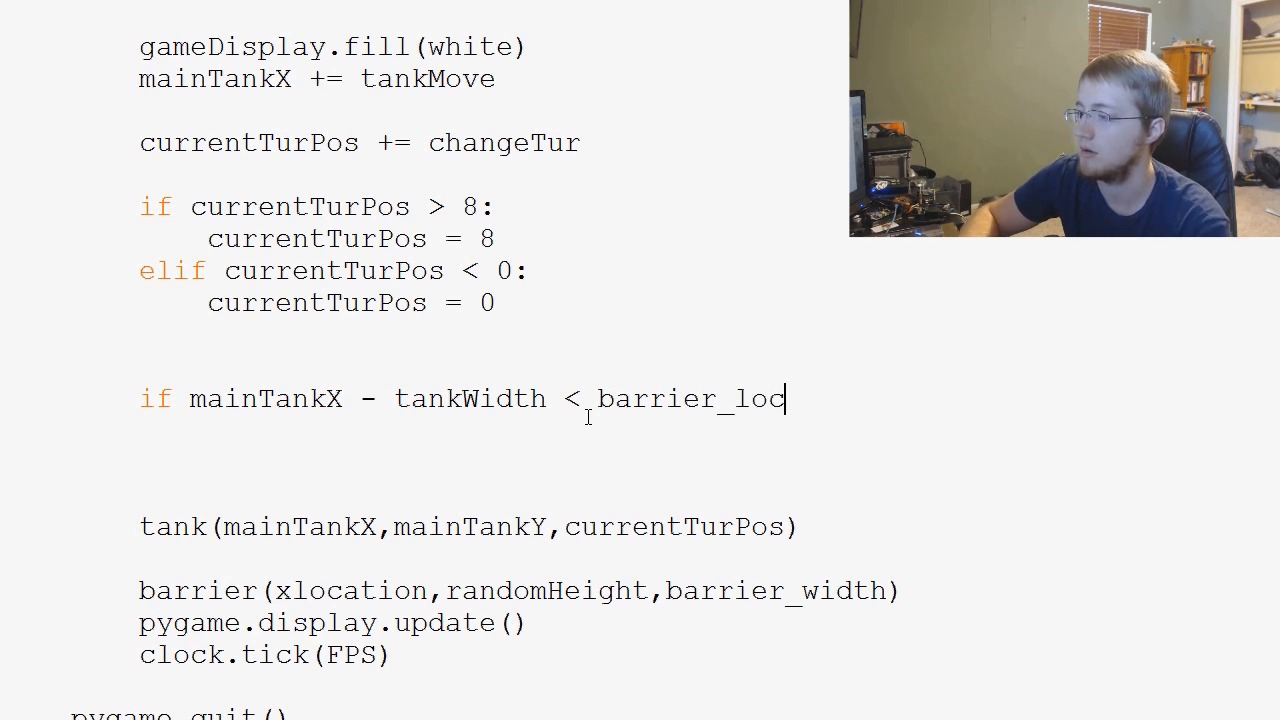
pyautogui.write('ation')
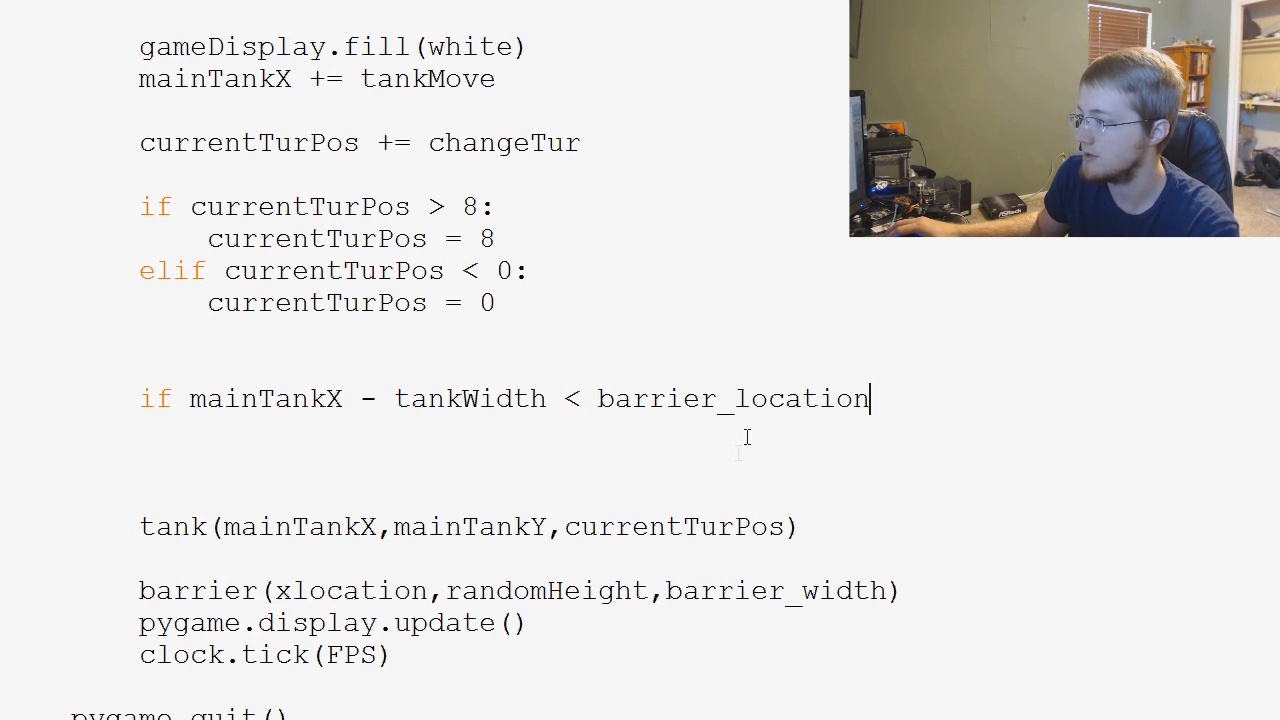
pyautogui.write('x')
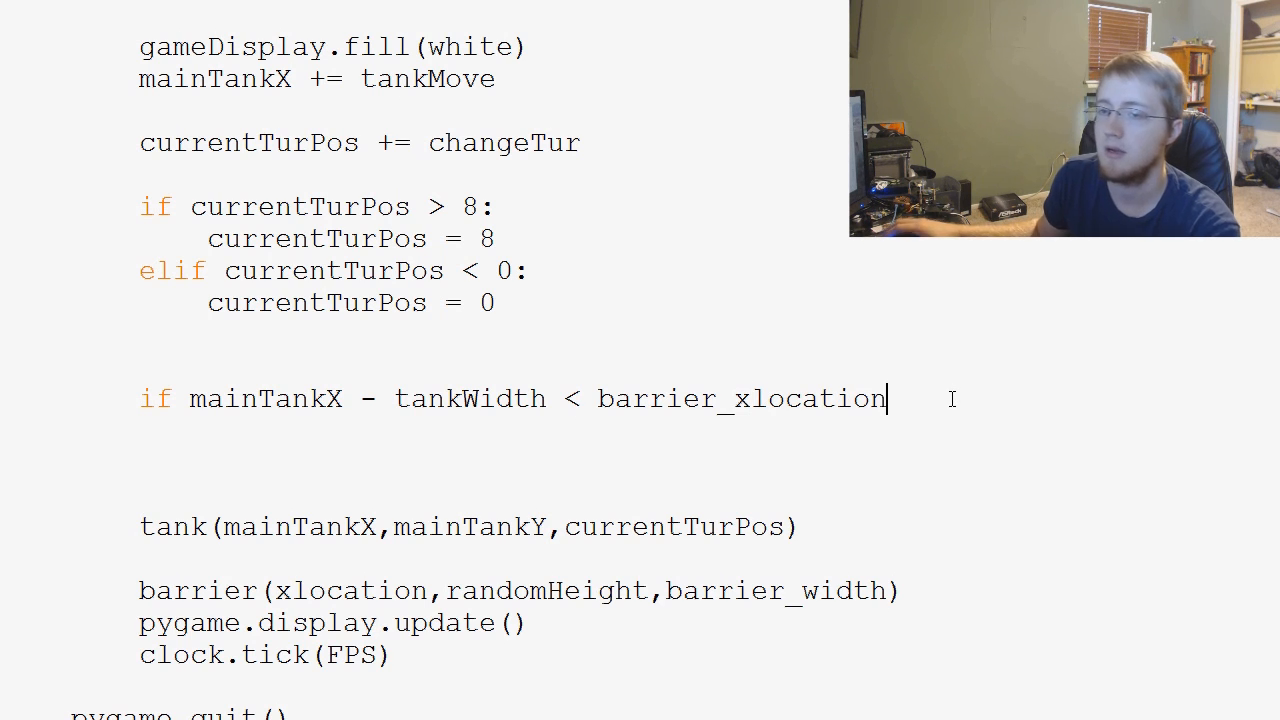
pyautogui.write('+barr')
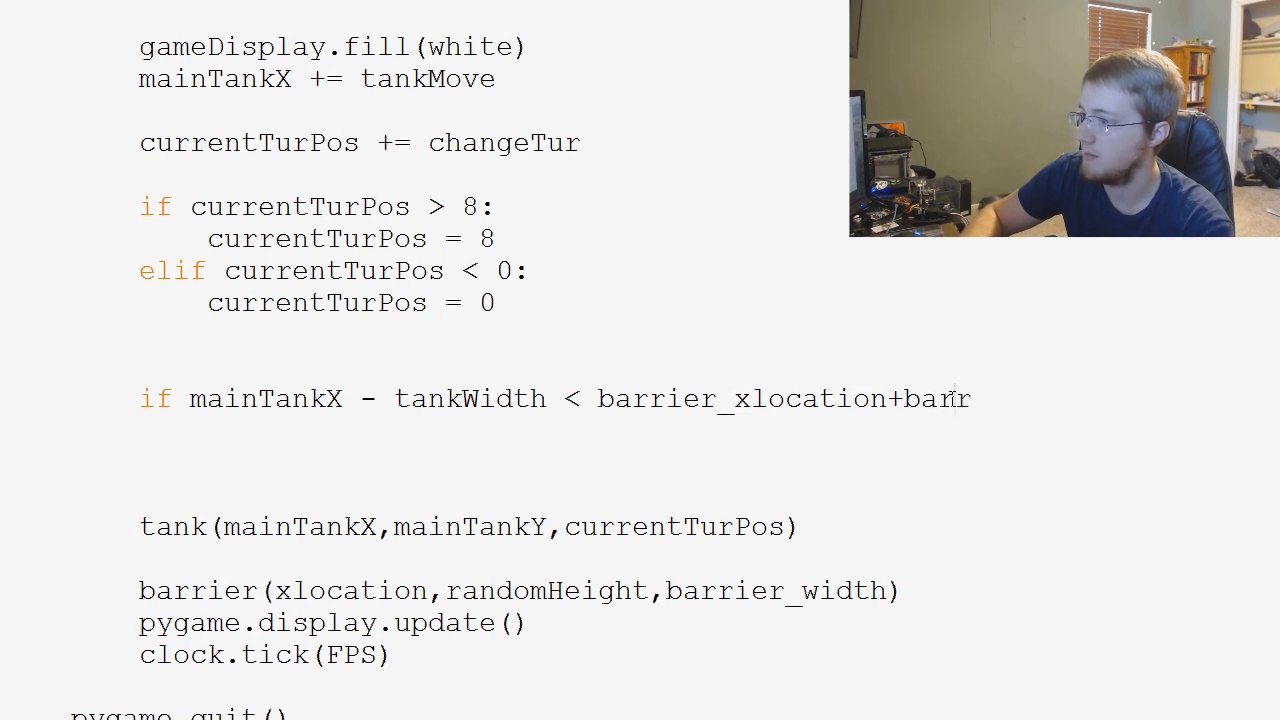
pyautogui.write('rierWdi')
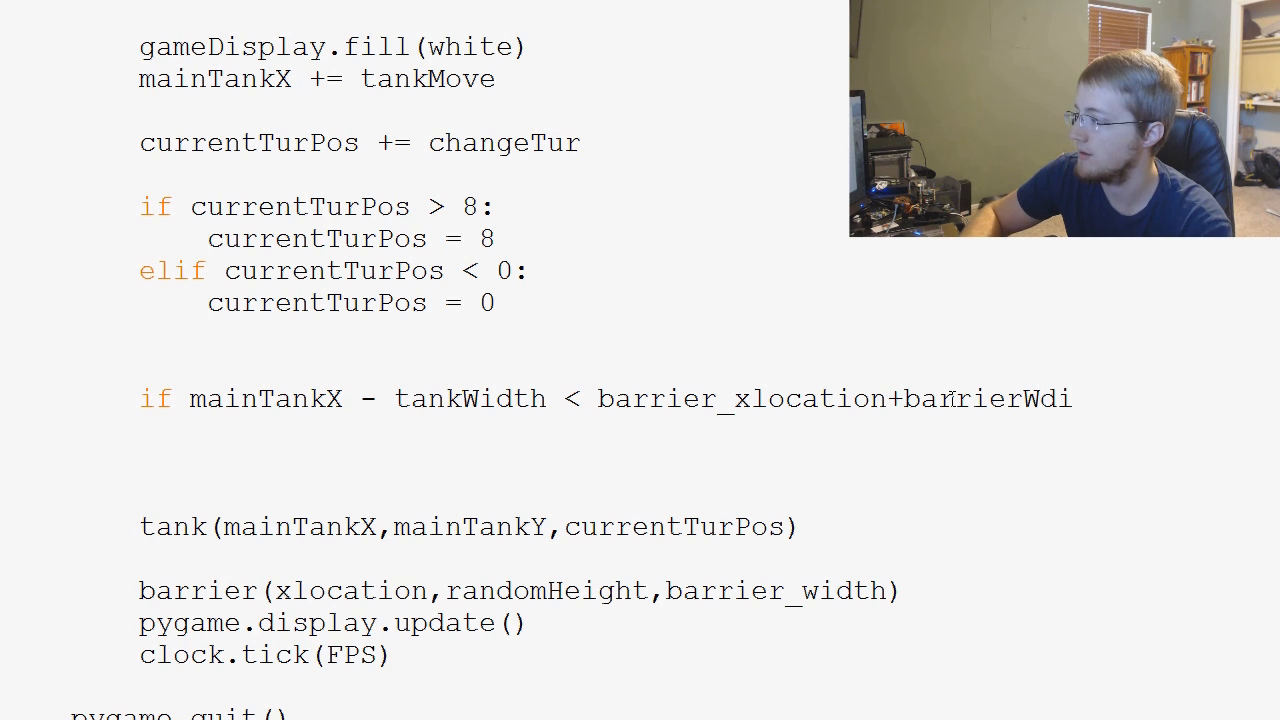
pyautogui.press('BackSpace')
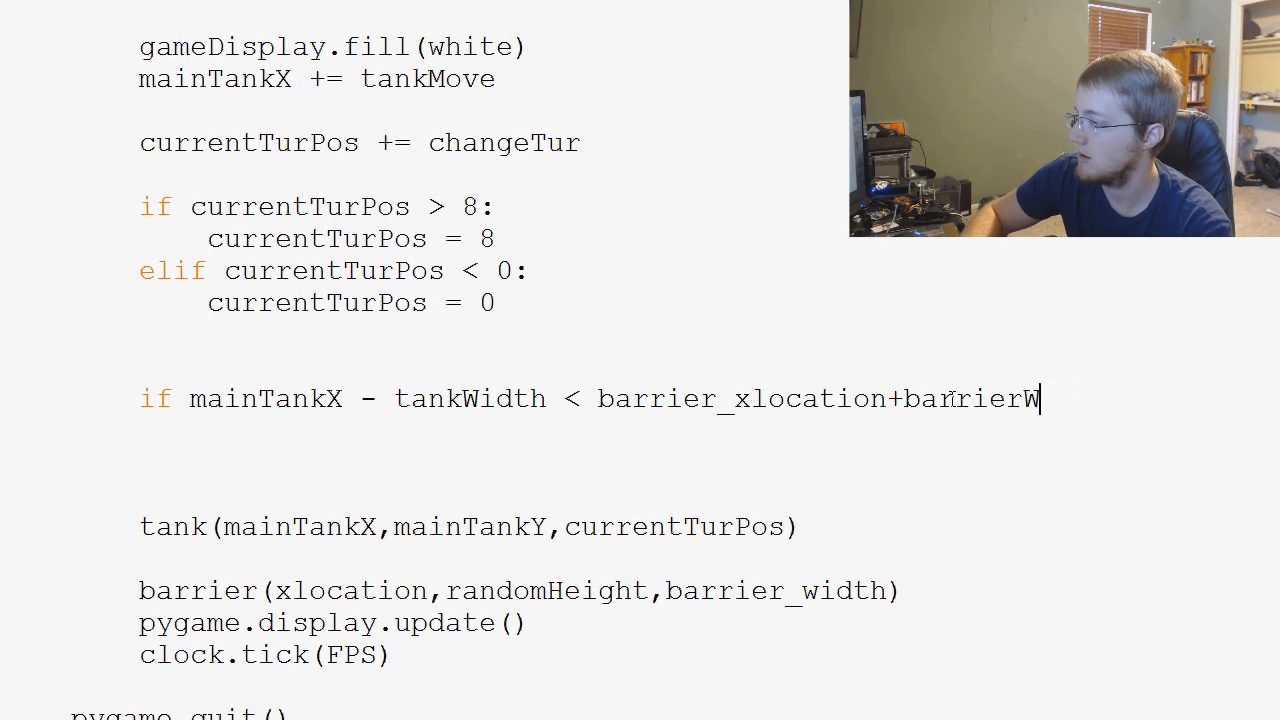
pyautogui.write('idth')
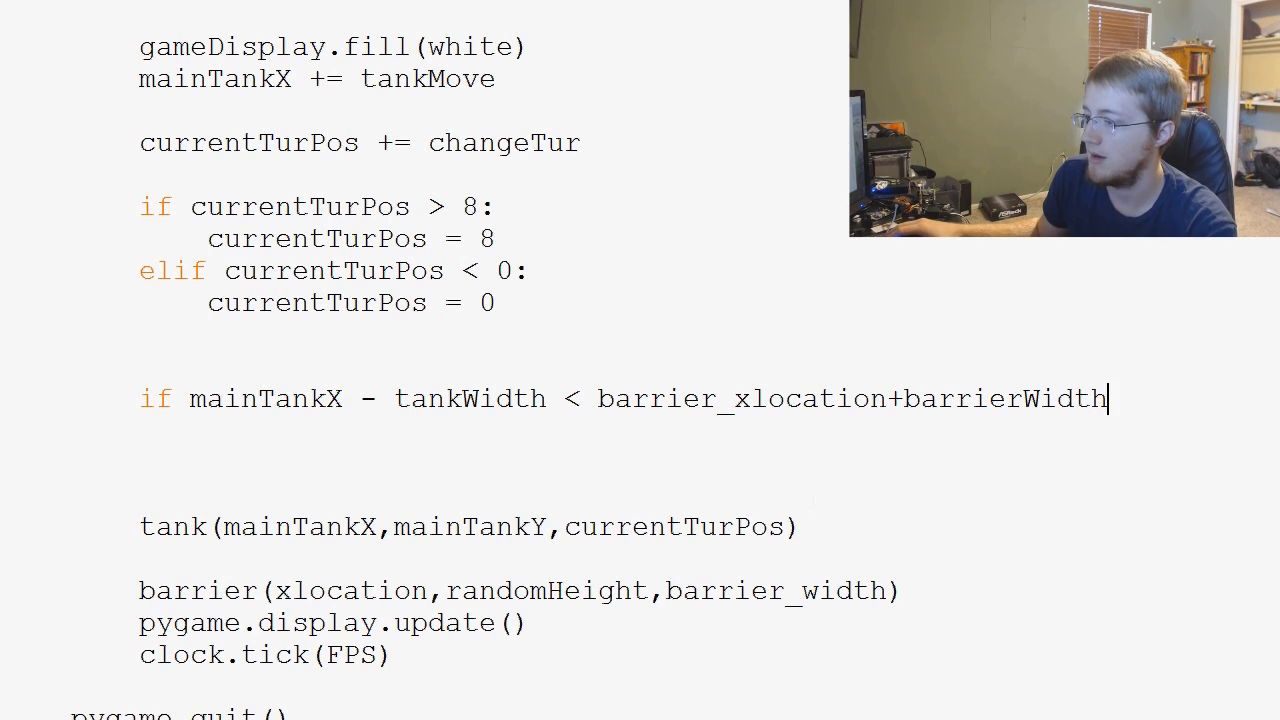
# Step: Change barrier_xlocation to xlocation and delete the tankWidth term from the condition
pyautogui.doubleClick(349, 590)
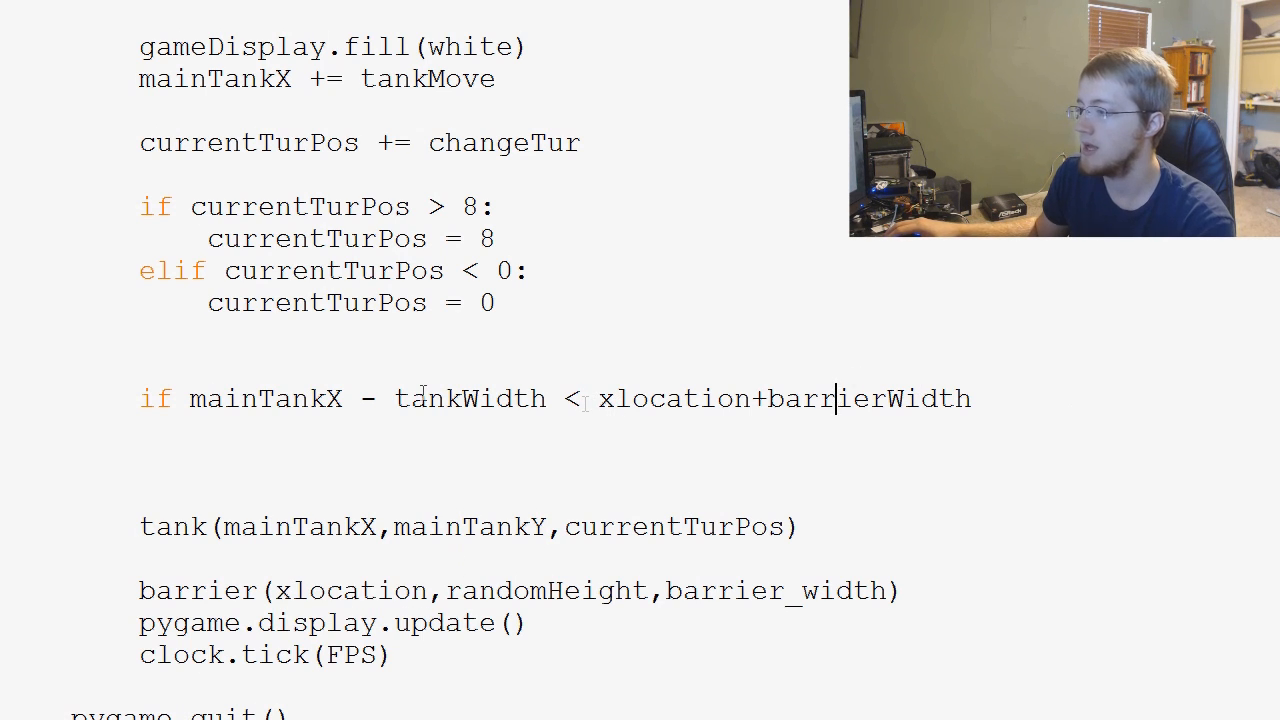
pyautogui.doubleClick(470, 398)
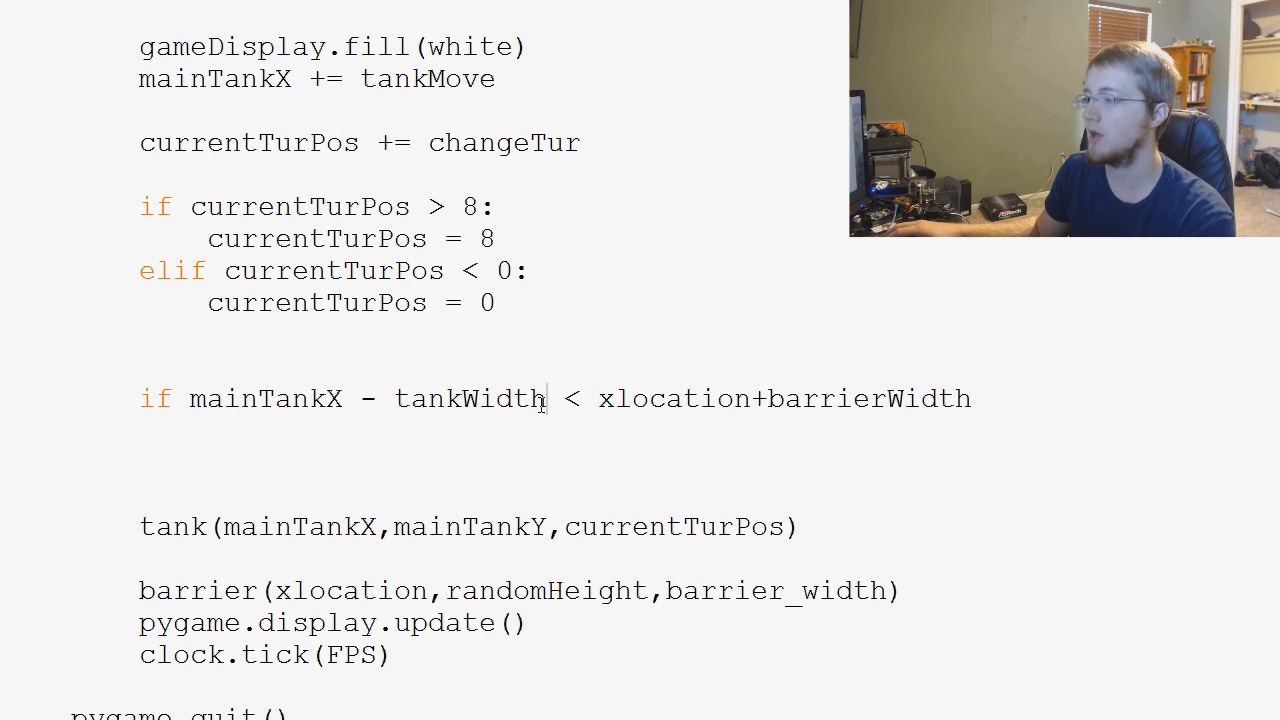
pyautogui.press('BackSpace')
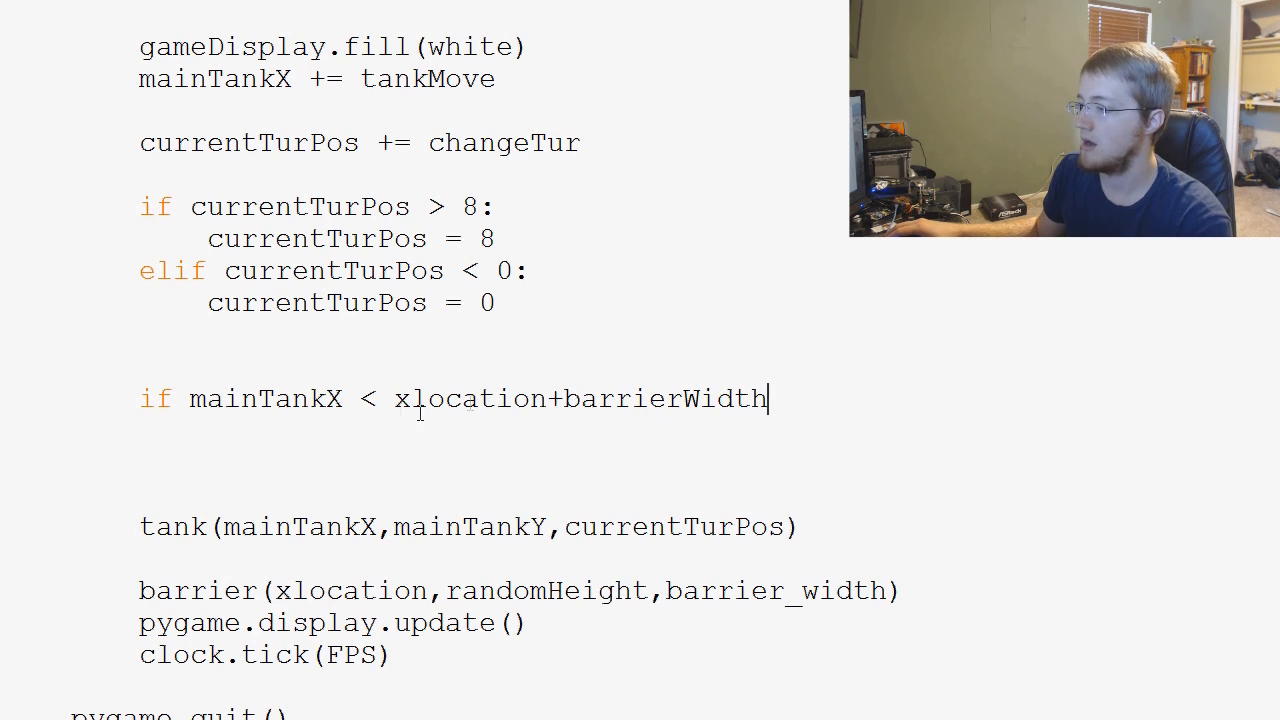
# Step: Make the condition 'mainTankX - (tankWidth/2) < xlocation+barrierWidth:' with body 'mainTankX += 5'
pyautogui.click(393, 398)
pyautogui.write(' - ')
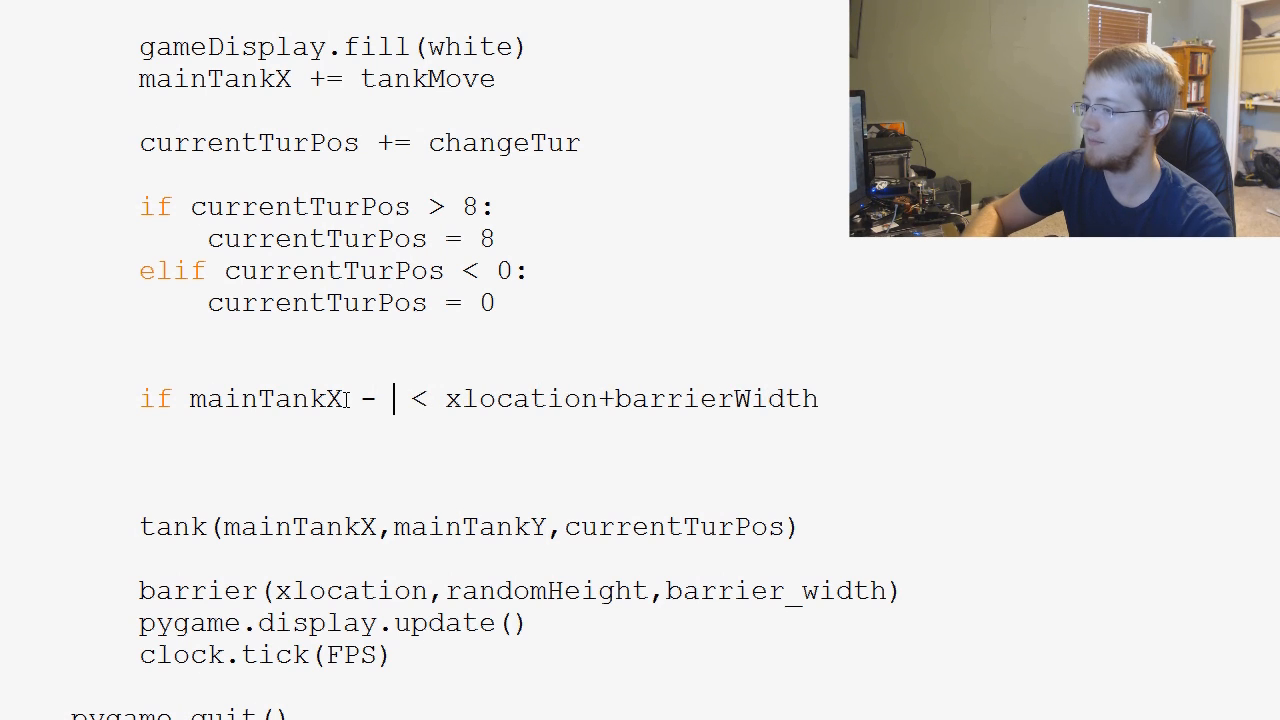
pyautogui.write('tankWdith')
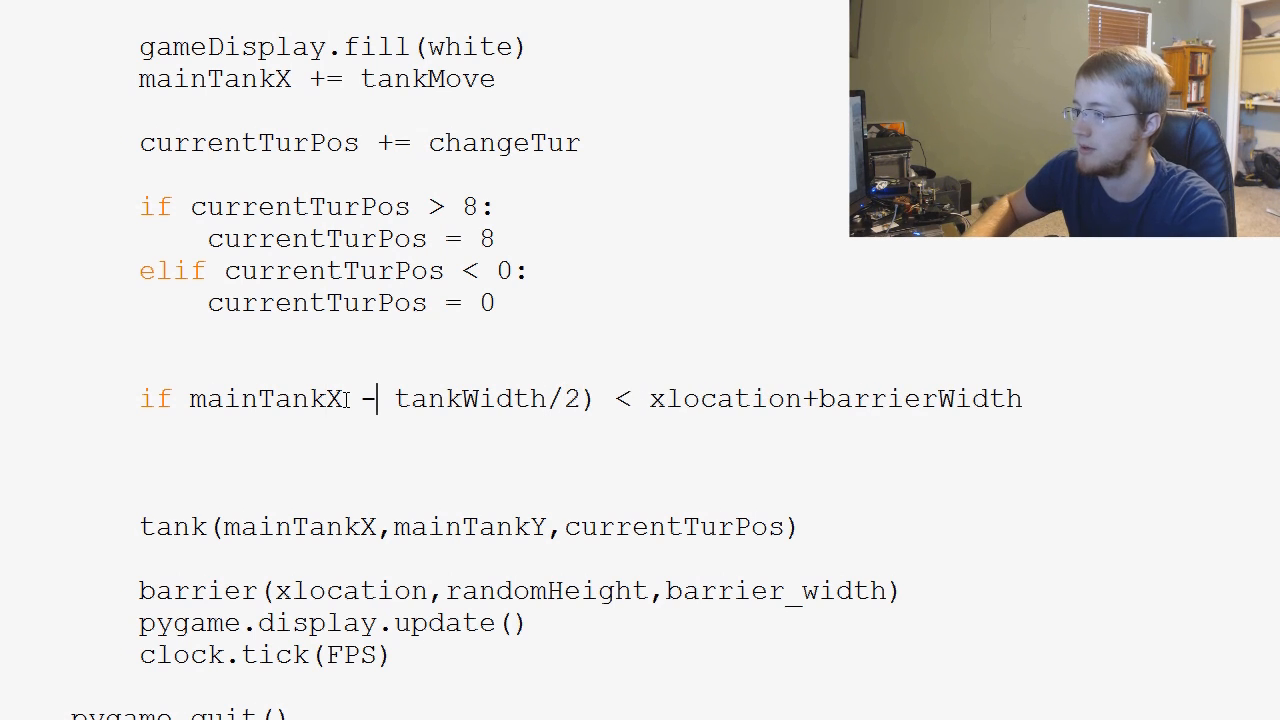
pyautogui.write('(')
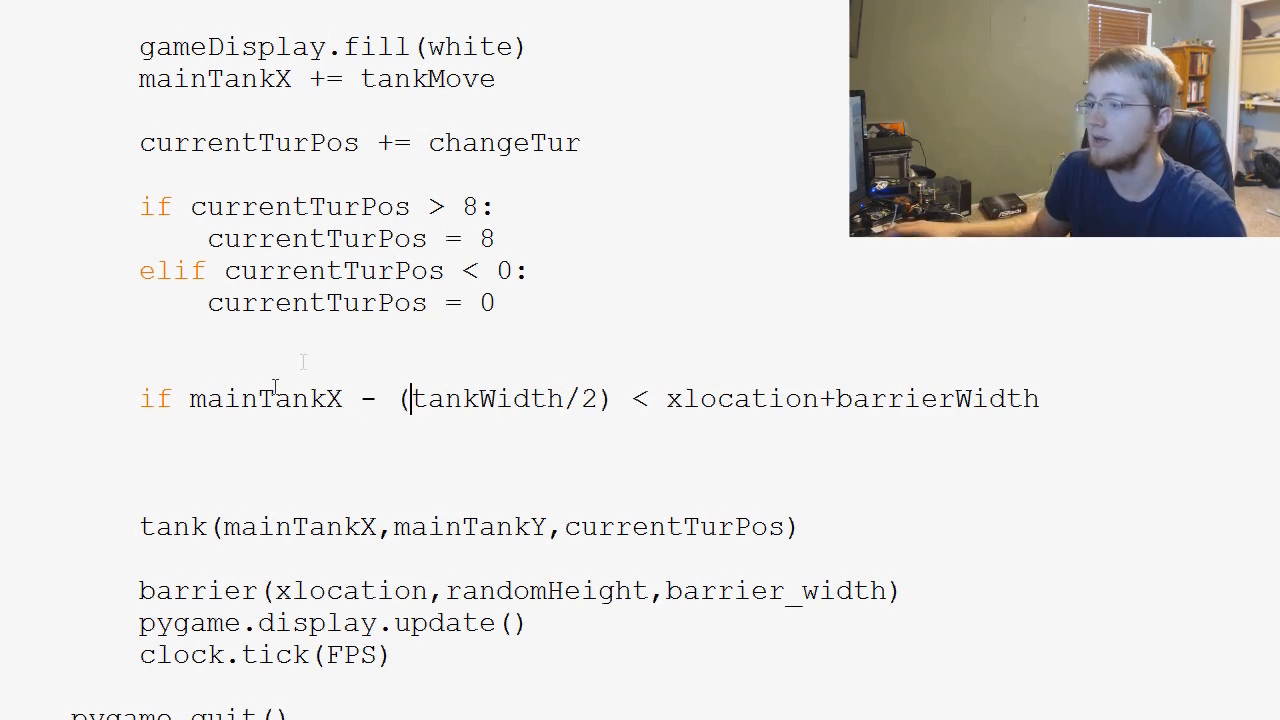
pyautogui.doubleClick(488, 398)
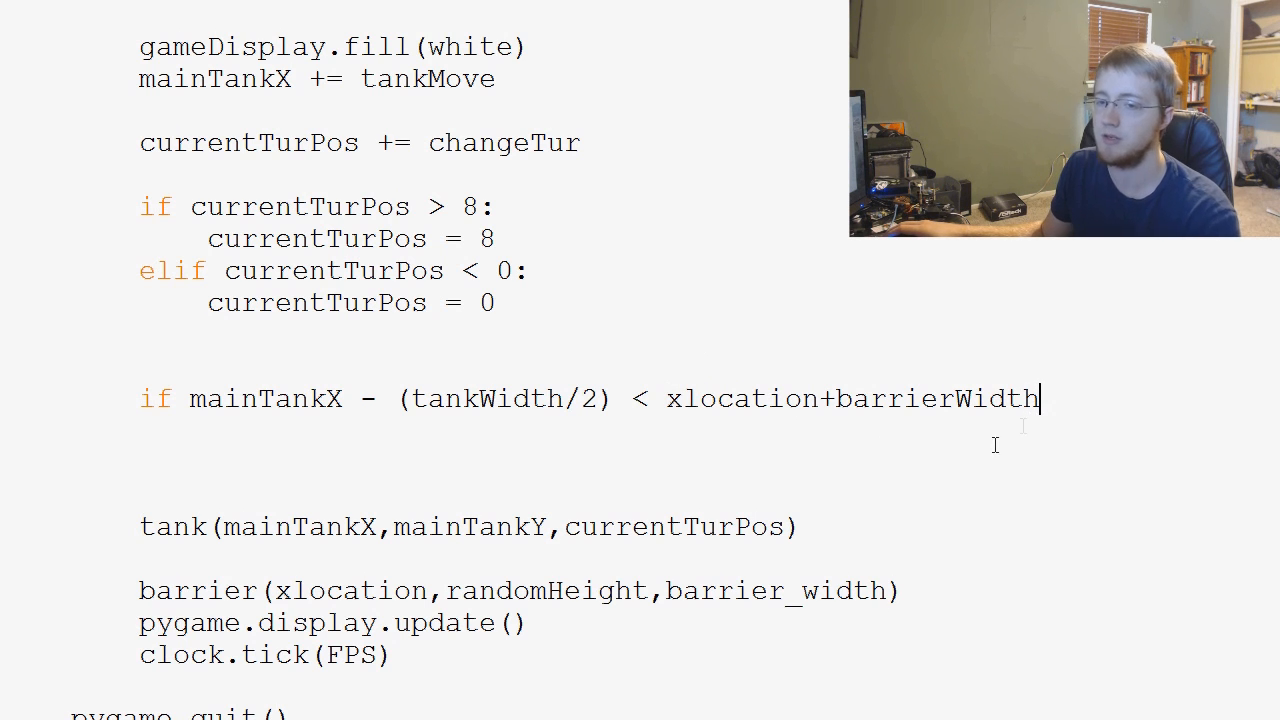
pyautogui.write(':')
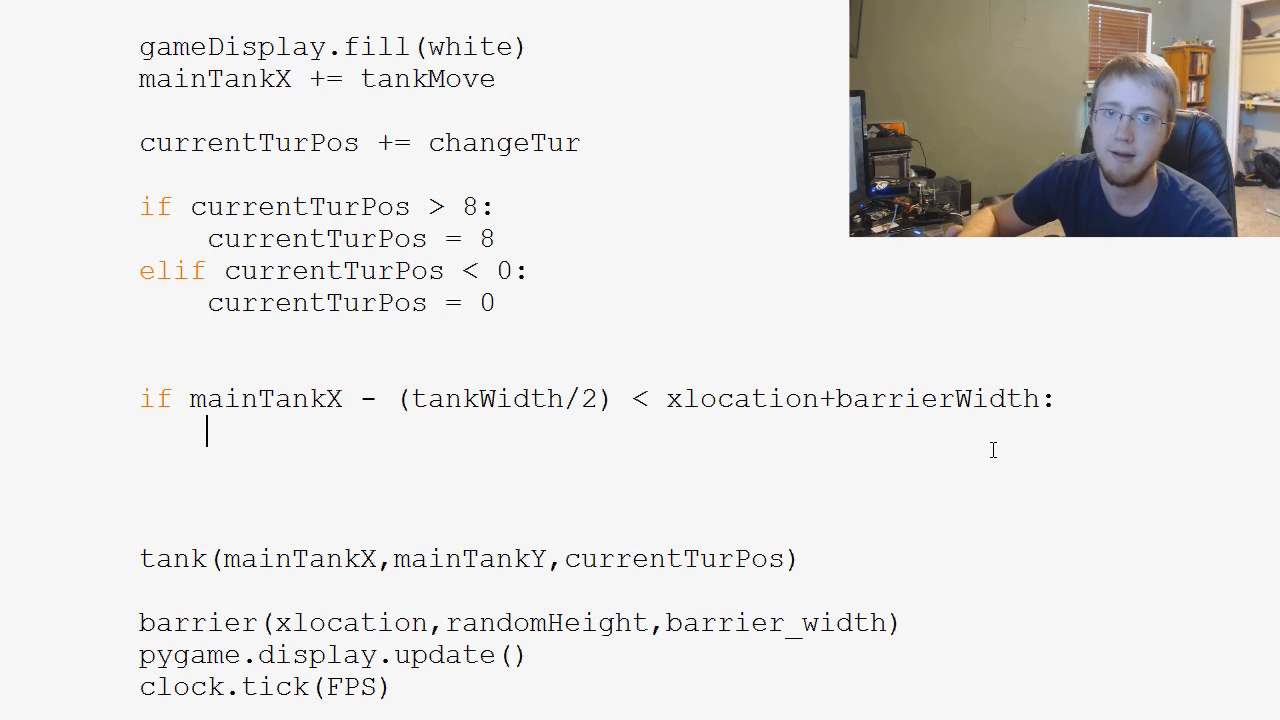
pyautogui.write('ma')
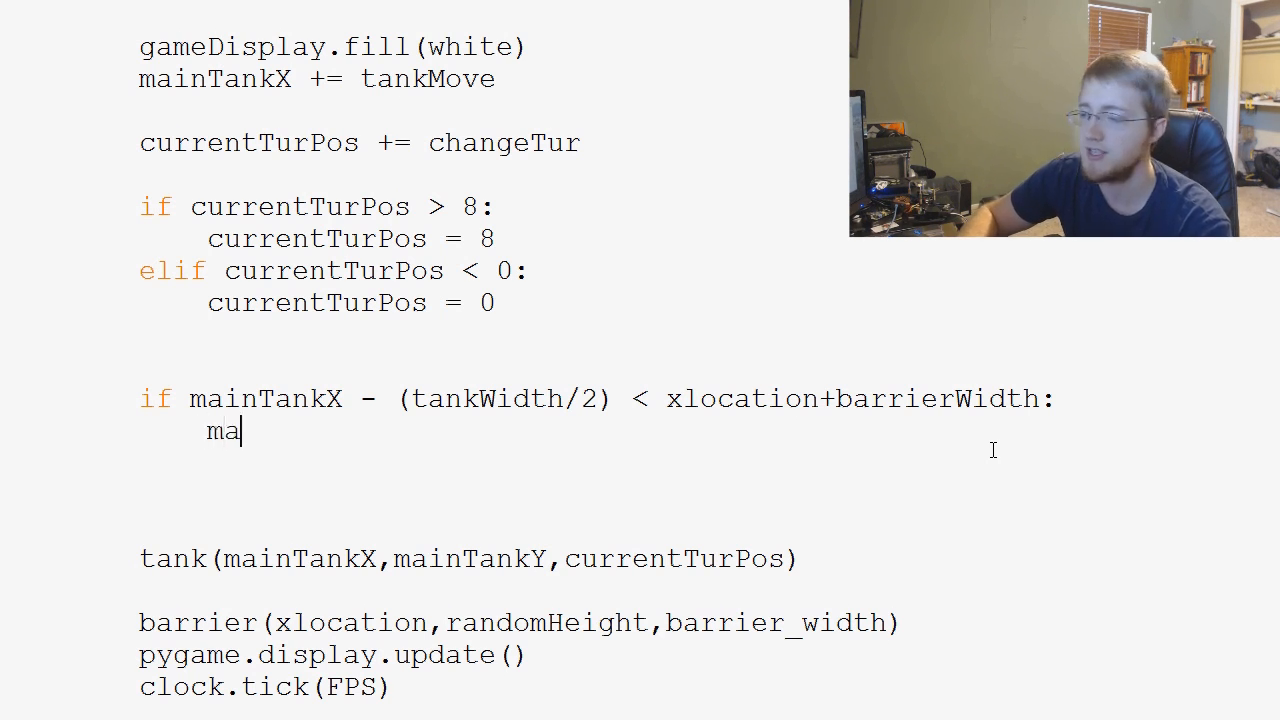
pyautogui.write('inTankX')
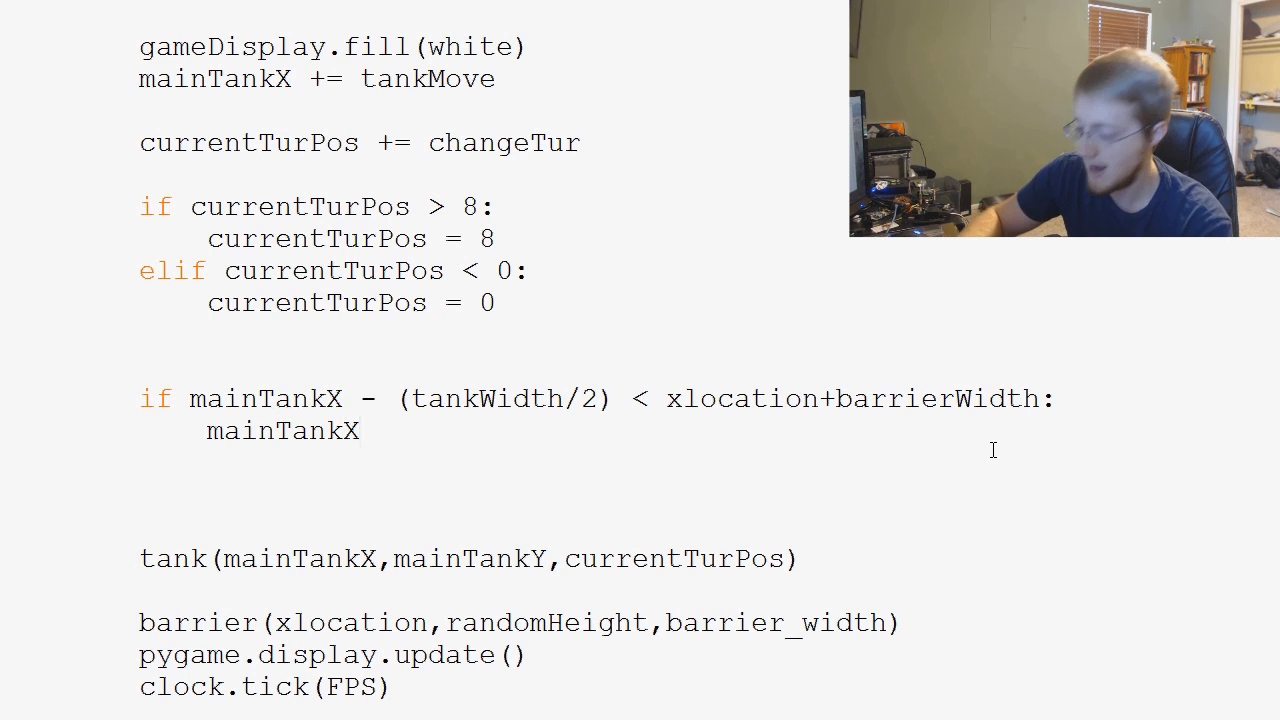
pyautogui.write('+= 5')
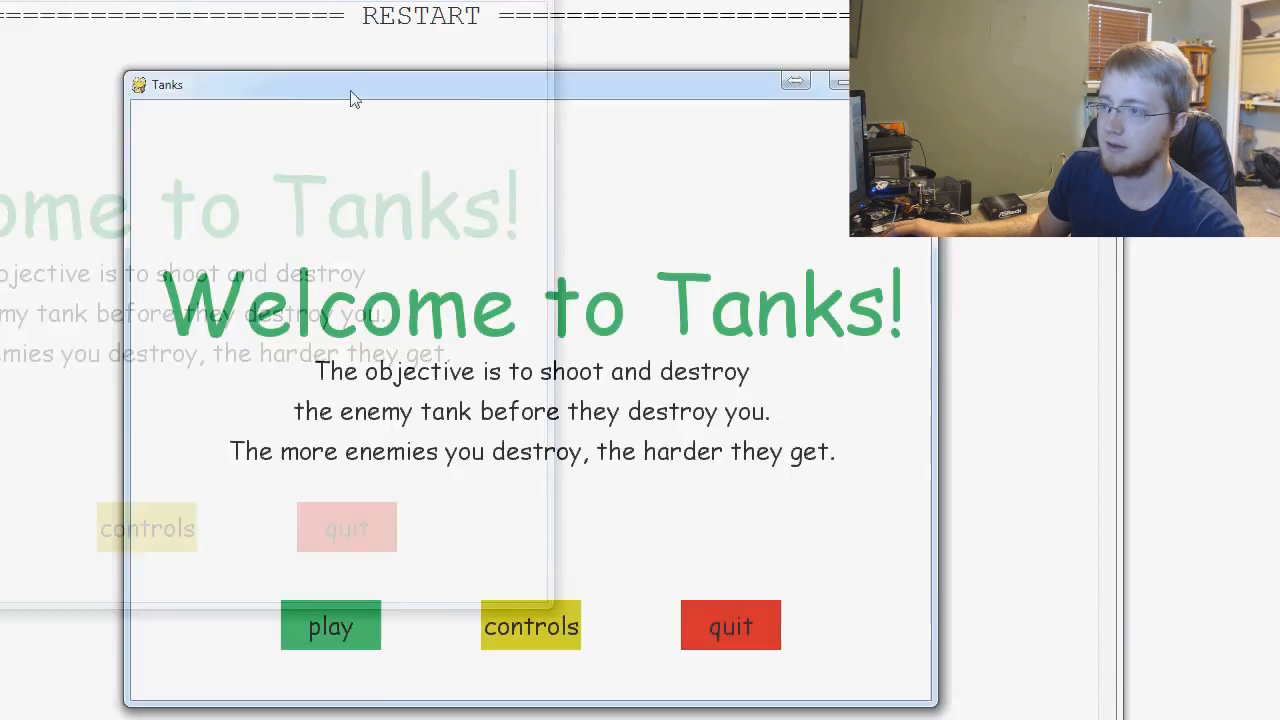
# Step: After the test run, rename barrierWidth to barrier_width in the if-condition
pyautogui.click(330, 625)
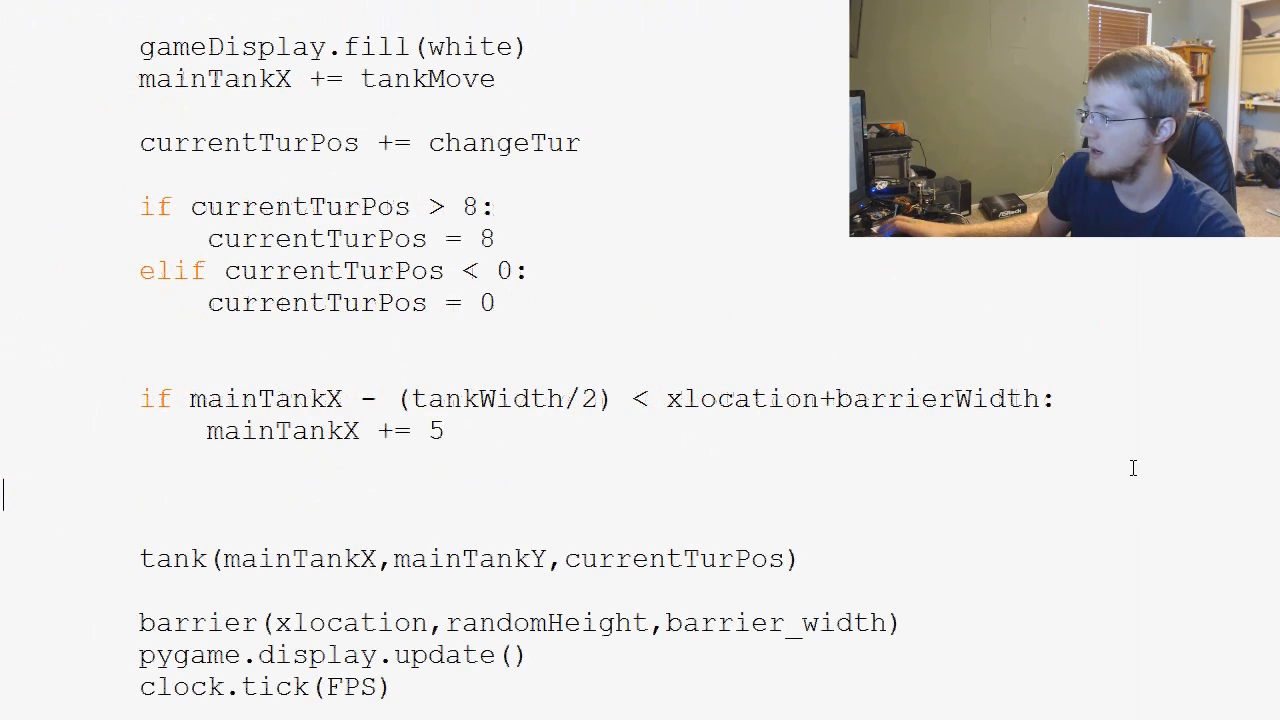
pyautogui.scroll(-3)
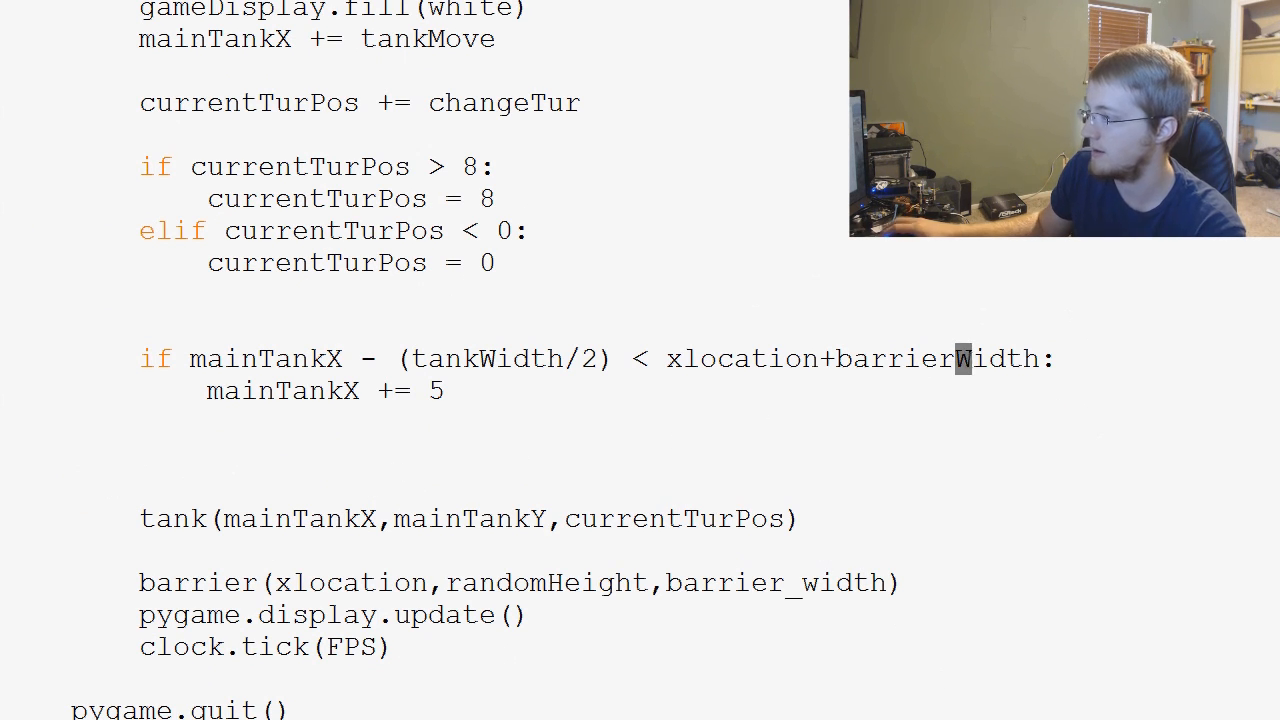
pyautogui.write('_')
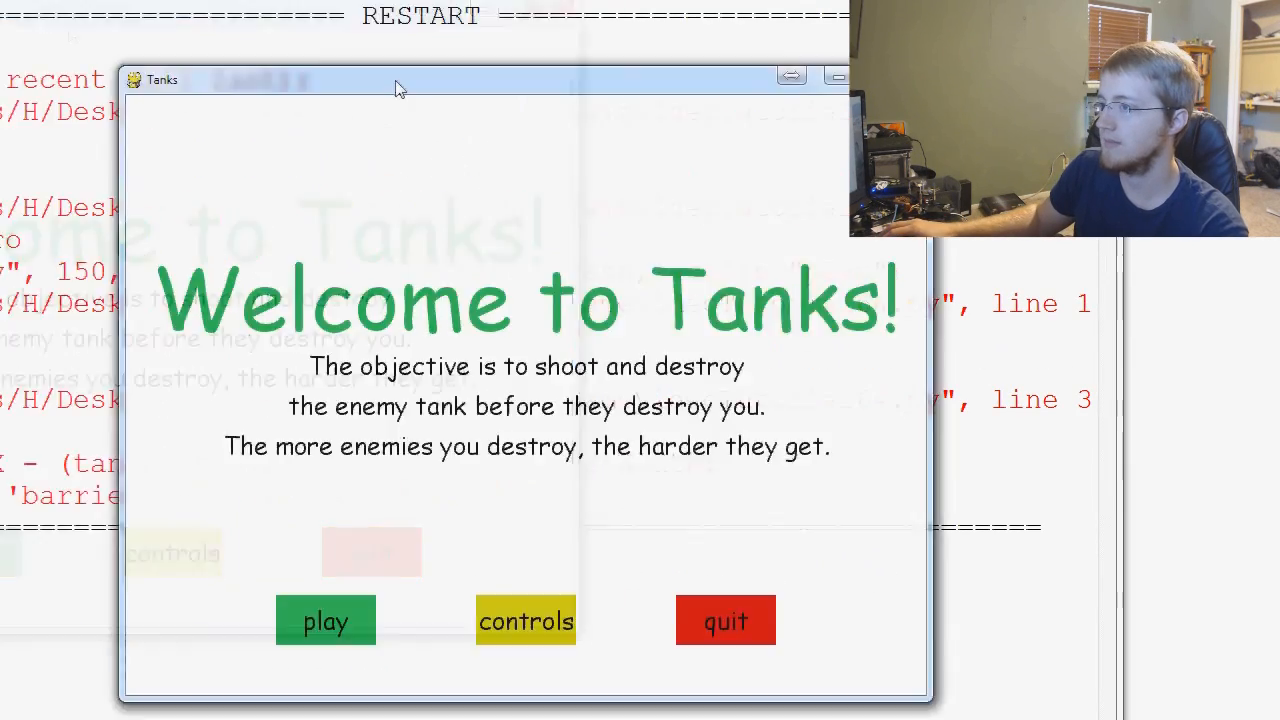
# Step: Focus the relaunched Tanks game window on its welcome screen
pyautogui.click(325, 620)
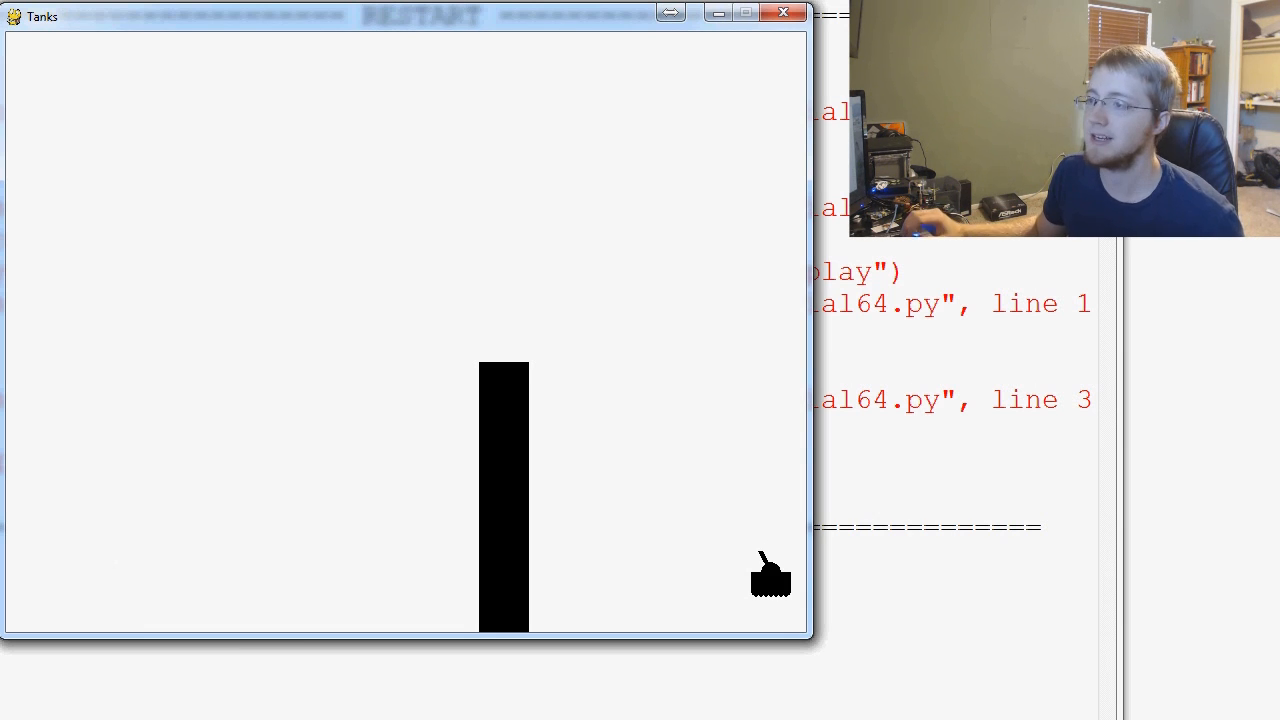
pyautogui.moveTo(640, 555)
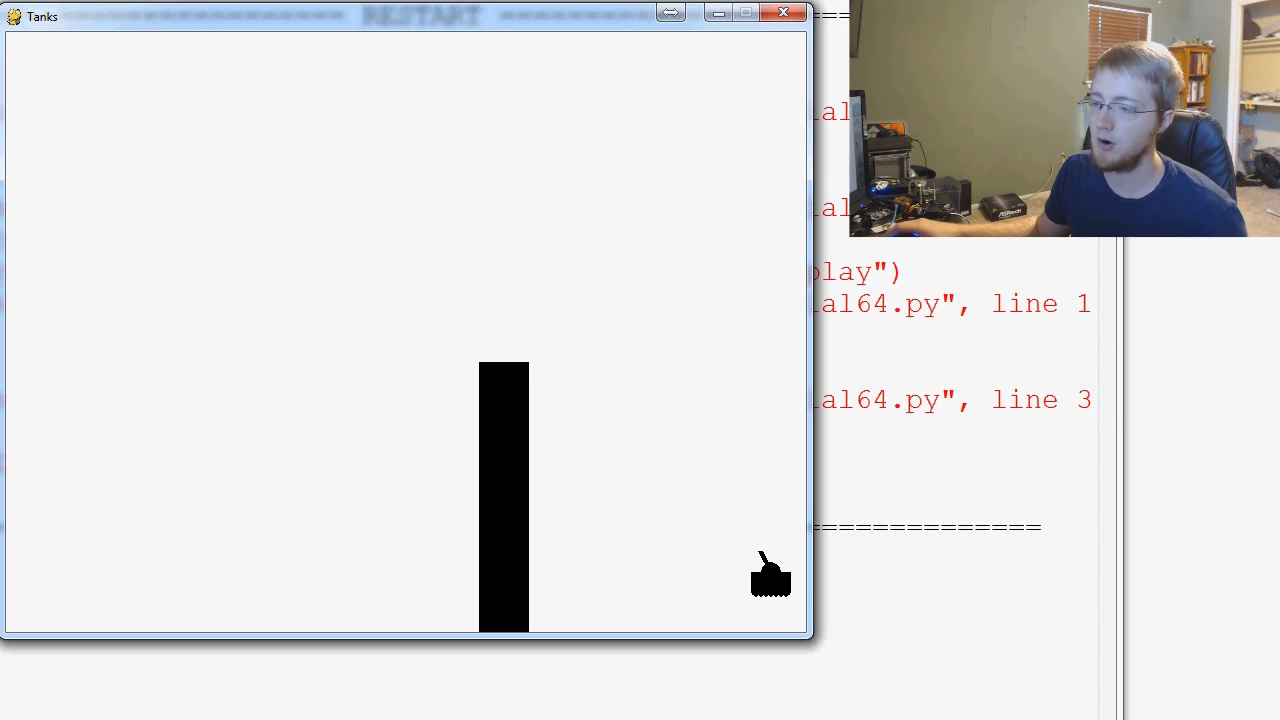
pyautogui.moveTo(125, 456)
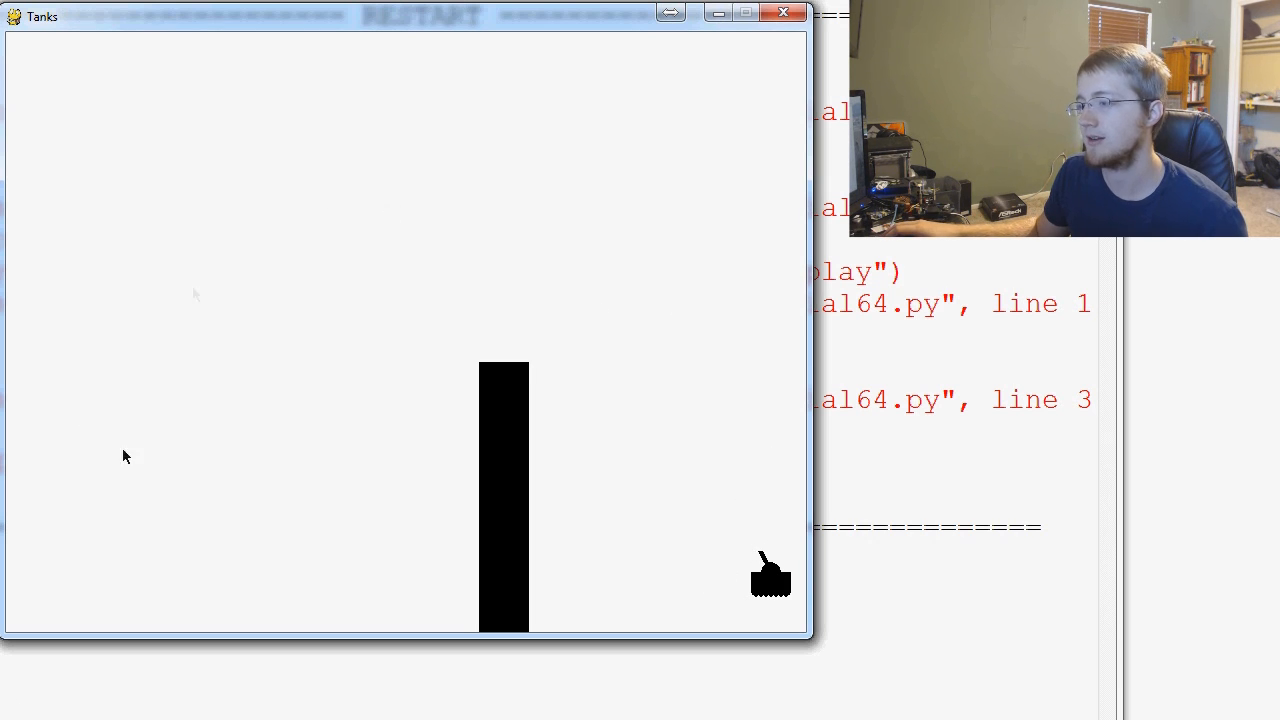
pyautogui.moveTo(100, 612)
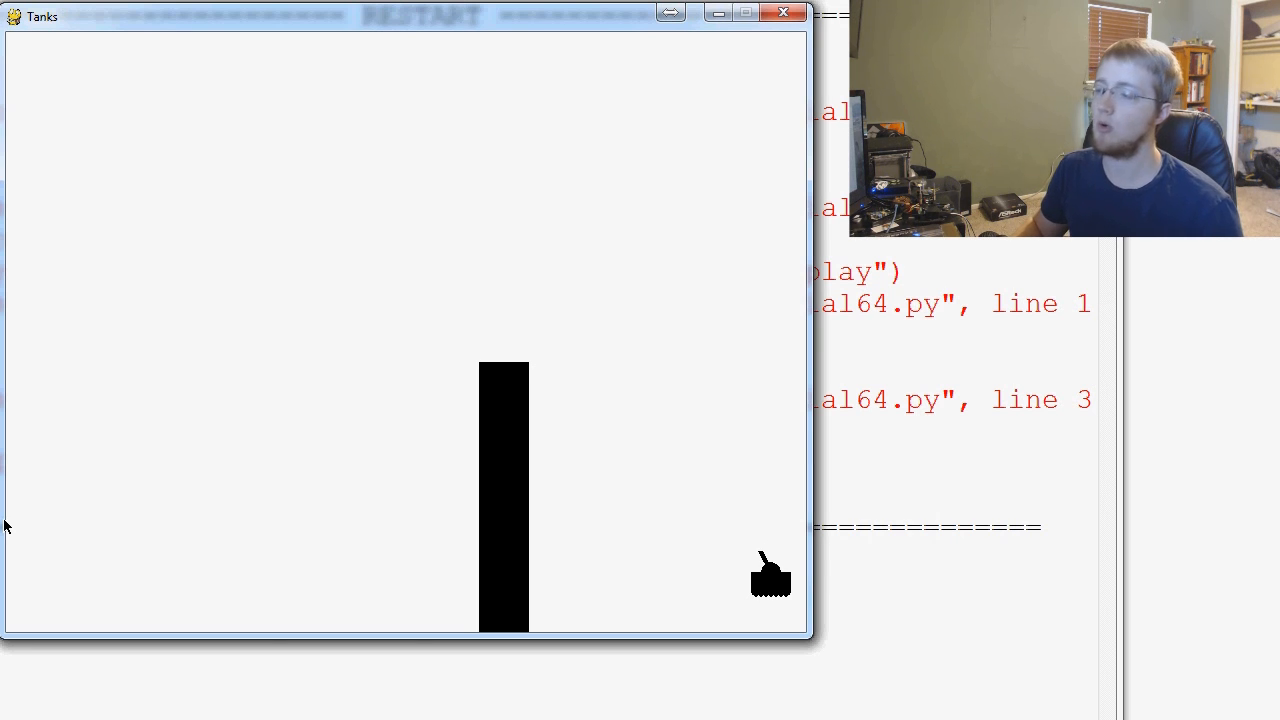
pyautogui.moveTo(230, 456)
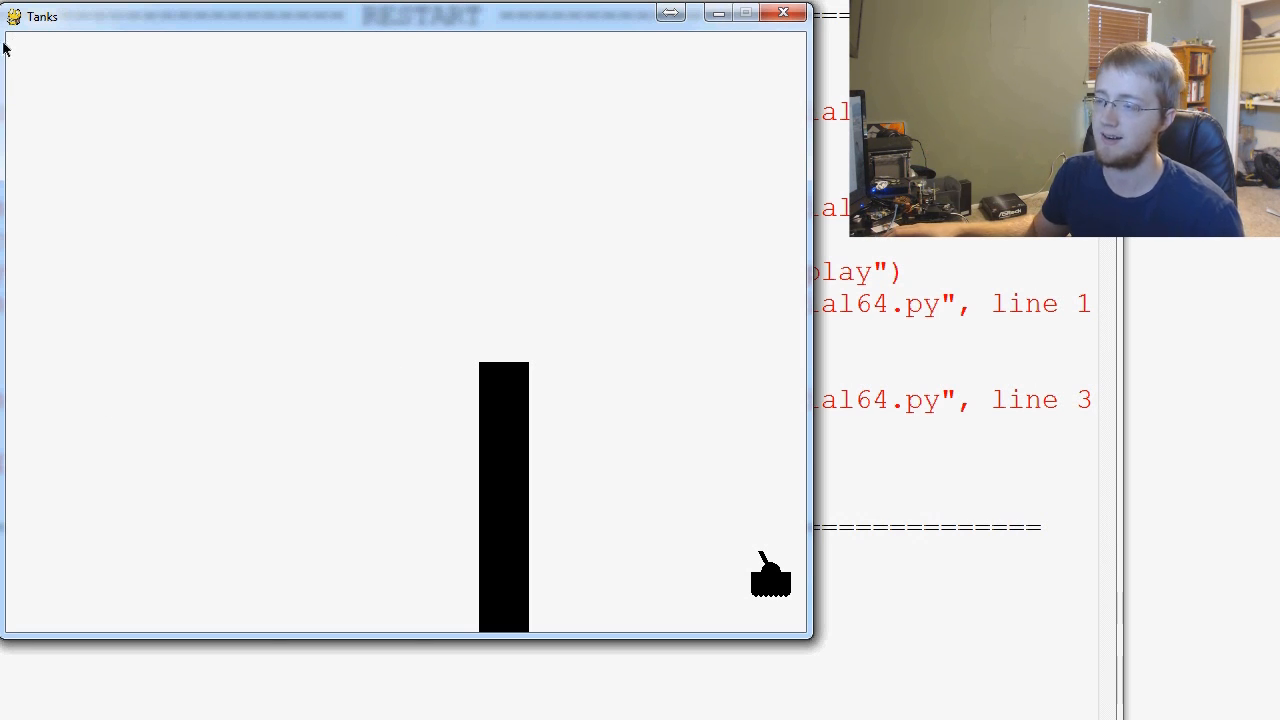
pyautogui.moveTo(45, 451)
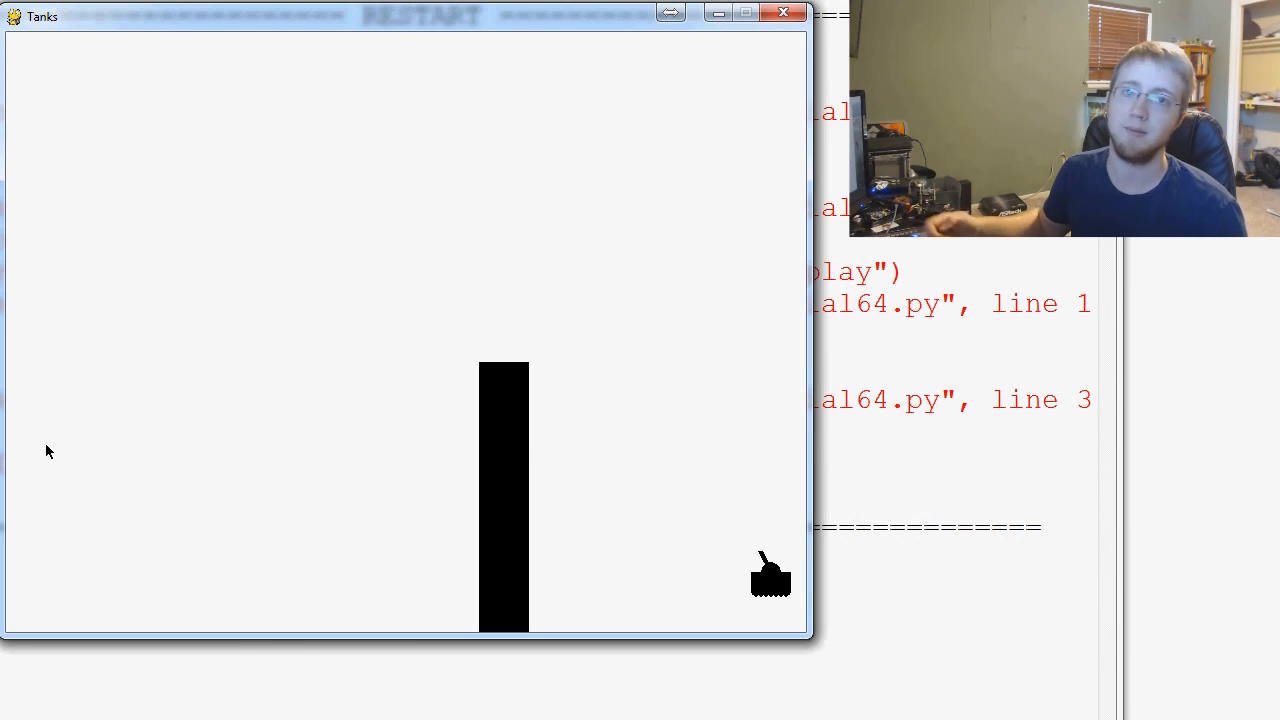
pyautogui.moveTo(297, 132)
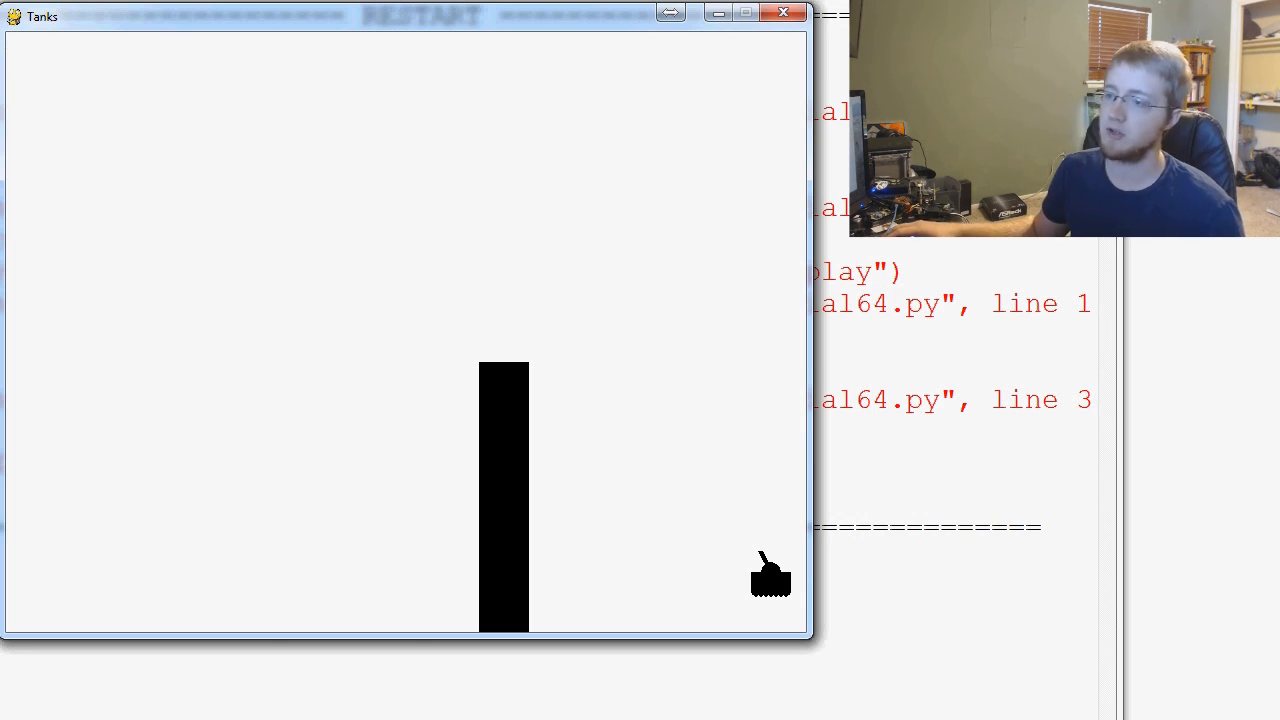
pyautogui.moveTo(315, 415)
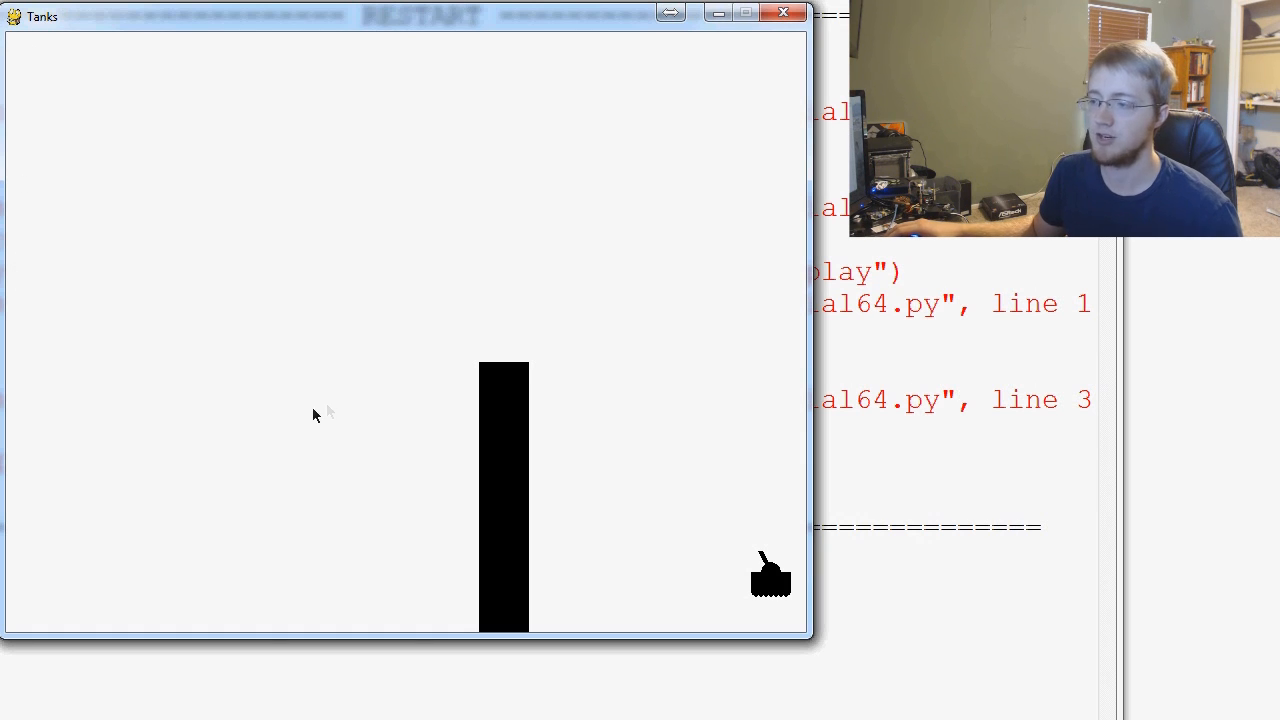
pyautogui.moveTo(303, 401)
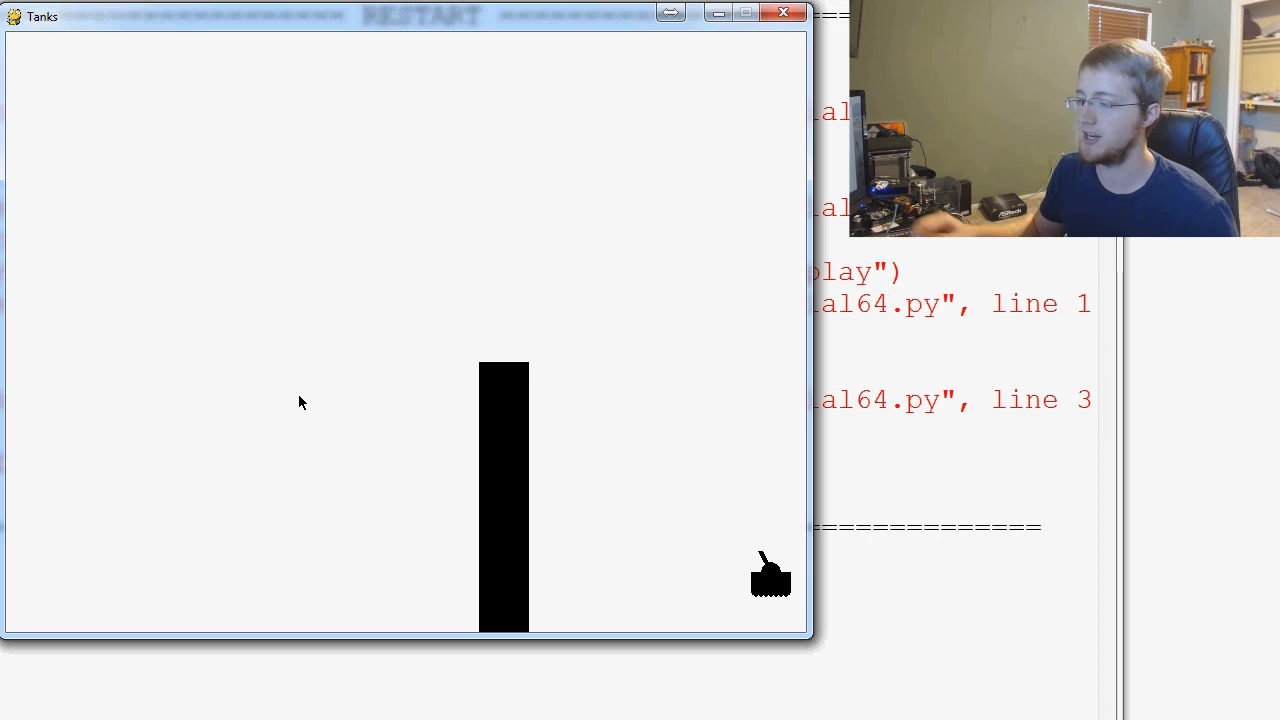
pyautogui.moveTo(760, 553)
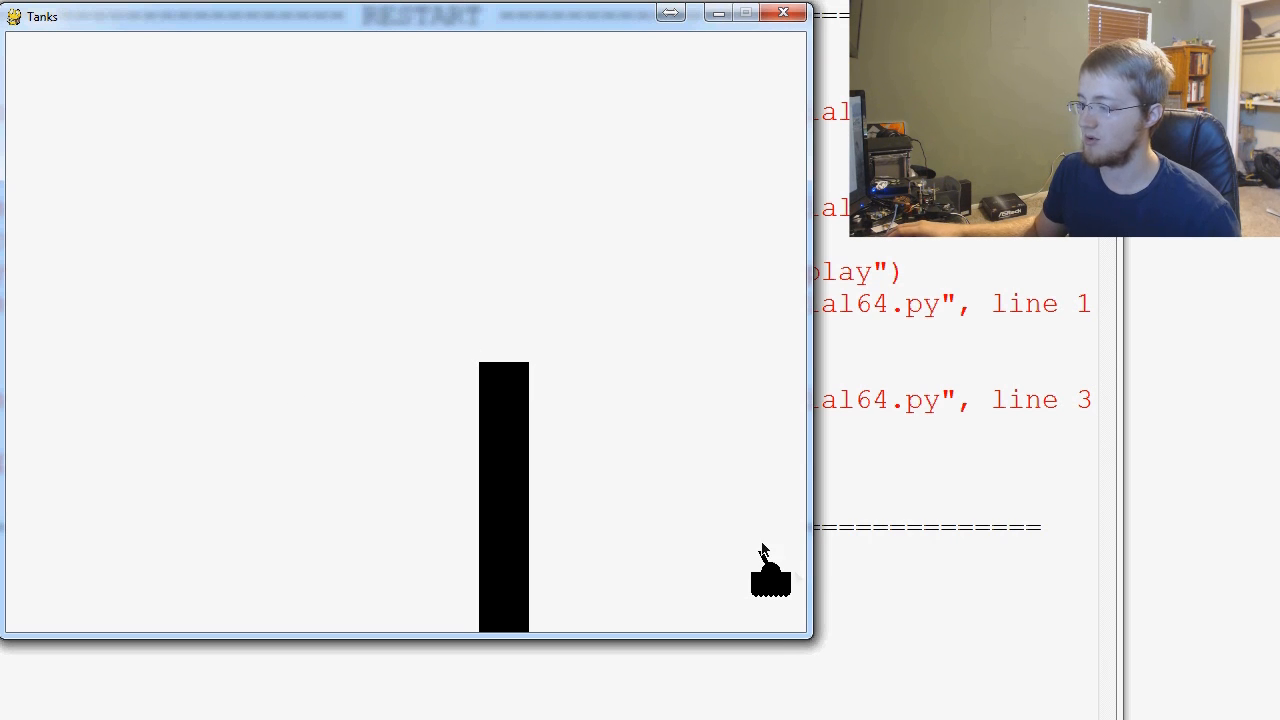